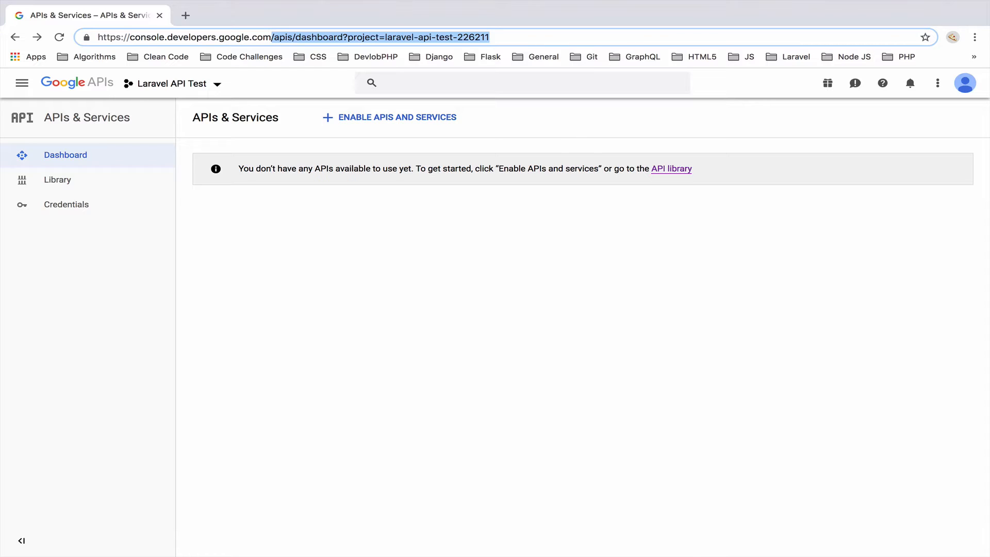
pyautogui.moveTo(551, 533)
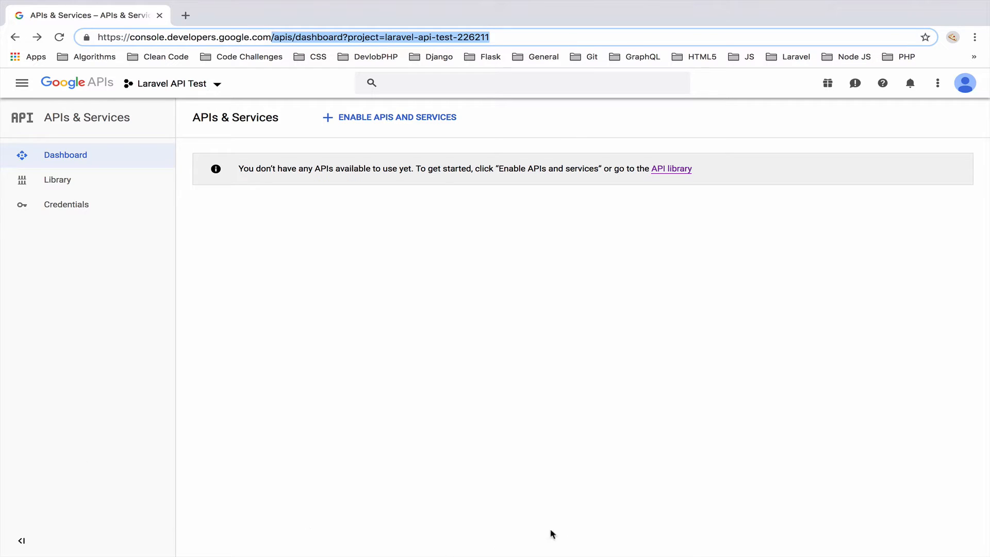
pyautogui.moveTo(458, 371)
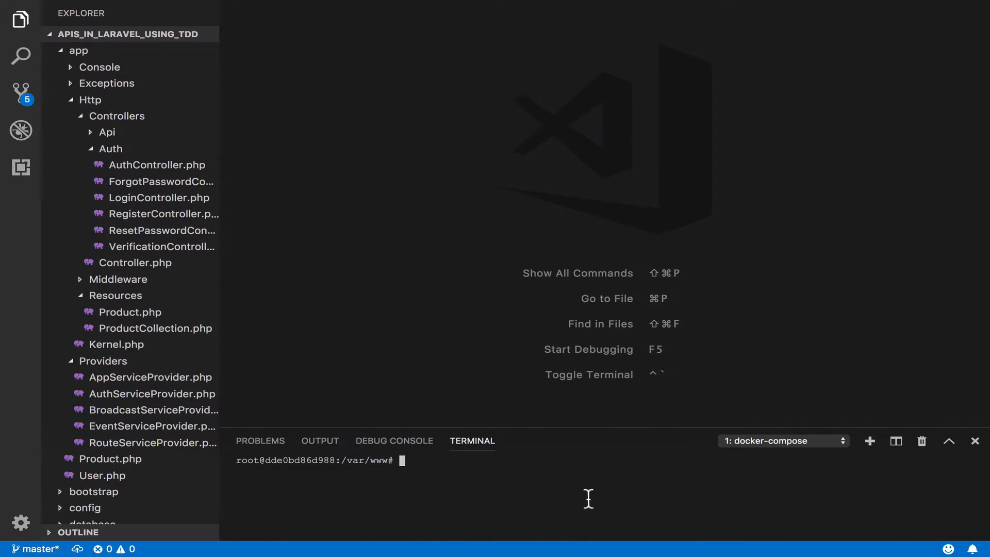
# Add a new bash terminal and run composer require laravel/socialite
pyautogui.click(869, 441)
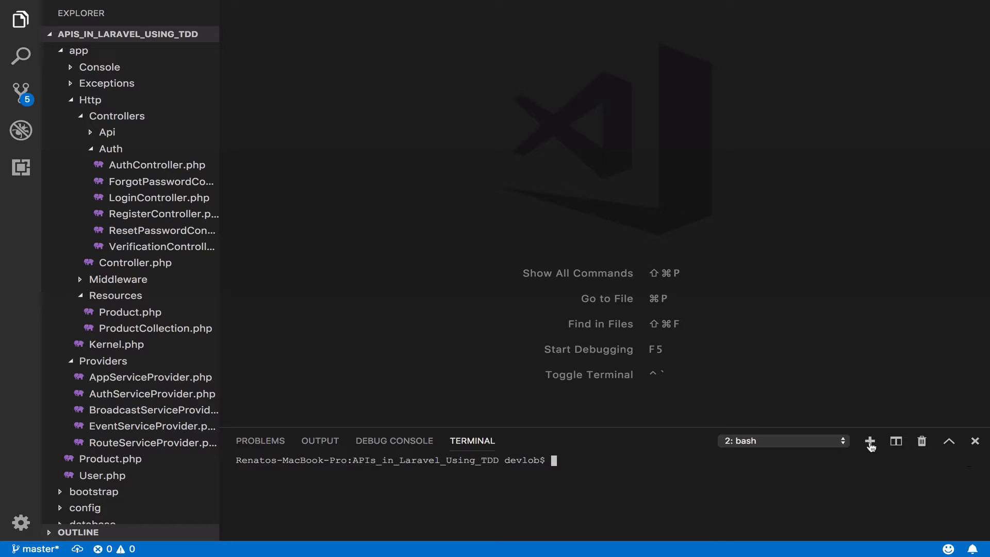
pyautogui.write('compos')
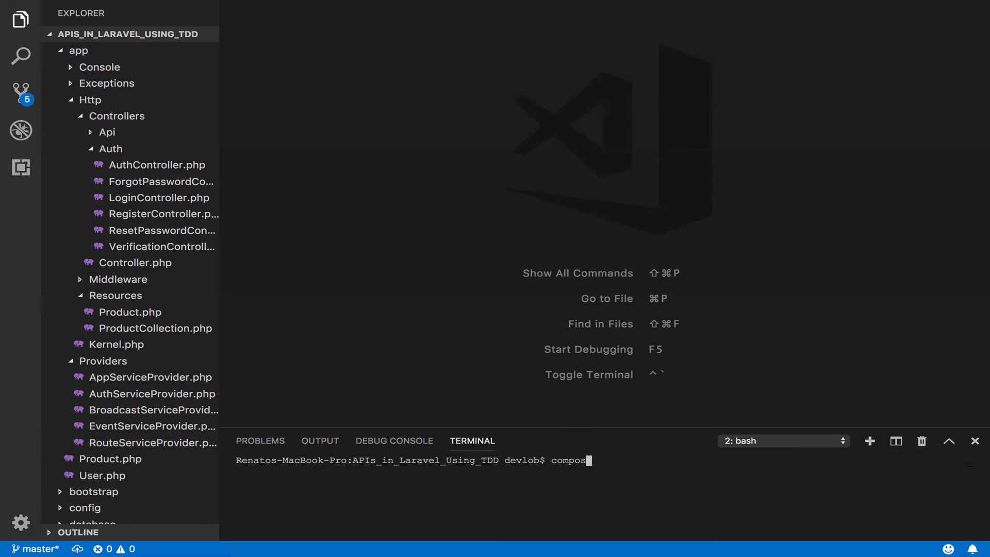
pyautogui.write('er require l')
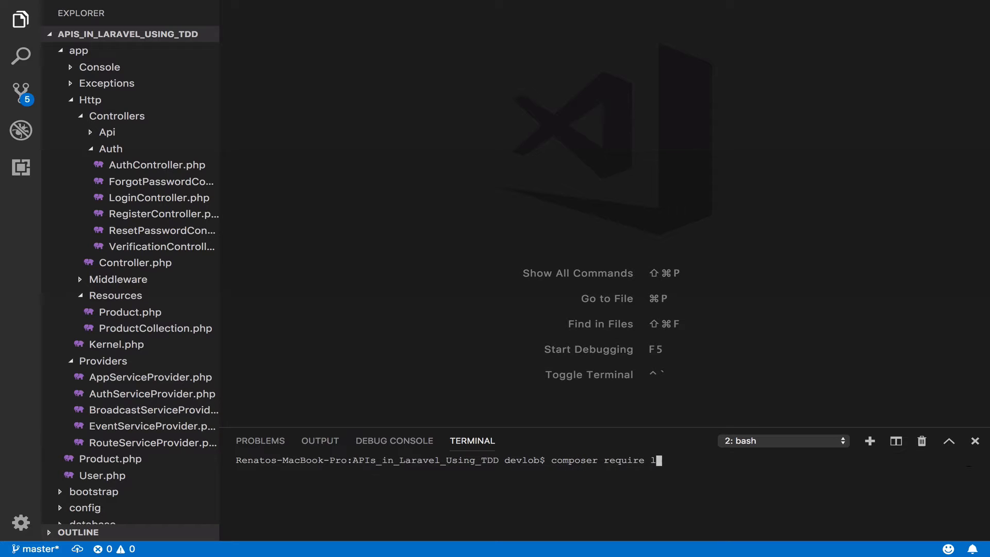
pyautogui.write('aravel/soci')
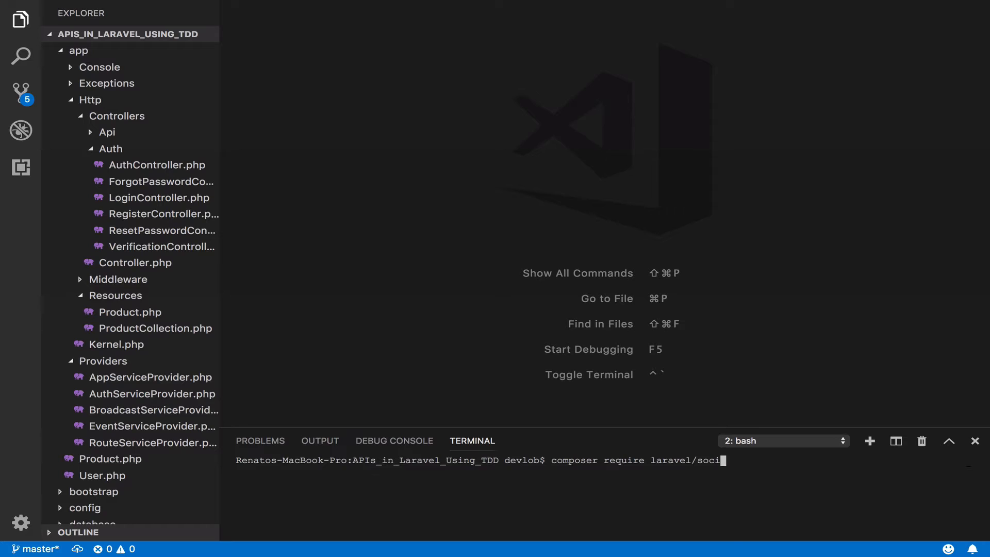
pyautogui.press('Return')
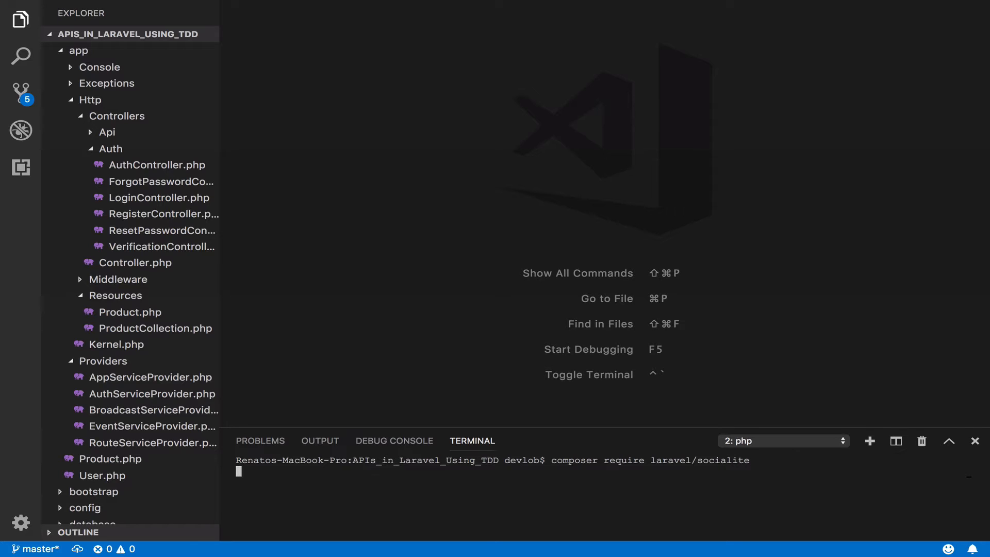
pyautogui.moveTo(633, 320)
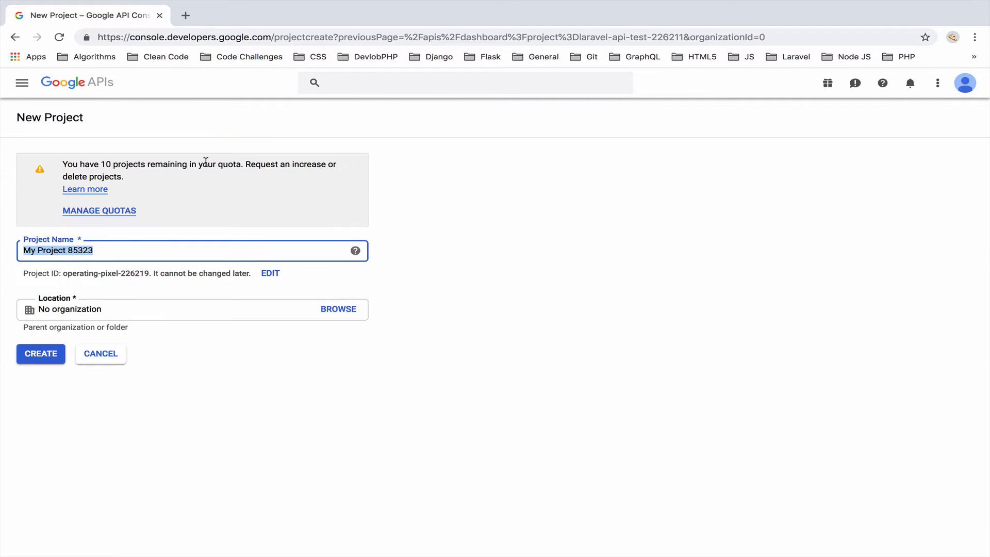
# Name the new Google Cloud project 'Laravel API' and create it
pyautogui.write('Laravel')
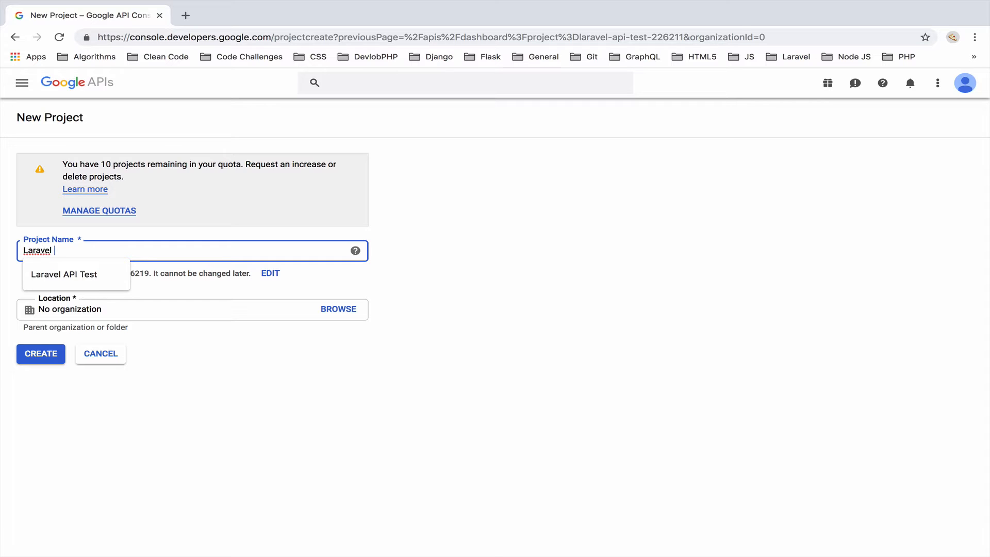
pyautogui.write('API')
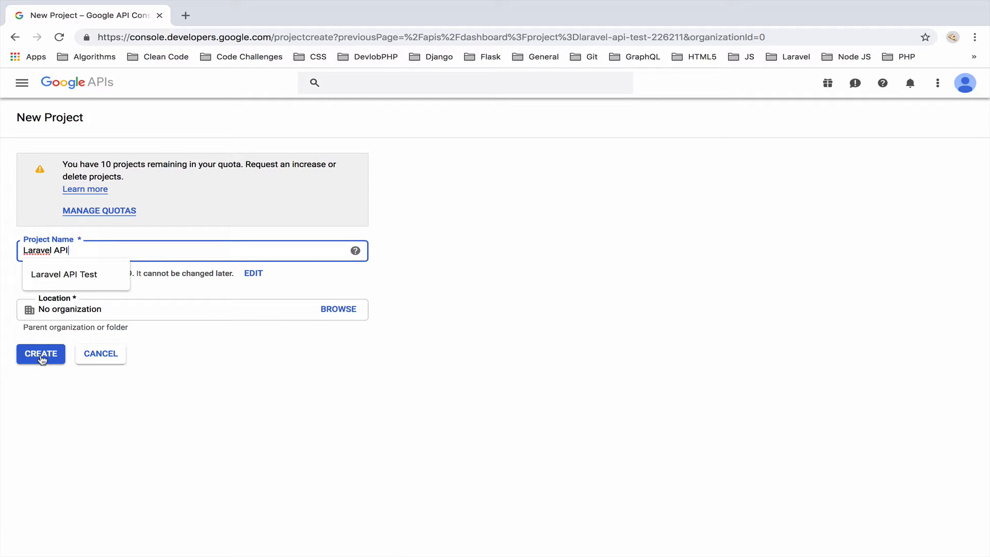
pyautogui.click(40, 353)
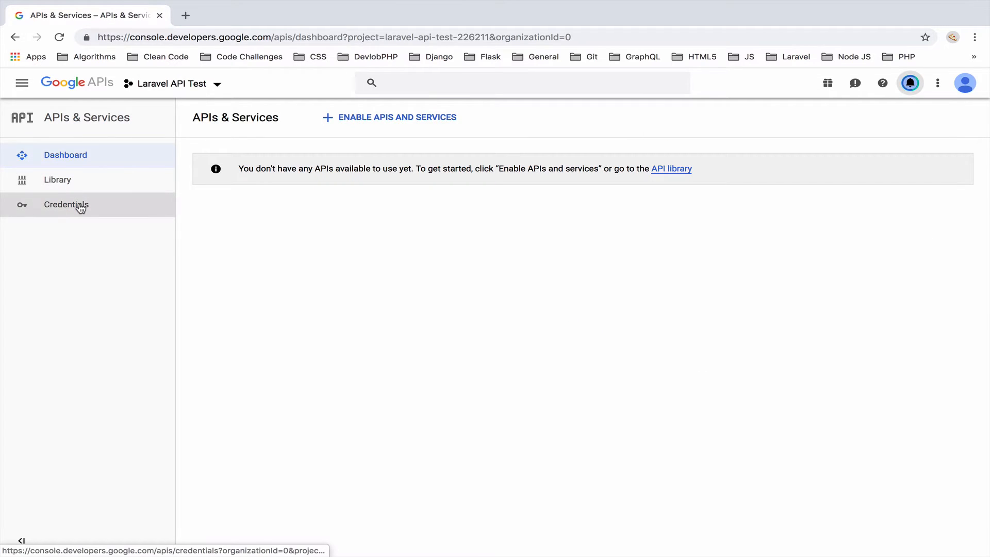
pyautogui.click(66, 204)
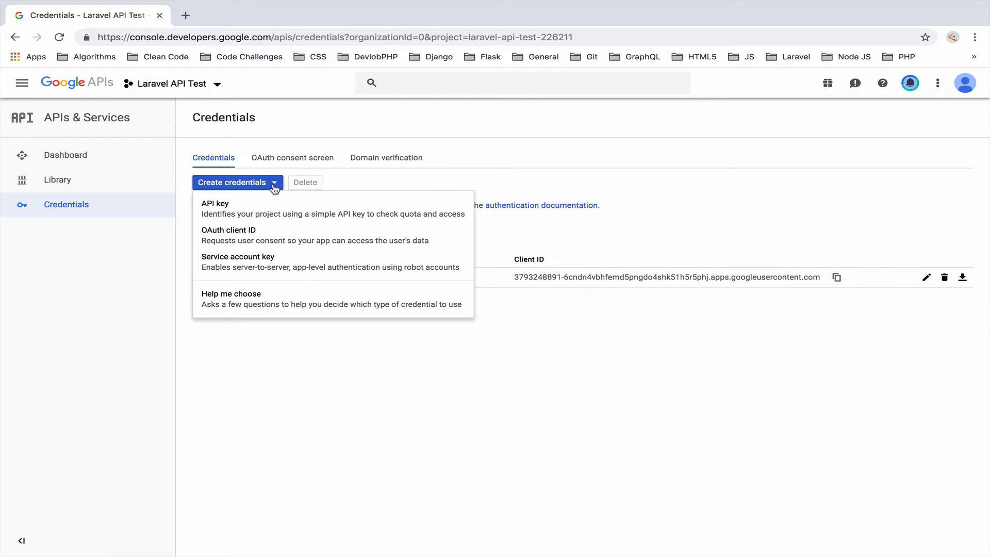
pyautogui.moveTo(275, 235)
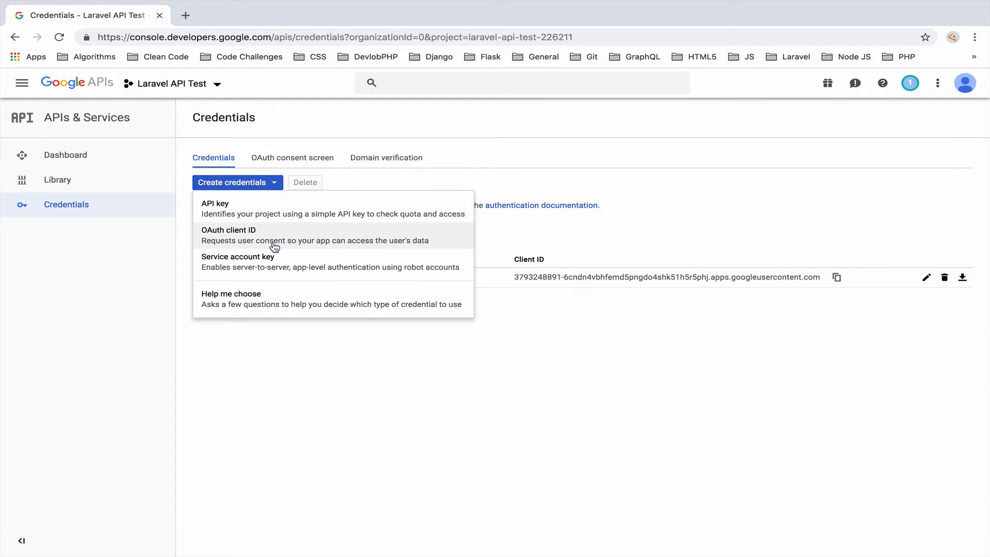
pyautogui.click(229, 235)
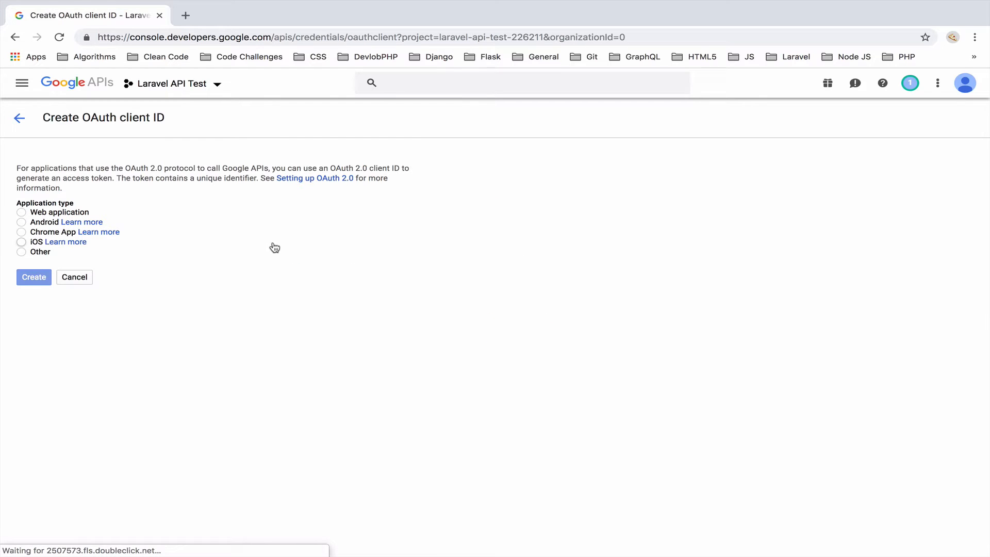
pyautogui.click(22, 212)
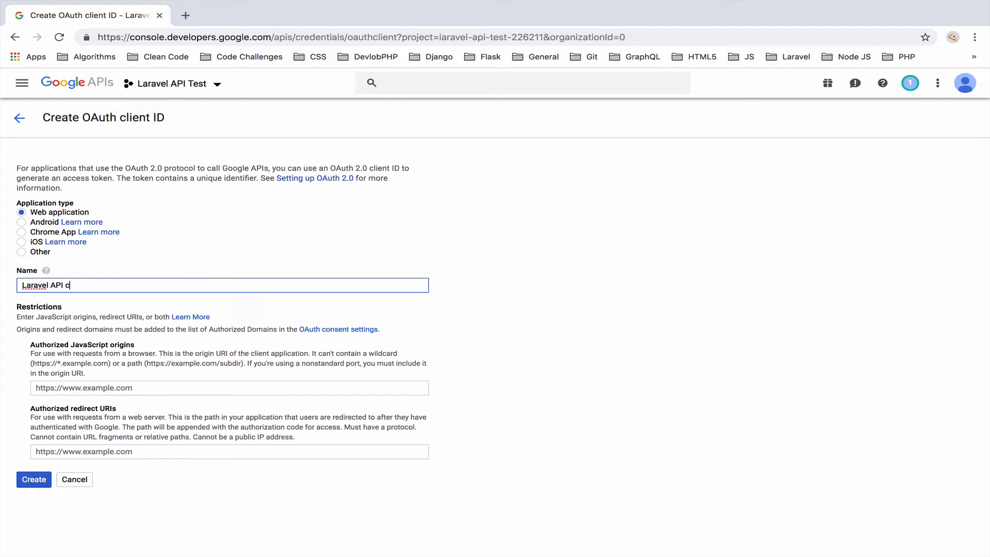
pyautogui.write('lient')
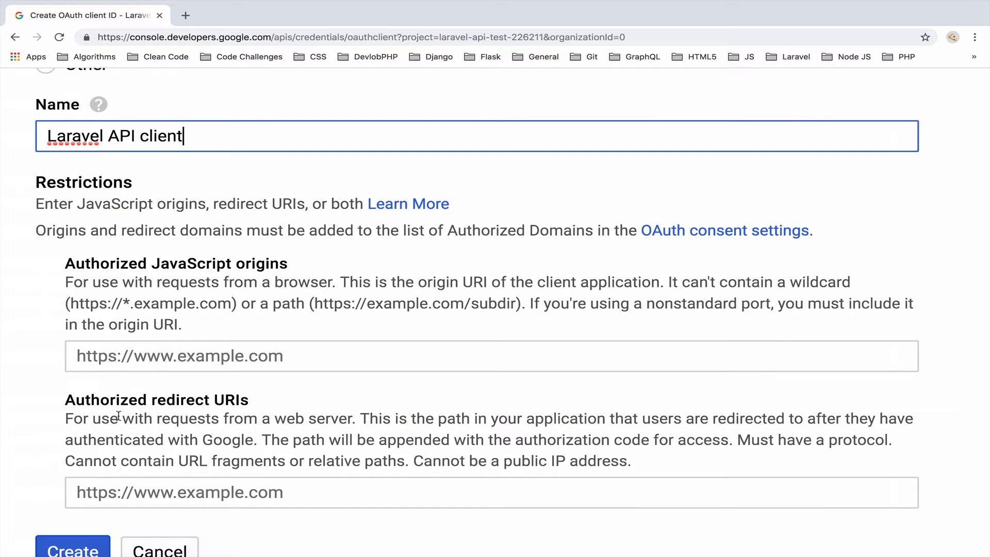
pyautogui.scroll(-3)
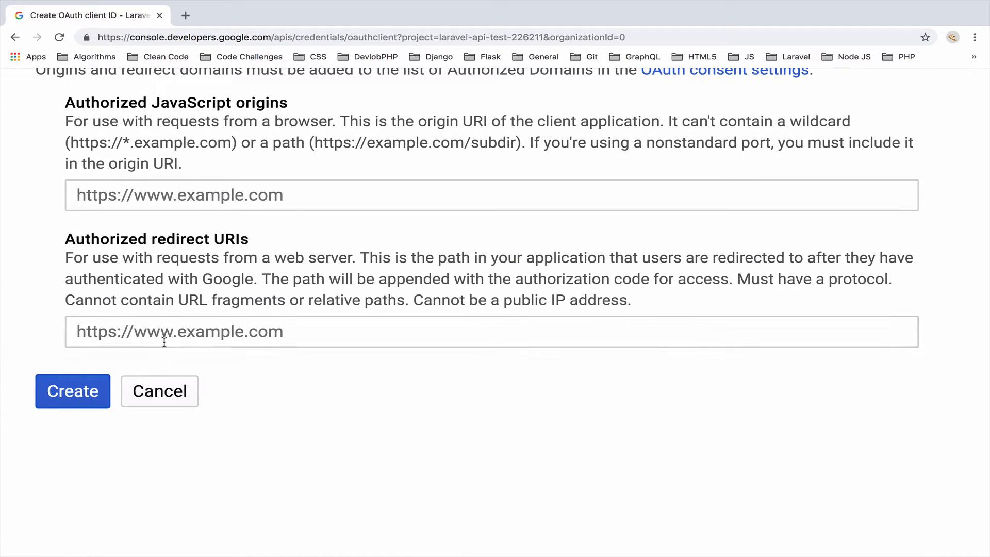
pyautogui.write('http://localhost/social/auth/google/callback')
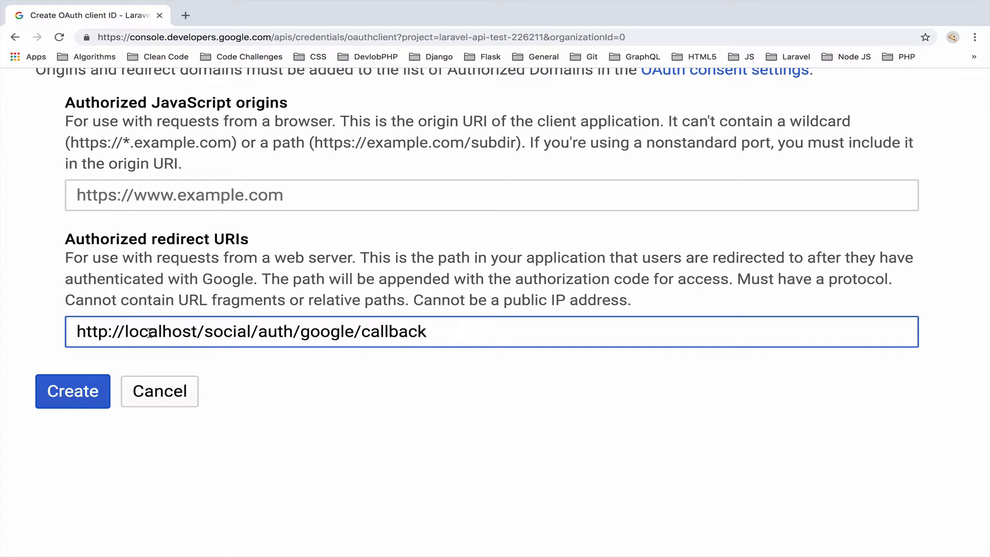
pyautogui.moveTo(204, 352)
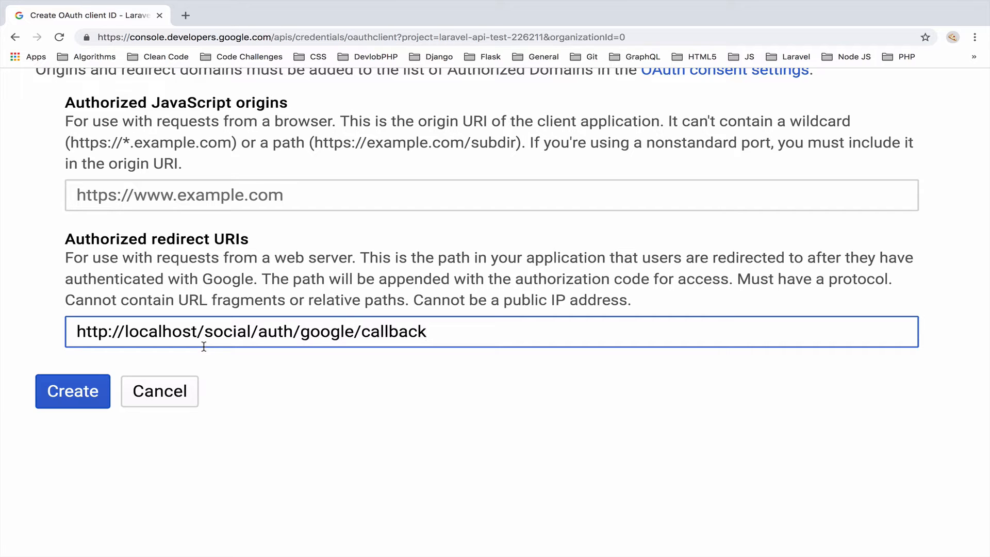
pyautogui.moveTo(138, 366)
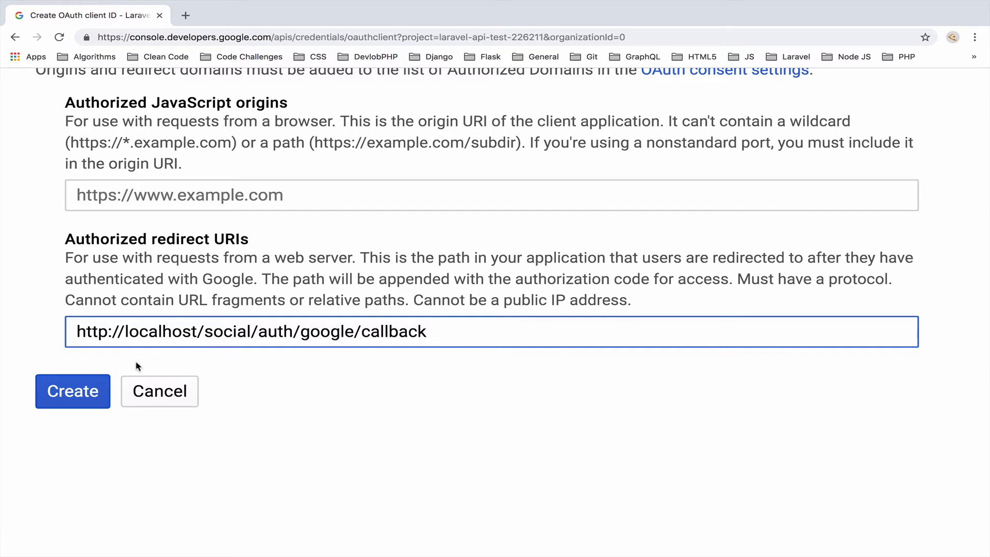
pyautogui.scroll(3)
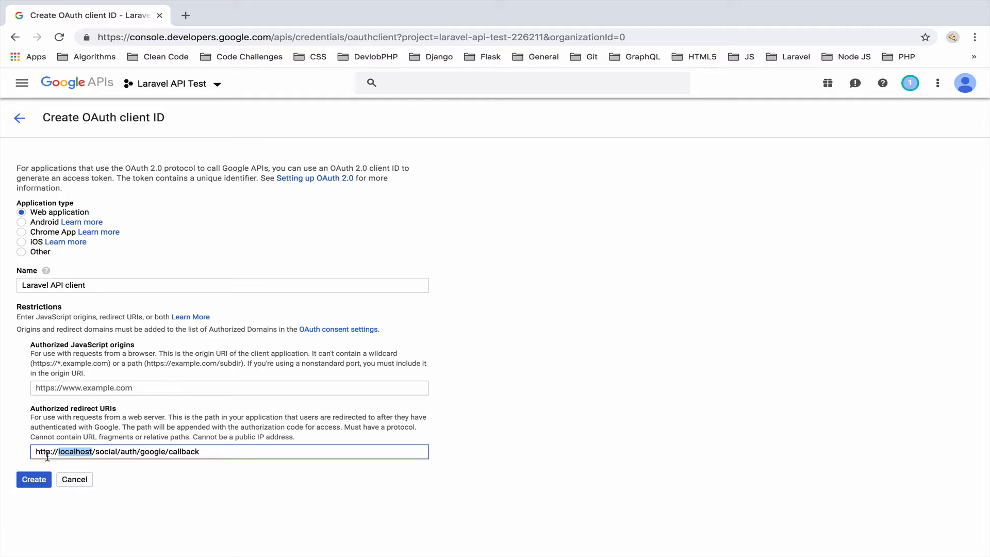
pyautogui.moveTo(70, 467)
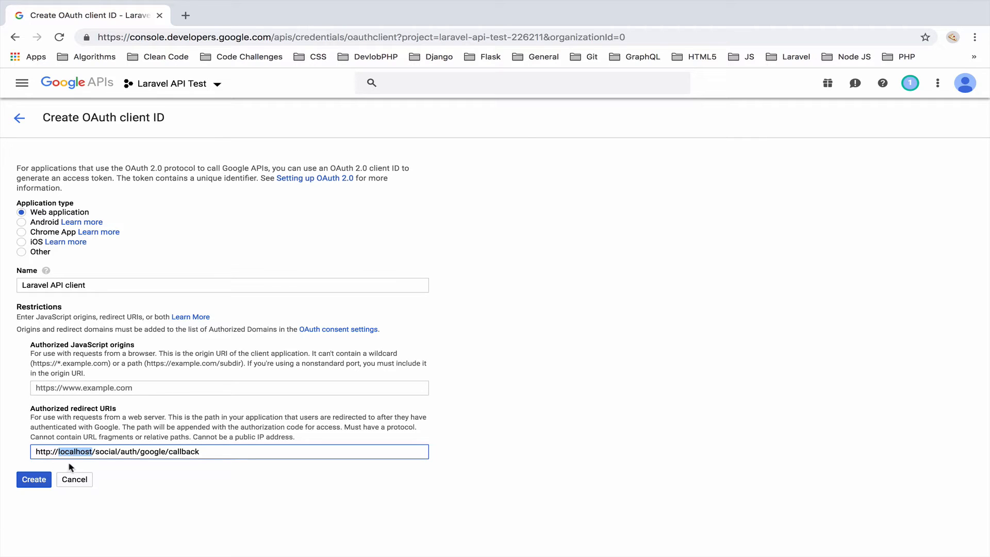
pyautogui.moveTo(53, 463)
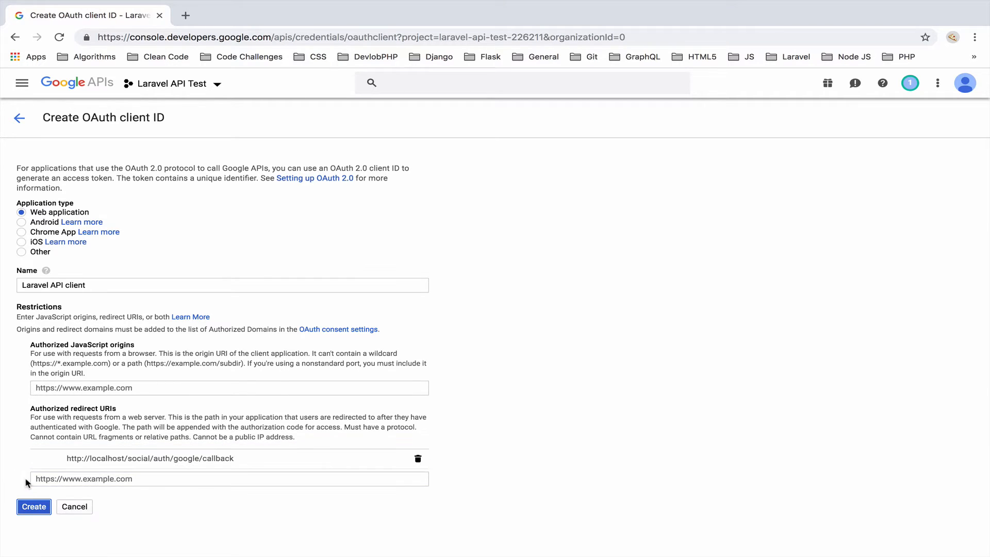
# Create the Laravel API client OAuth client and view its issued ID and secret
pyautogui.click(33, 507)
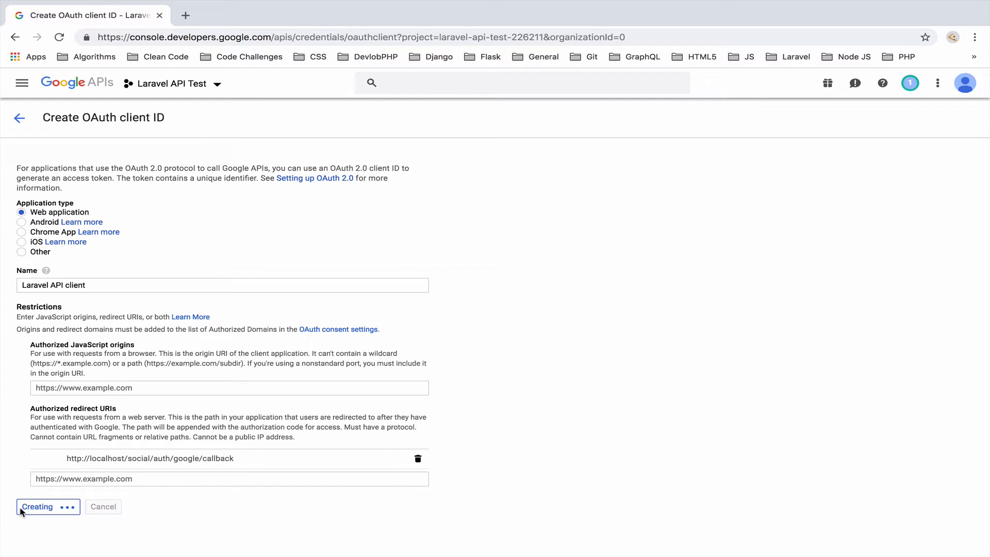
pyautogui.click(44, 507)
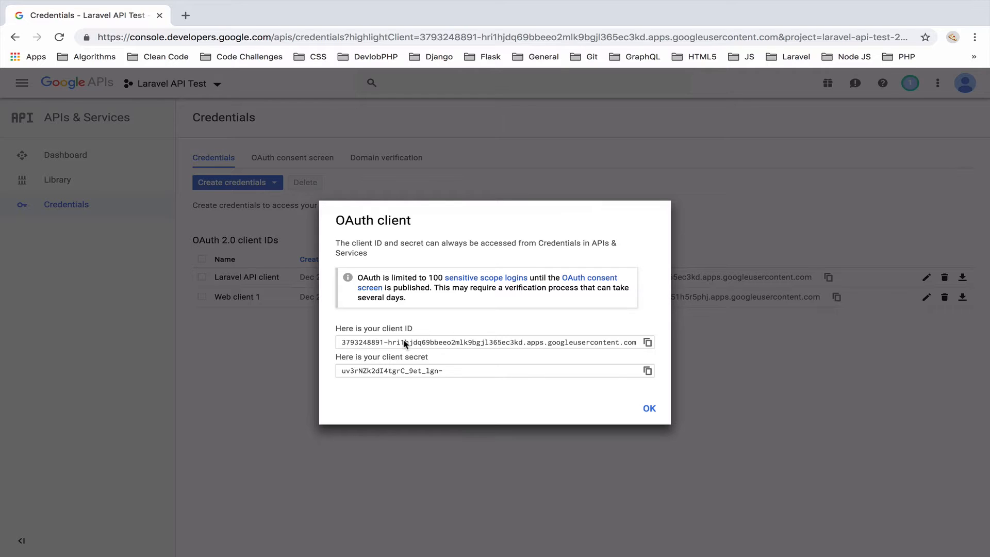
pyautogui.moveTo(540, 352)
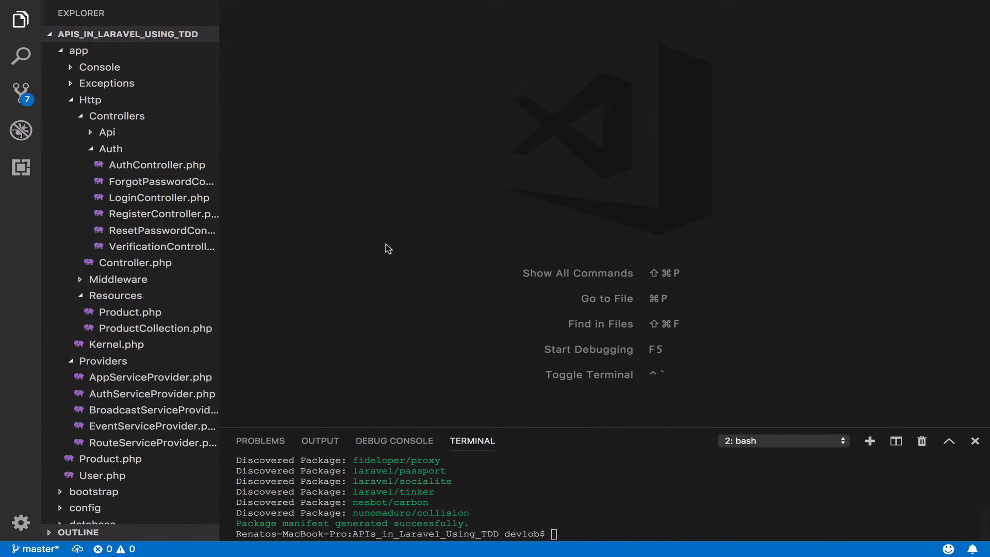
pyautogui.moveTo(387, 310)
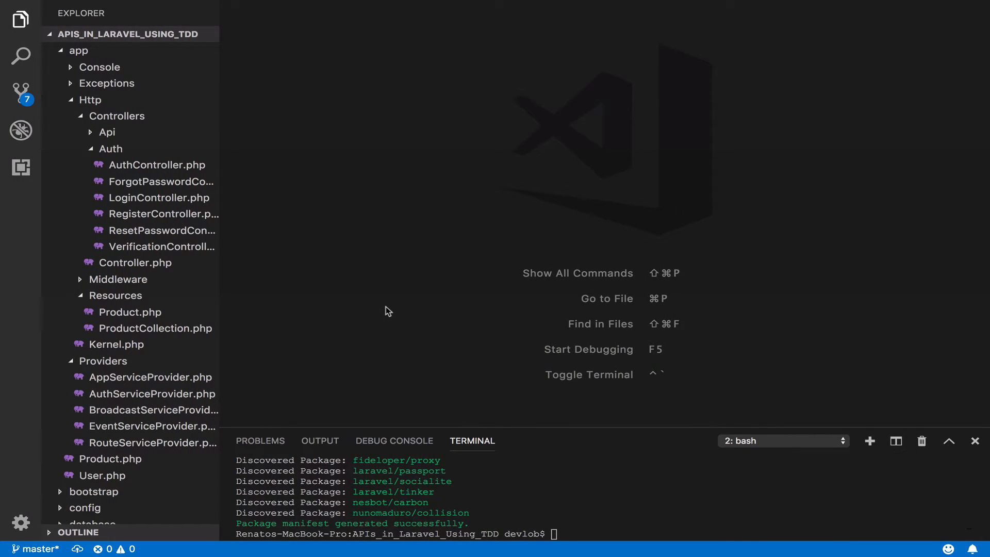
# Open config/services.php and scroll down to the provider entries
pyautogui.write('servi')
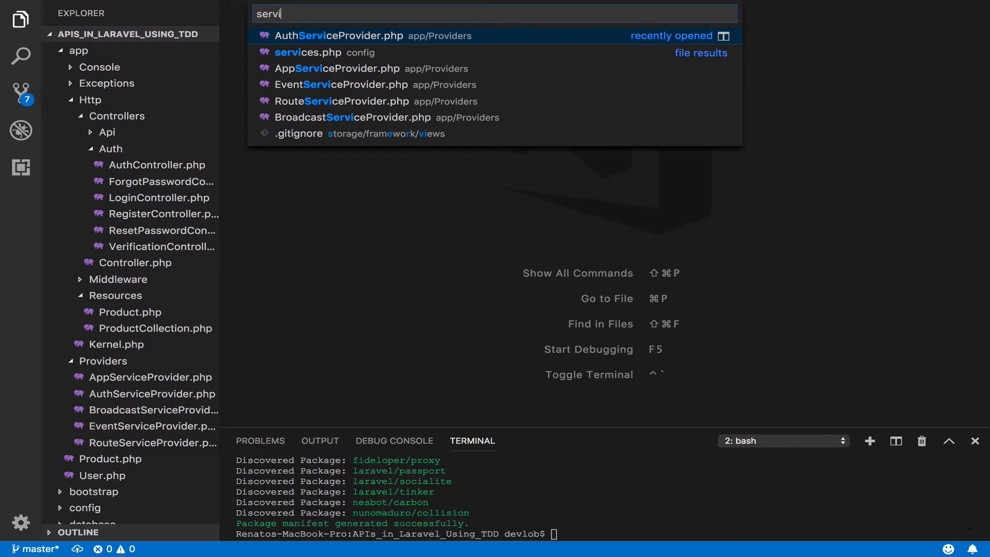
pyautogui.click(309, 52)
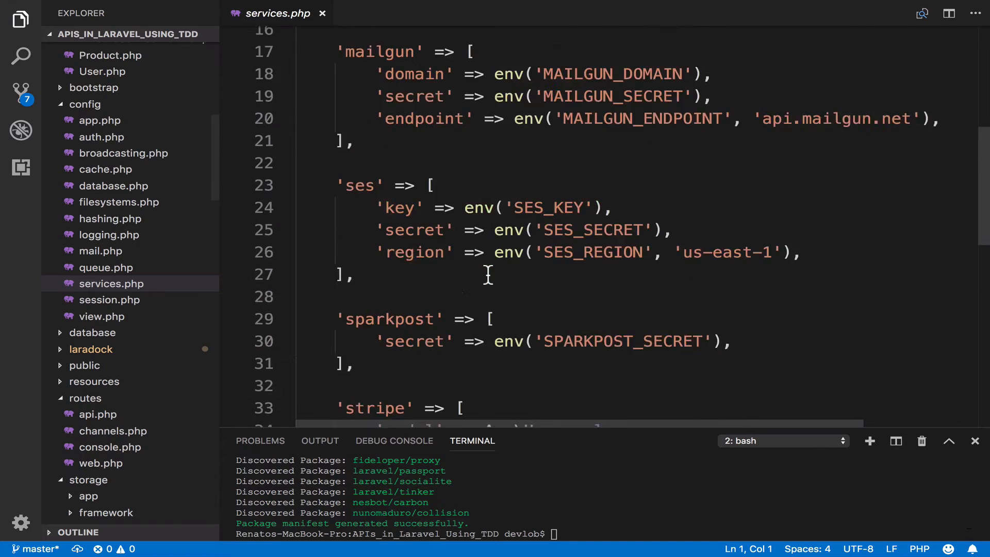
pyautogui.scroll(-3)
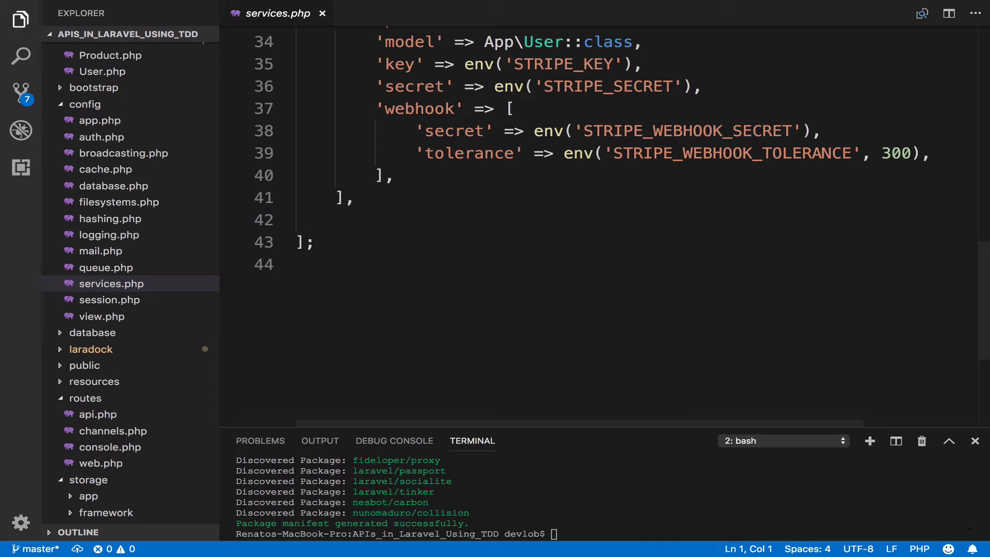
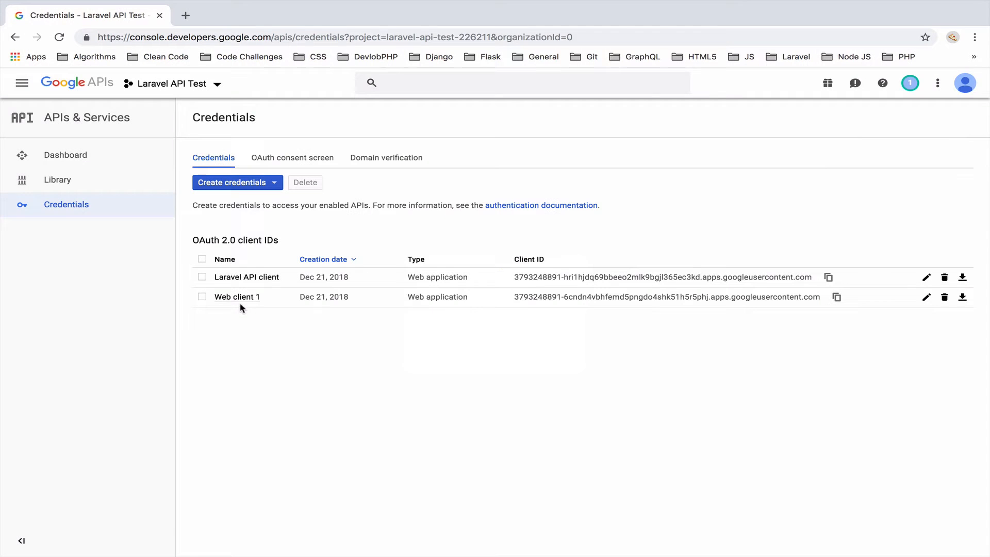
# Open the Laravel API client's details page from the OAuth 2.0 client IDs list
pyautogui.click(247, 276)
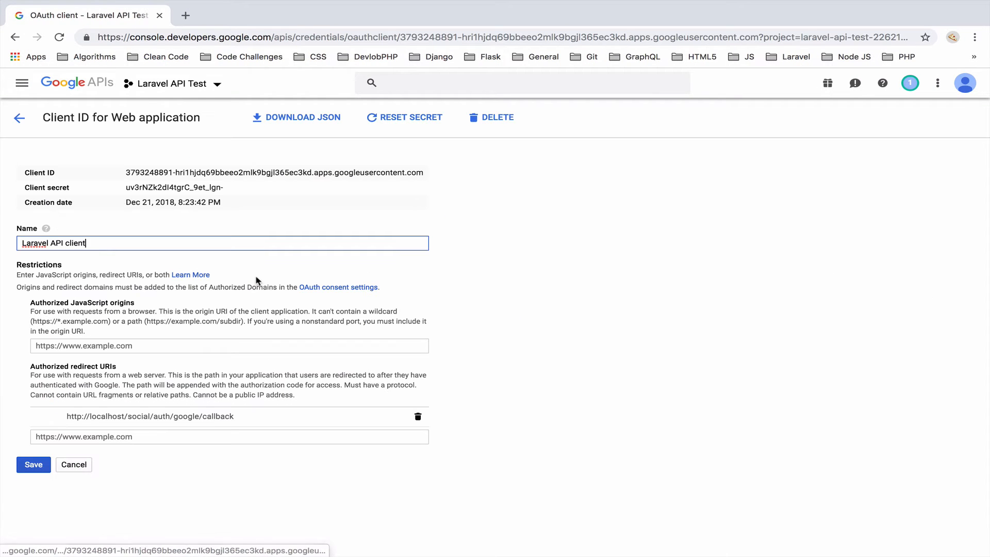
pyautogui.moveTo(135, 417)
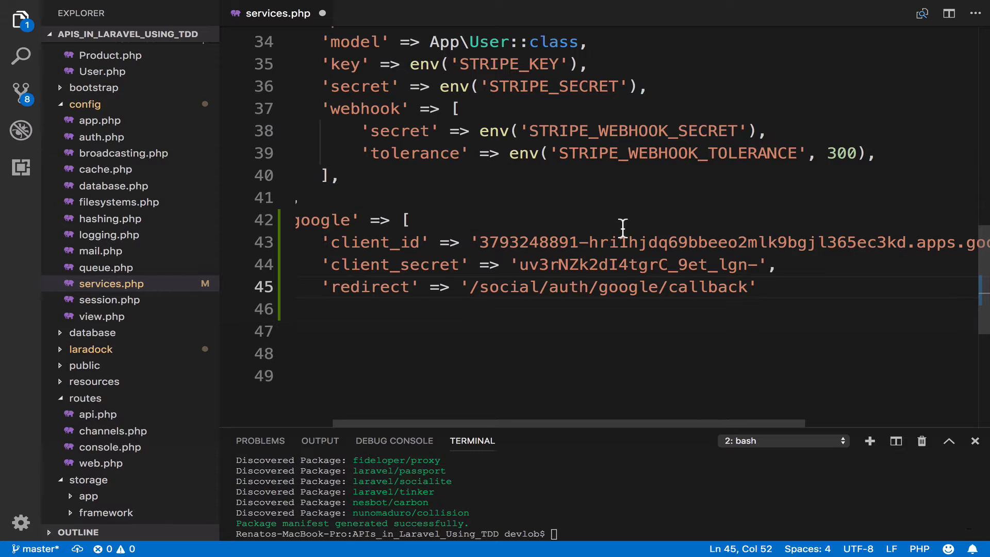
# Set the google redirect to /social/auth/google/callback and re-indent the google block
pyautogui.click(431, 287)
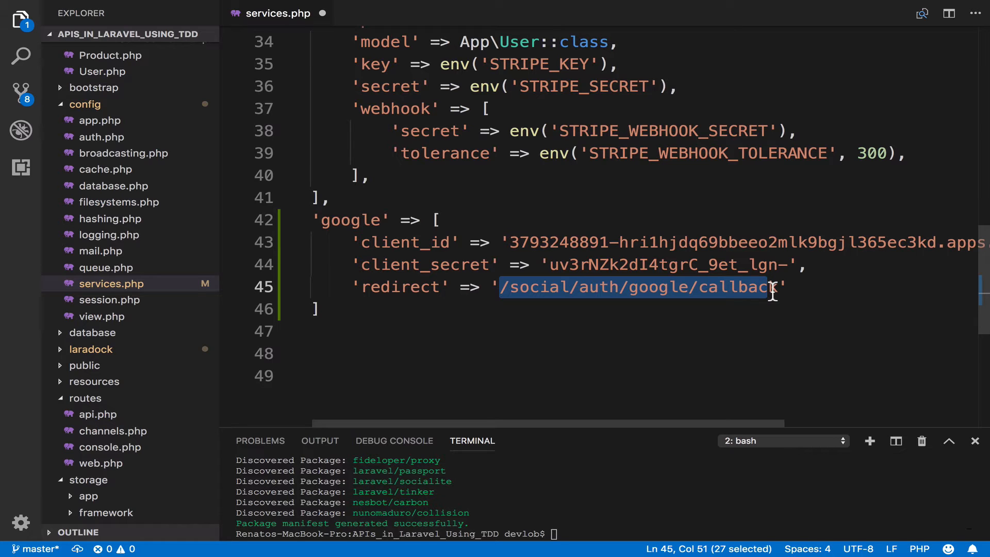
pyautogui.moveTo(775, 309)
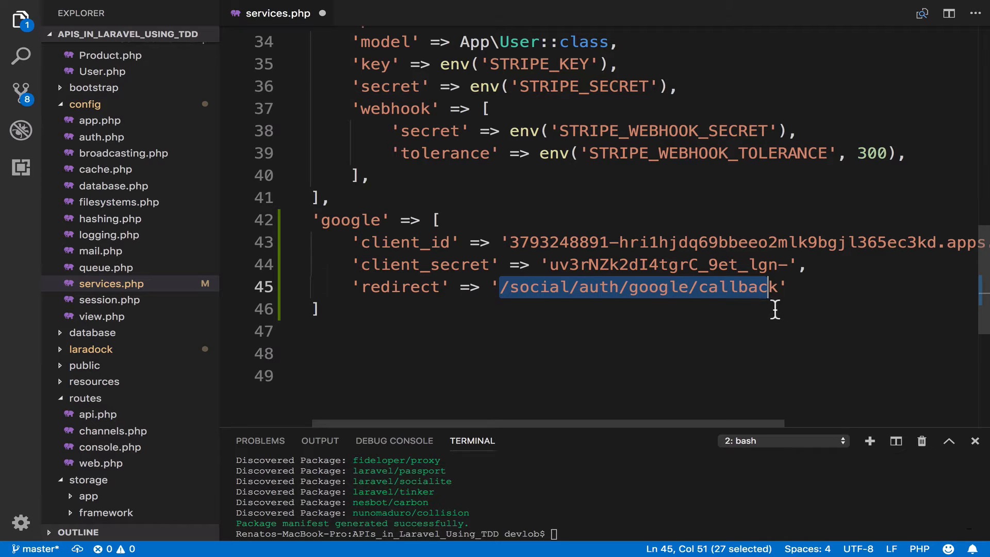
pyautogui.doubleClick(737, 287)
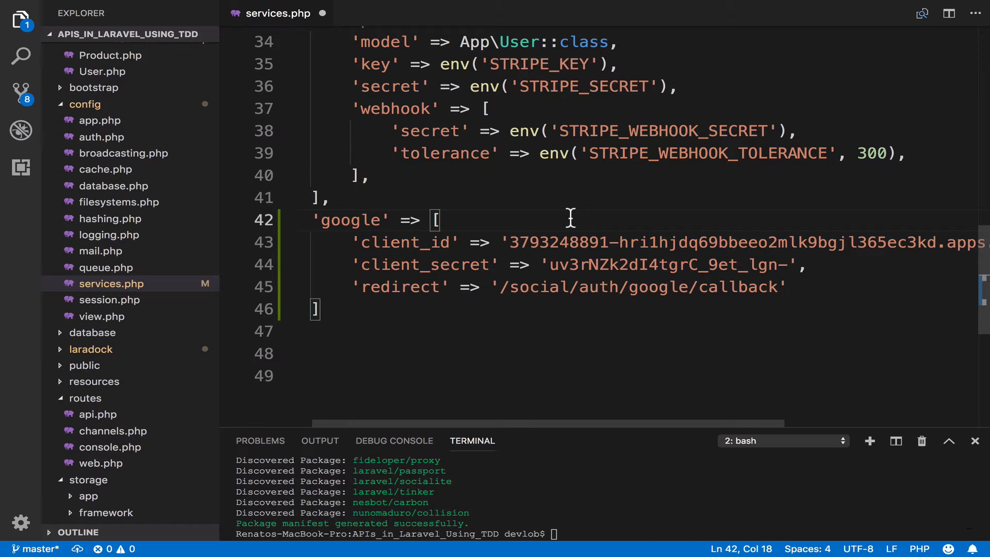
# Open routes/web.php and add a Route::get for '/social/auth/{provider}'
pyautogui.write('web')
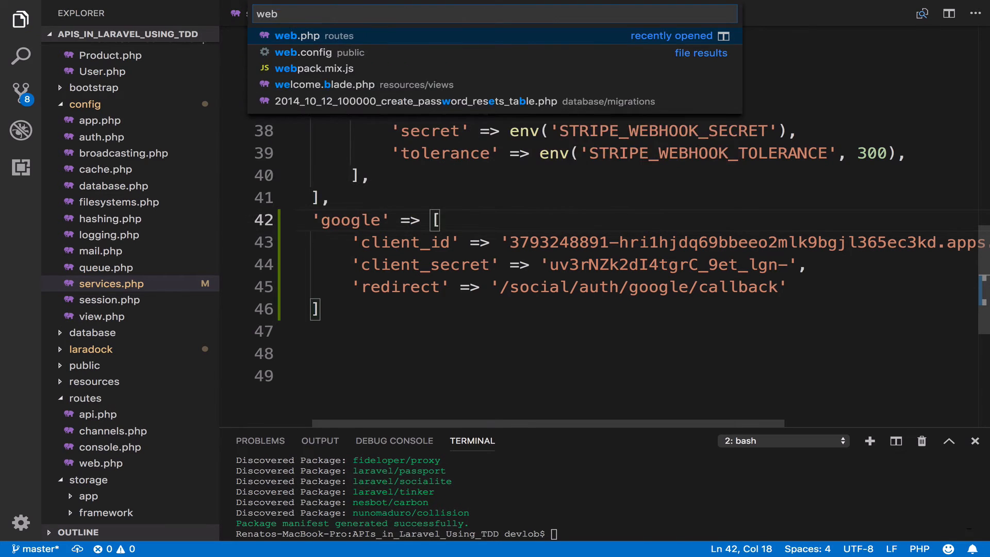
pyautogui.click(297, 35)
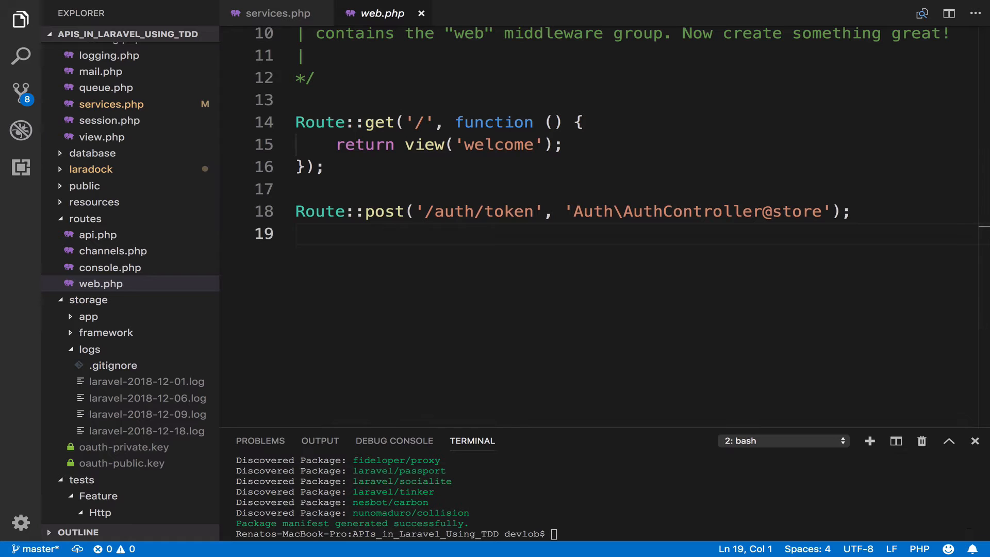
pyautogui.write('Ro')
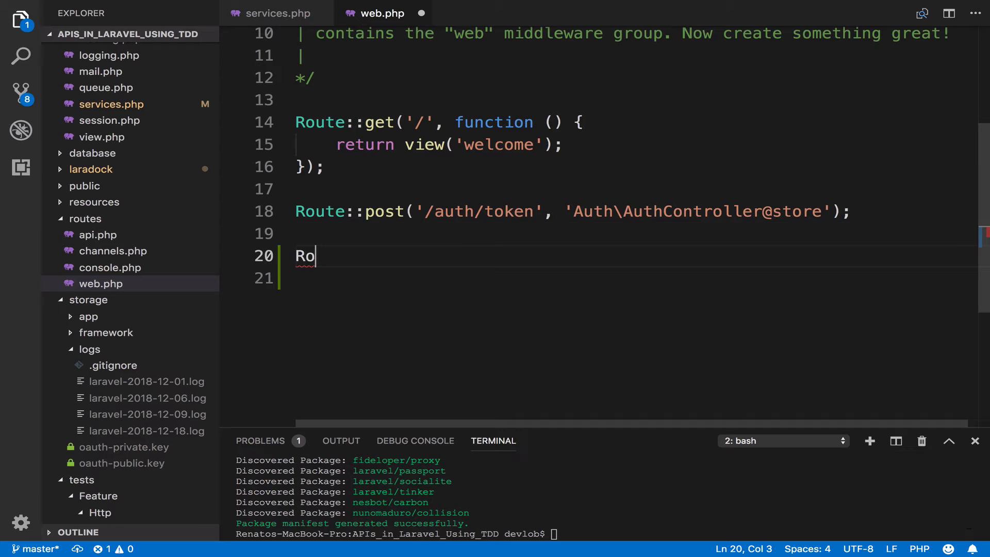
pyautogui.write('ute::get(')
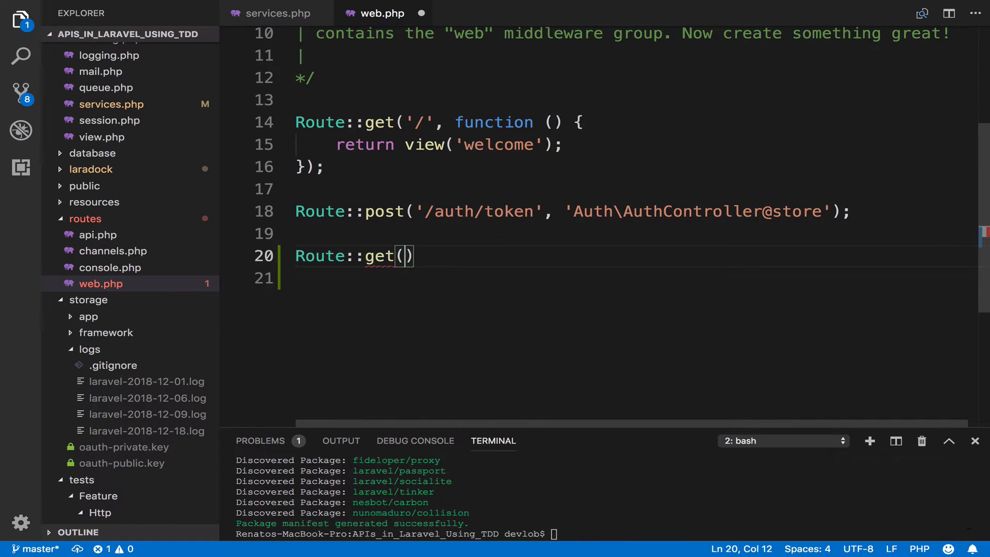
pyautogui.write("'/social/a")
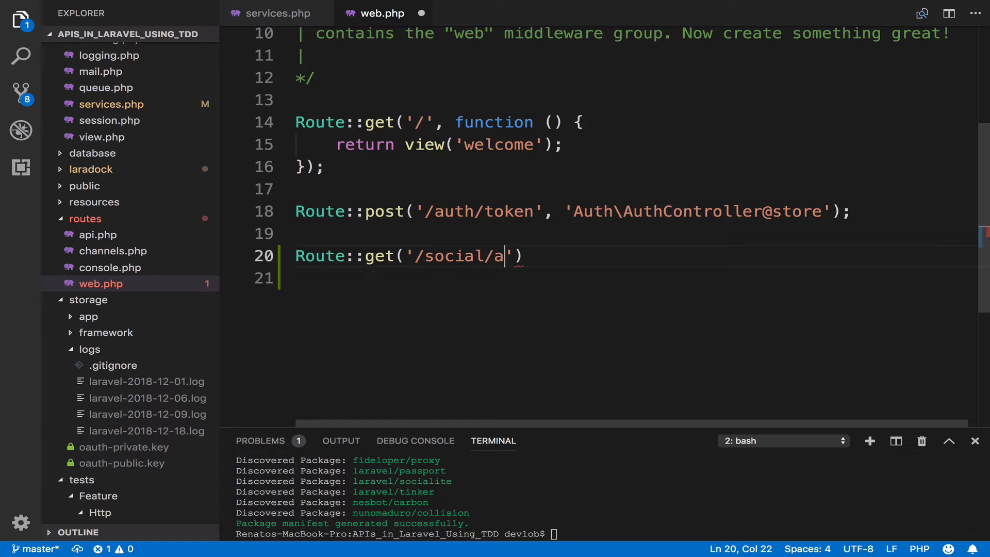
pyautogui.write('uth/{pr}')
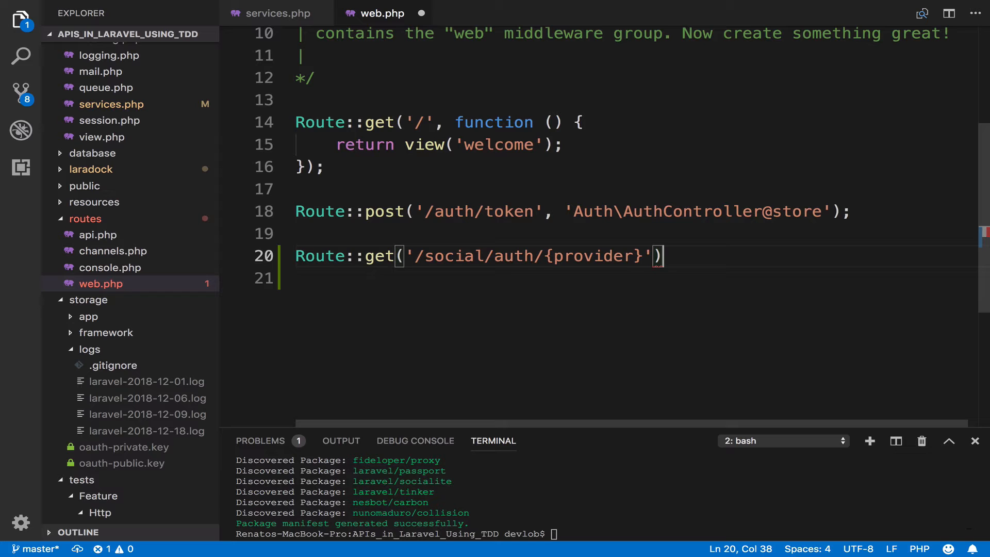
# Add a second Route::get for '/social/auth/{provider}/callback'
pyautogui.write("Route::get('/'")
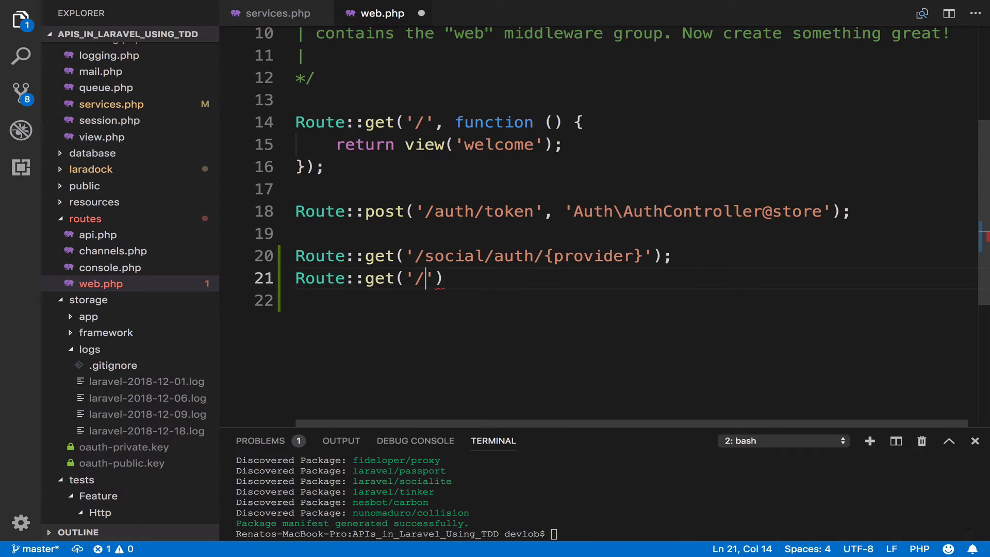
pyautogui.write('social/a')
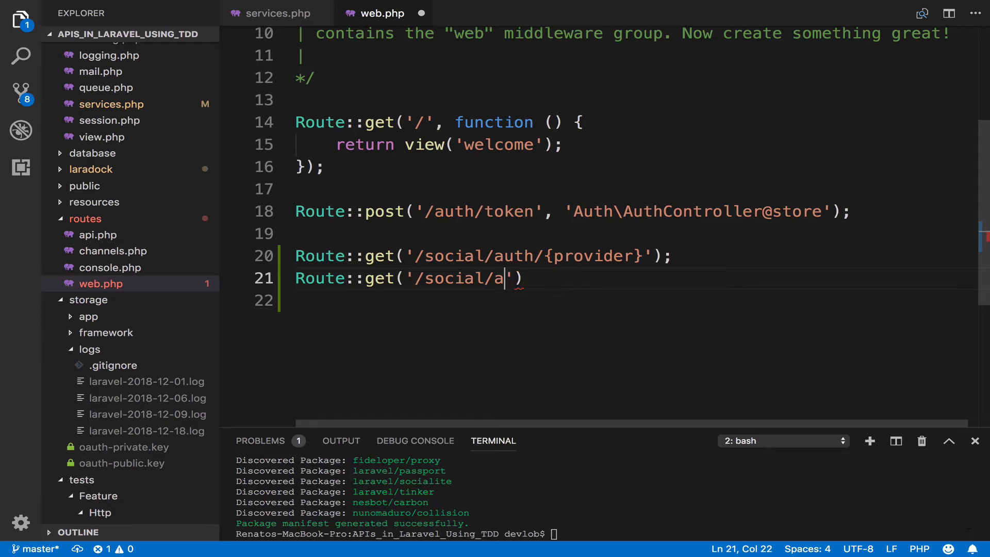
pyautogui.write('uth/{}')
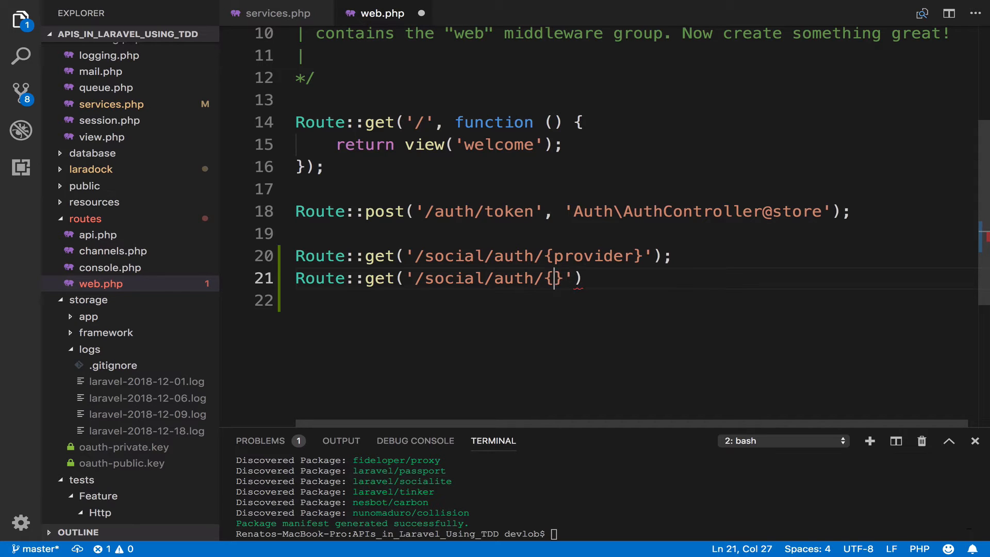
pyautogui.write('provider')
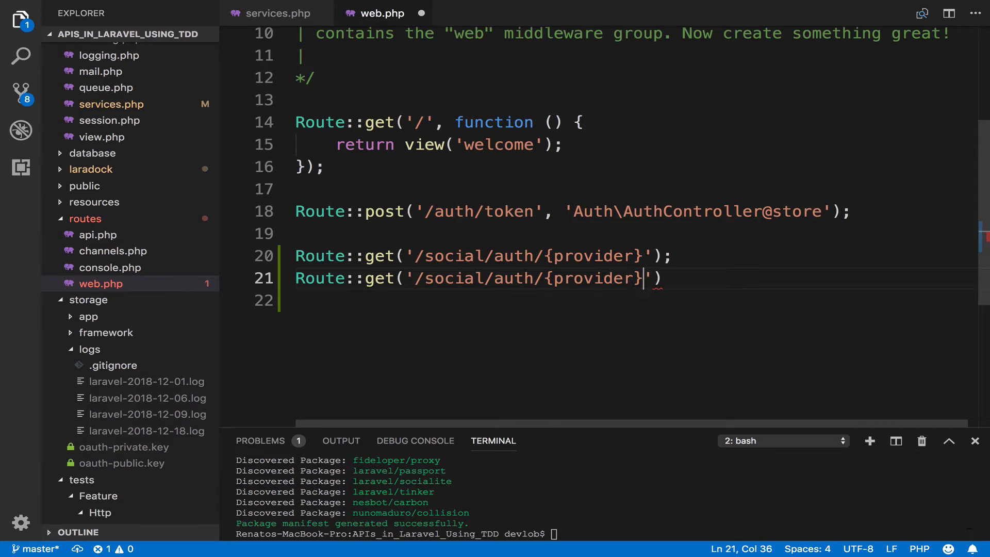
pyautogui.write('/callback')
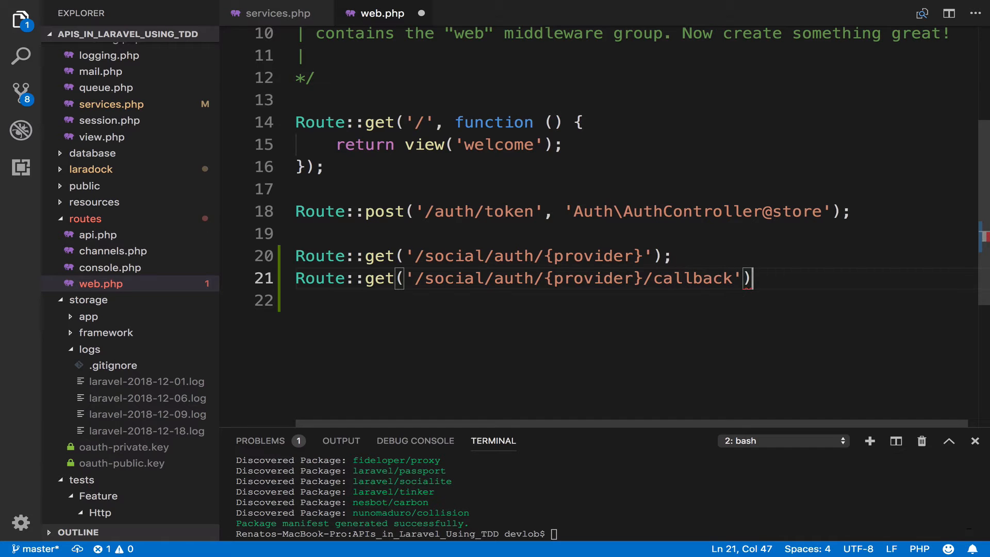
# Check the google redirect path in services.php, then return to web.php's provider route
pyautogui.click(275, 13)
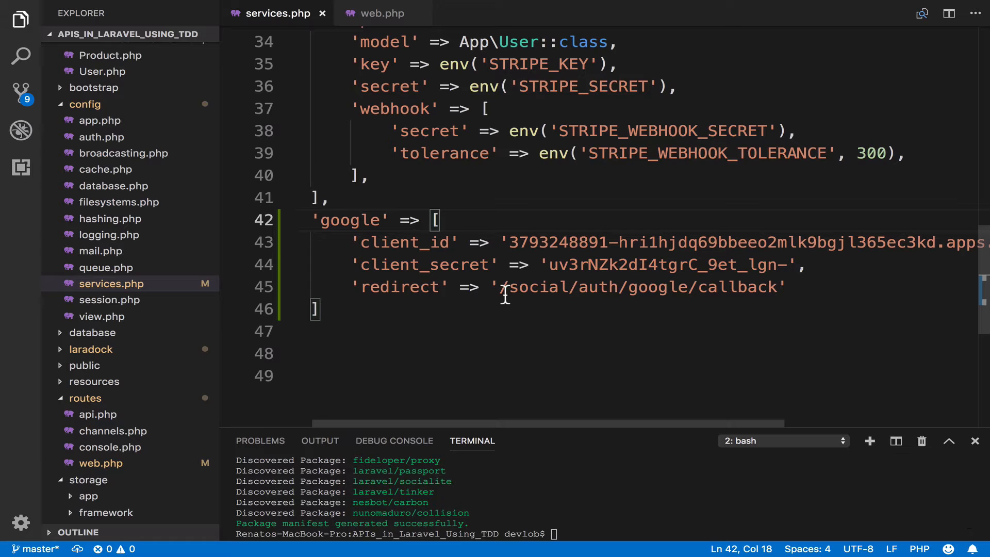
pyautogui.click(638, 286)
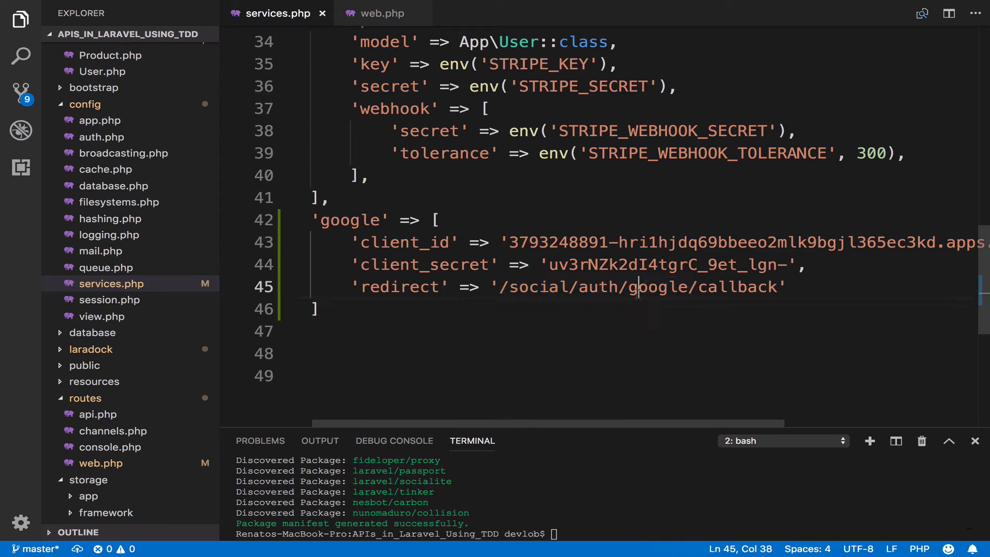
pyautogui.doubleClick(655, 287)
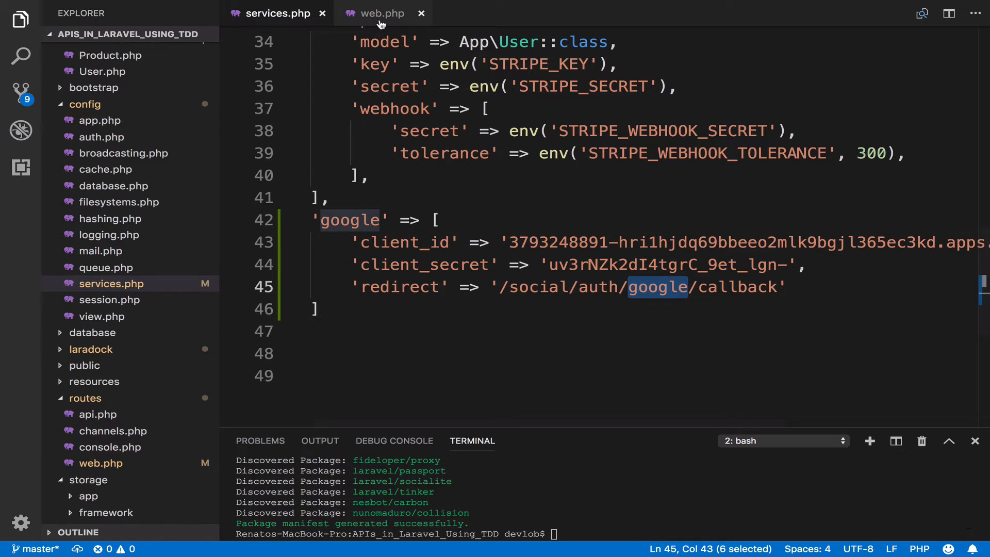
pyautogui.click(379, 13)
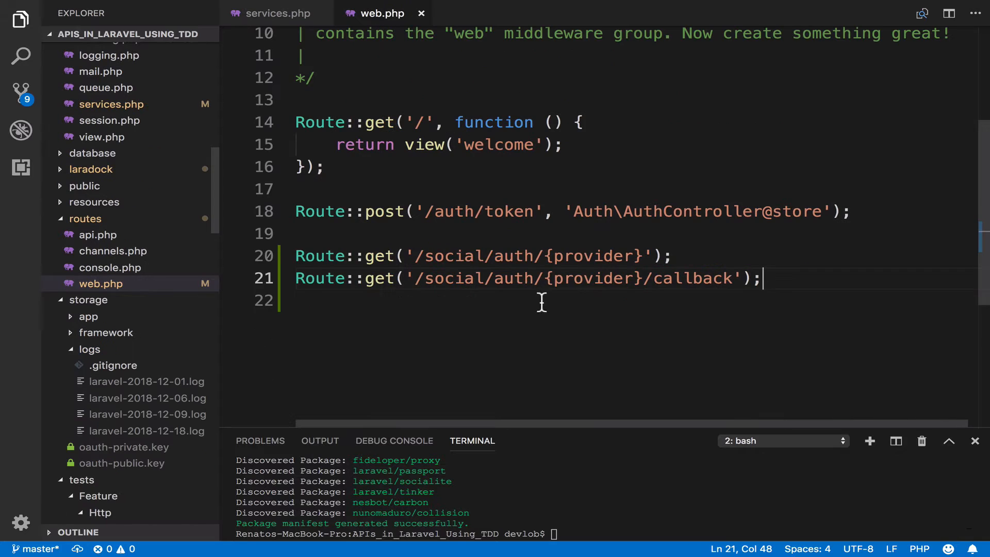
pyautogui.moveTo(543, 287)
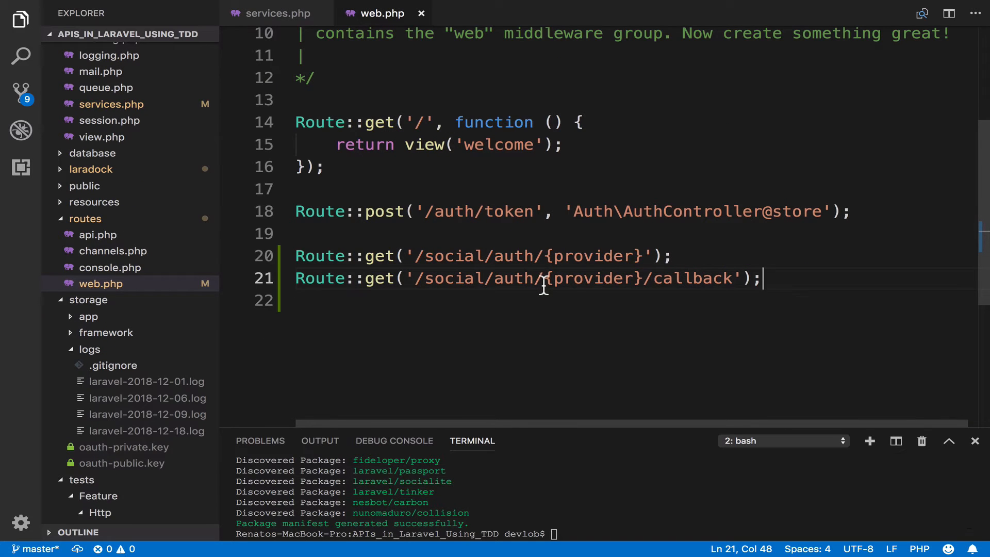
pyautogui.click(658, 256)
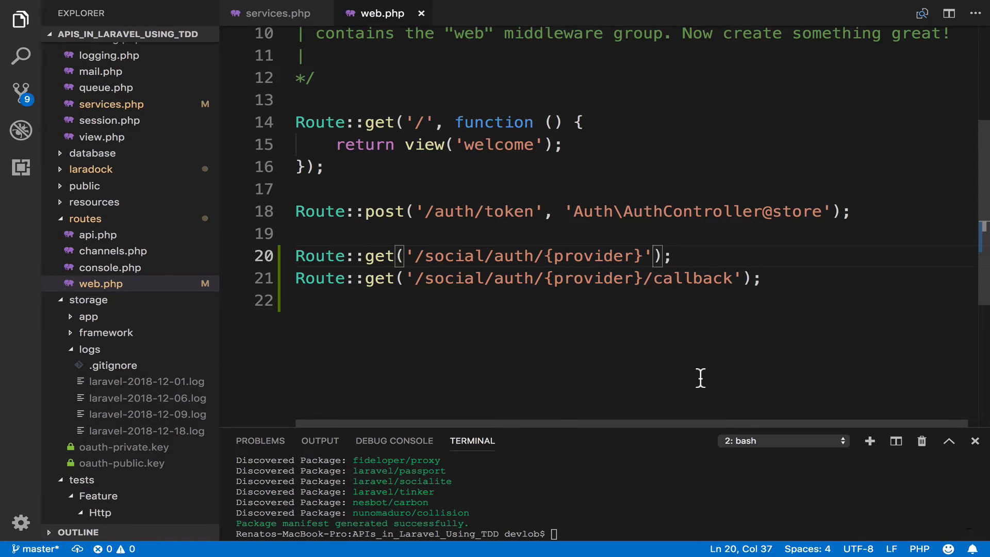
# Point the provider route to Auth\AuthController@redirect and begin the callback's AuthController handler
pyautogui.write(", 'Au'")
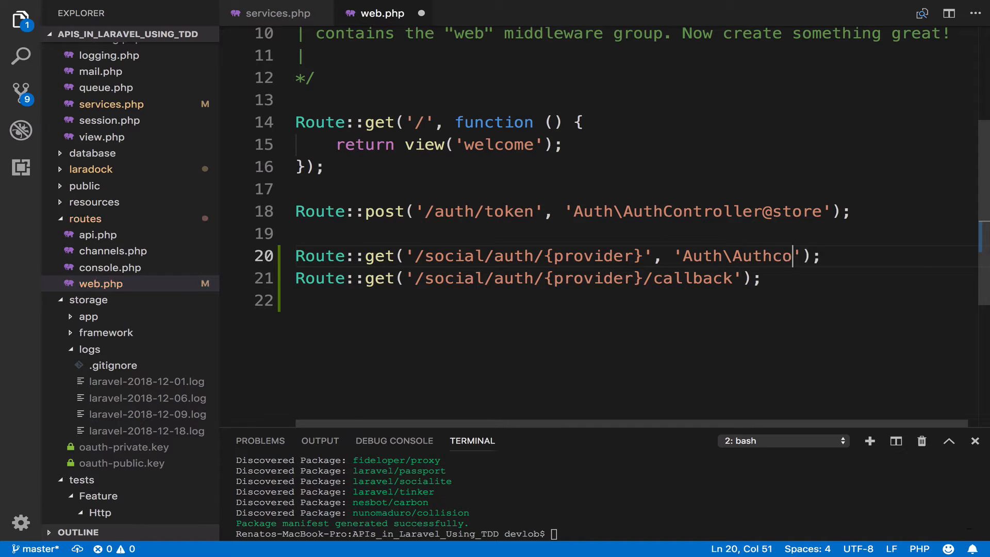
pyautogui.write('ntroller@redirect')
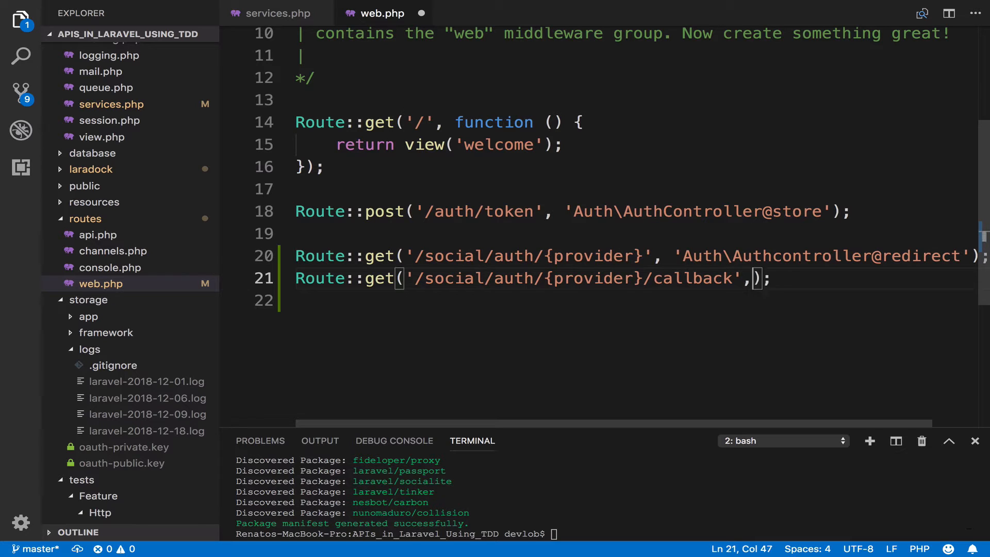
pyautogui.write("'Auth\\Auth")
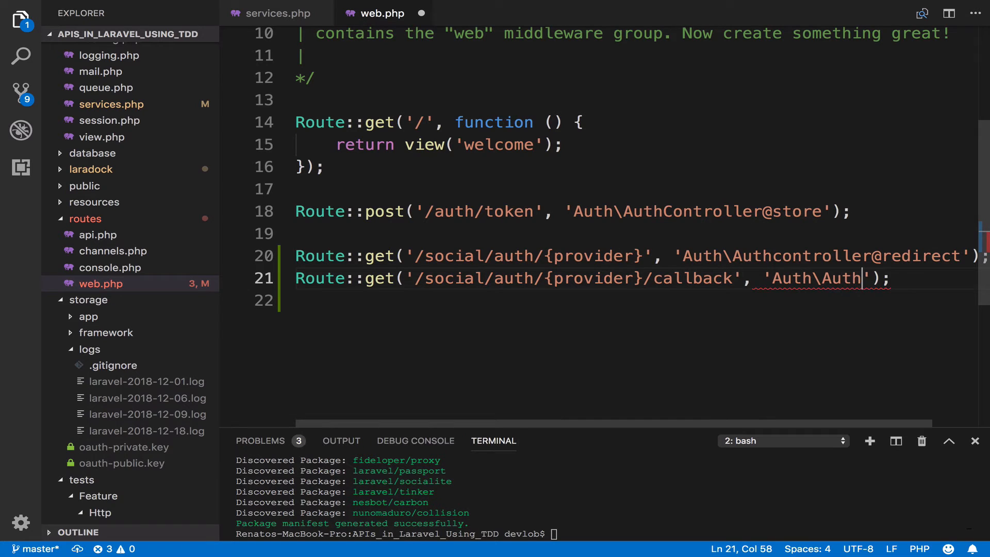
pyautogui.write('Controller@ca')
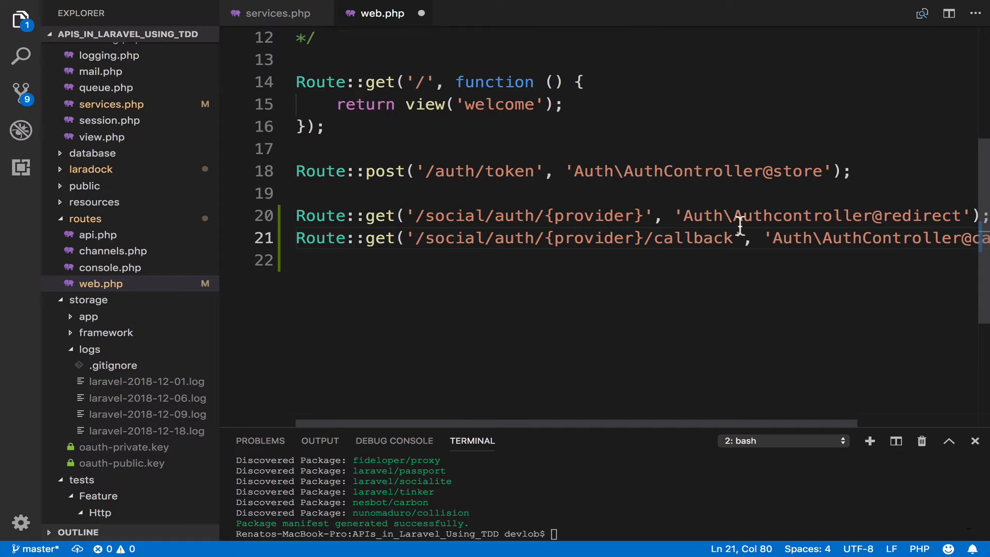
# Review the google redirect config in services.php, then return to web.php
pyautogui.doubleClick(802, 216)
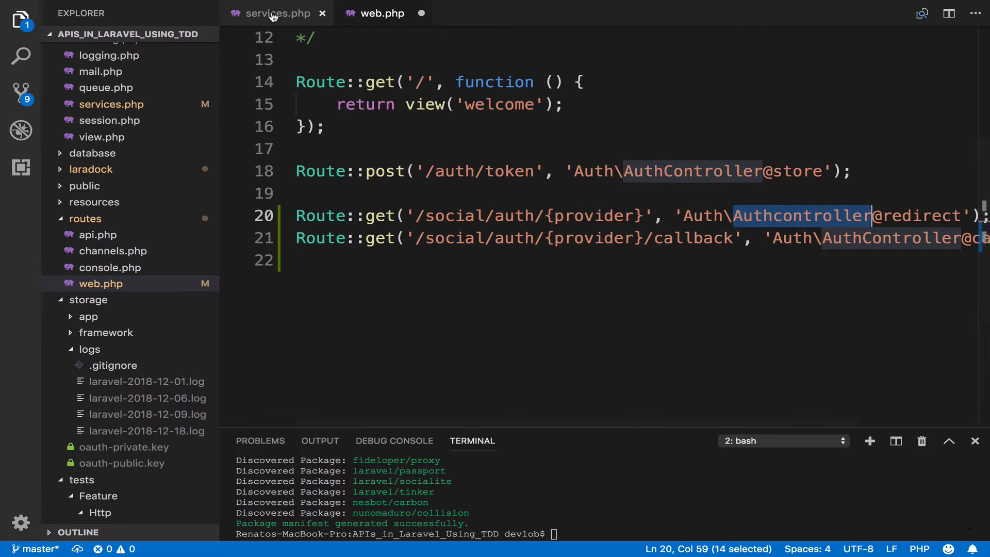
pyautogui.click(275, 13)
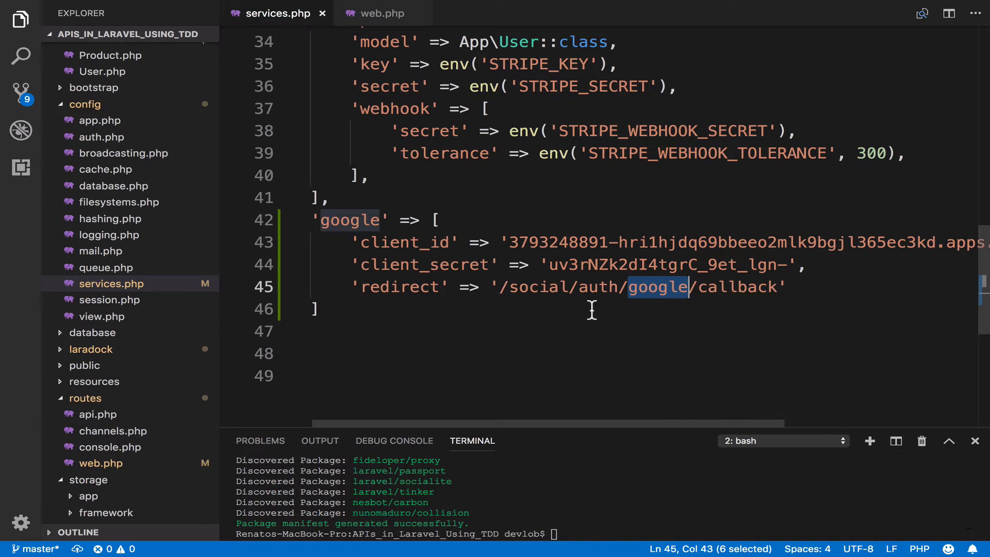
pyautogui.click(380, 13)
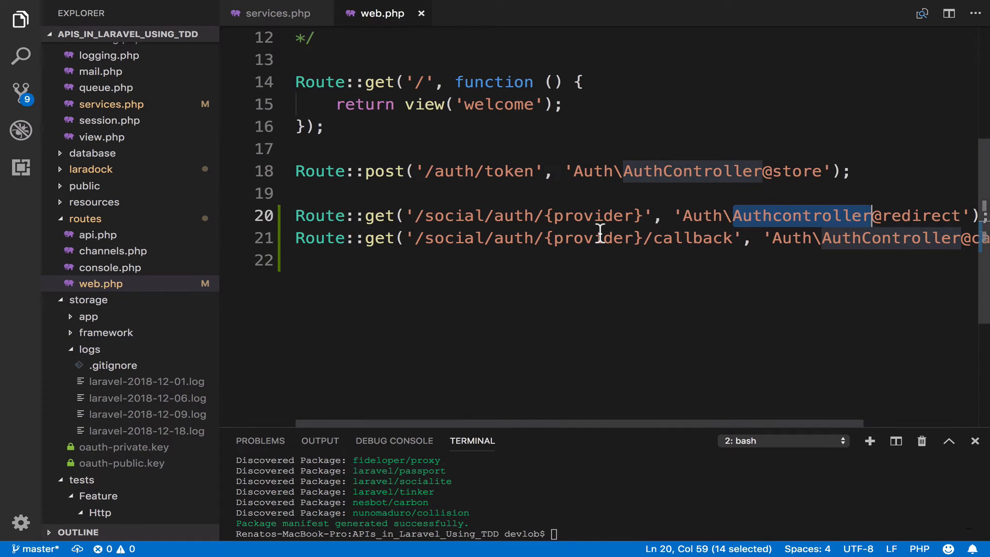
# Open AuthController.php through the quick file search for 'Auth'
pyautogui.press('ctrl+p')
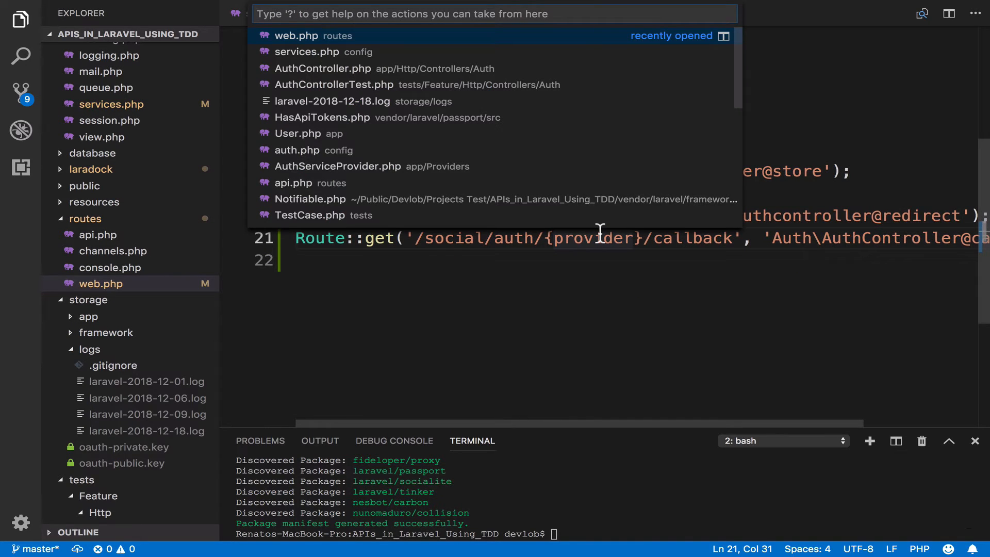
pyautogui.write('Auth')
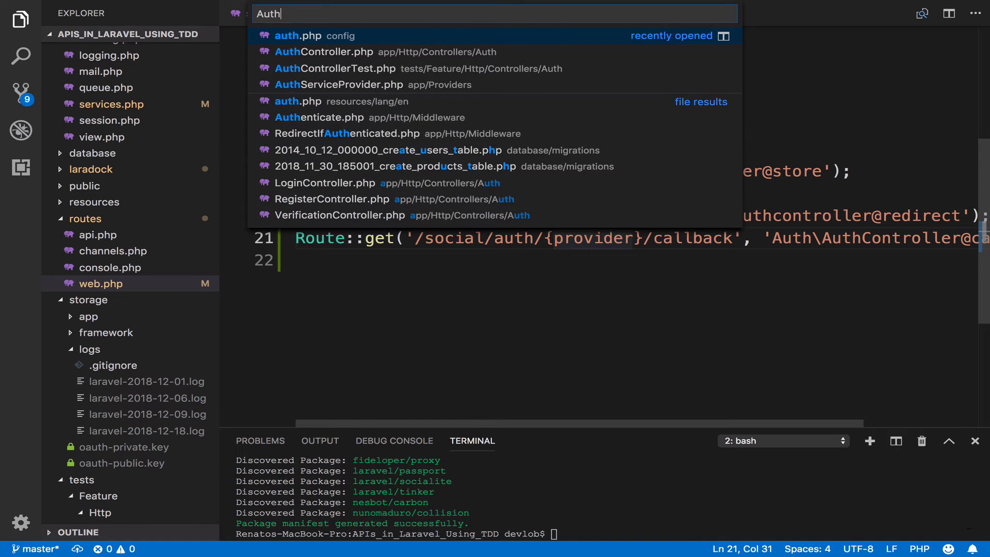
pyautogui.click(324, 52)
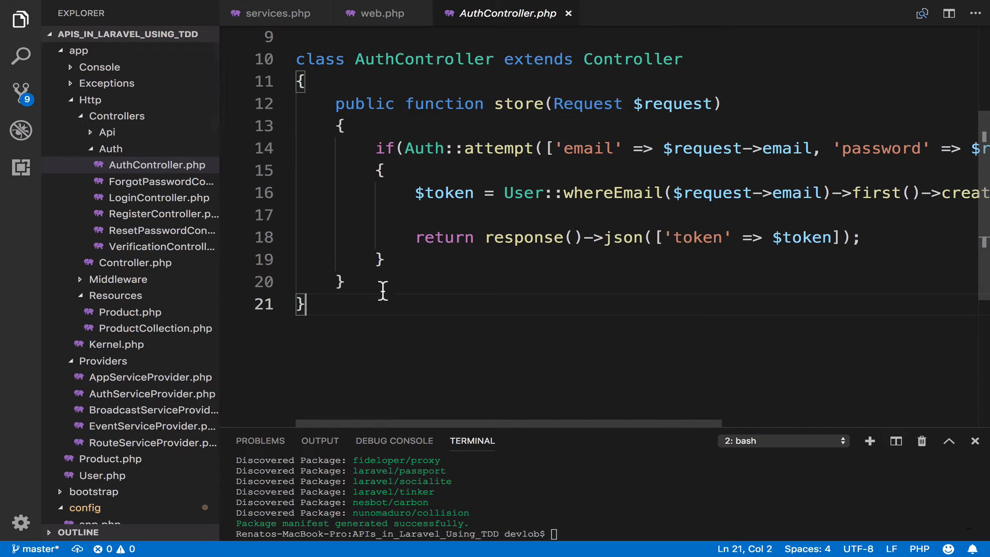
# Type empty public redirect($provider) and callback($provider) methods below store() in AuthController
pyautogui.write('pub;')
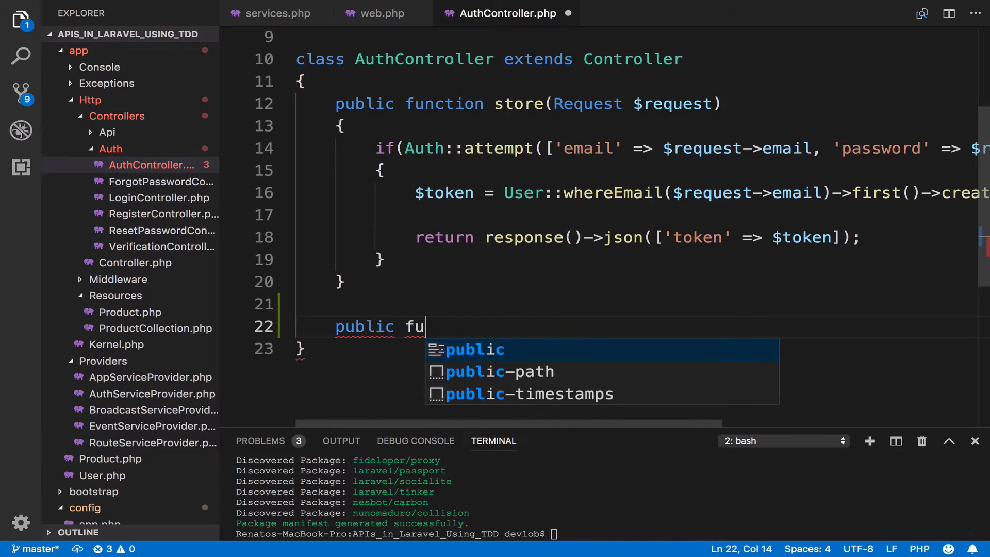
pyautogui.write('nction rediect(')
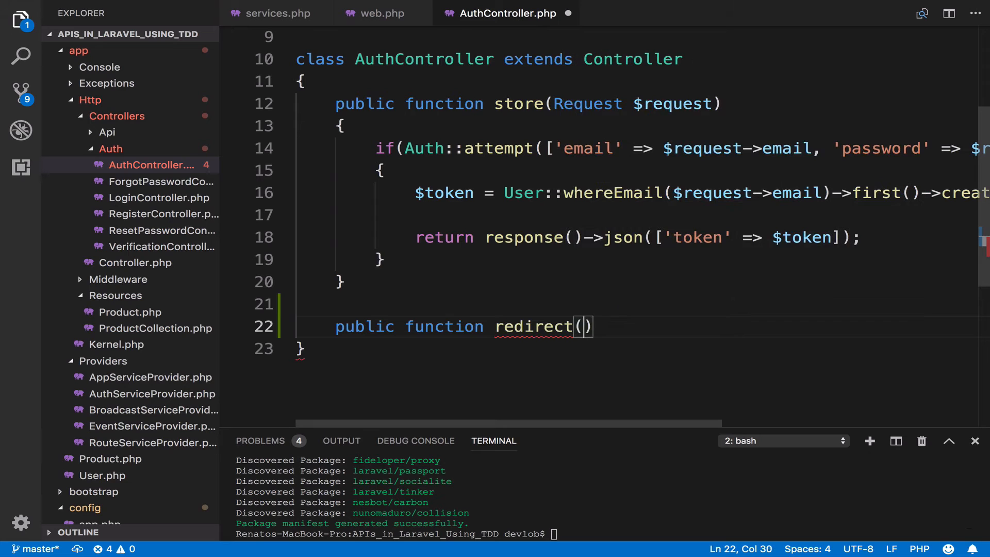
pyautogui.write('$p')
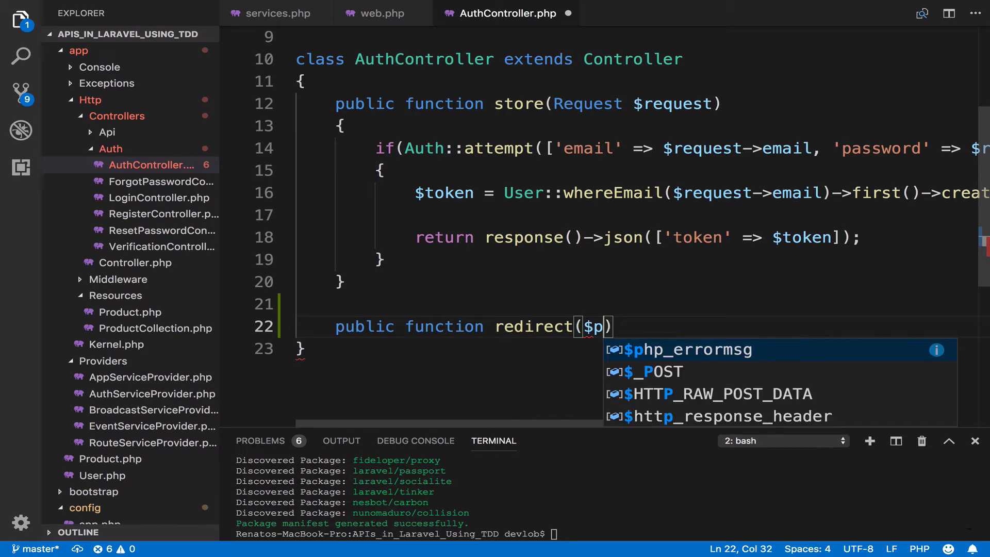
pyautogui.write('rovider')
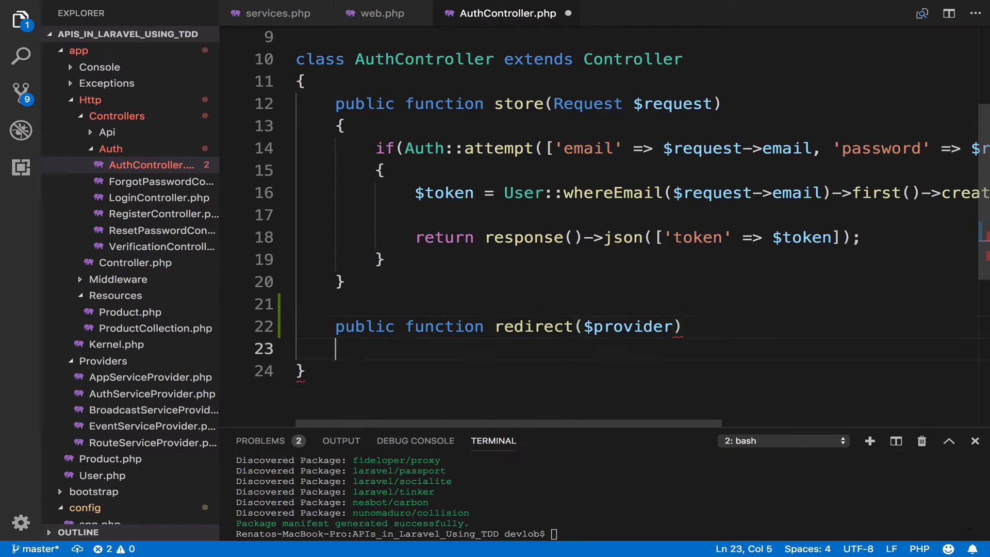
pyautogui.write('pub')
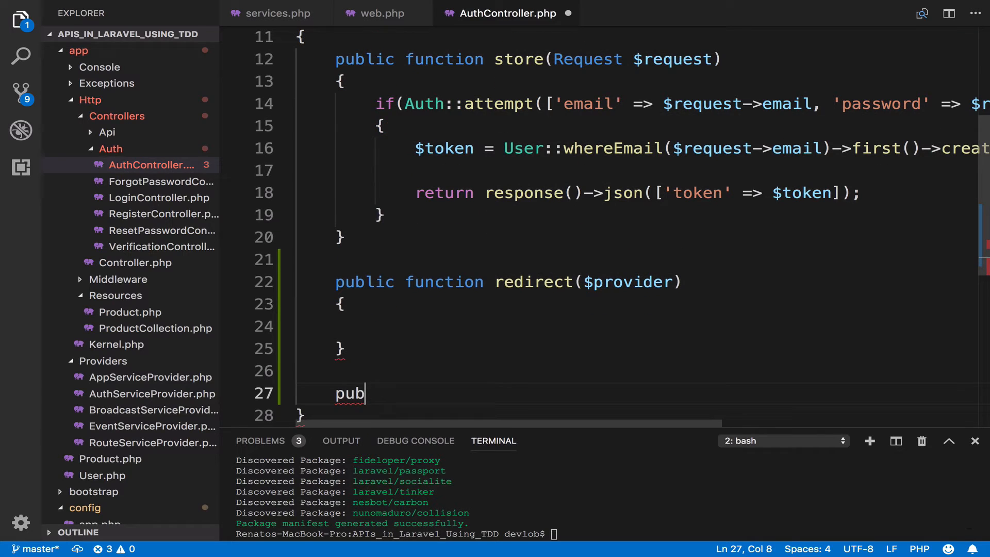
pyautogui.write('lic function callback($provider')
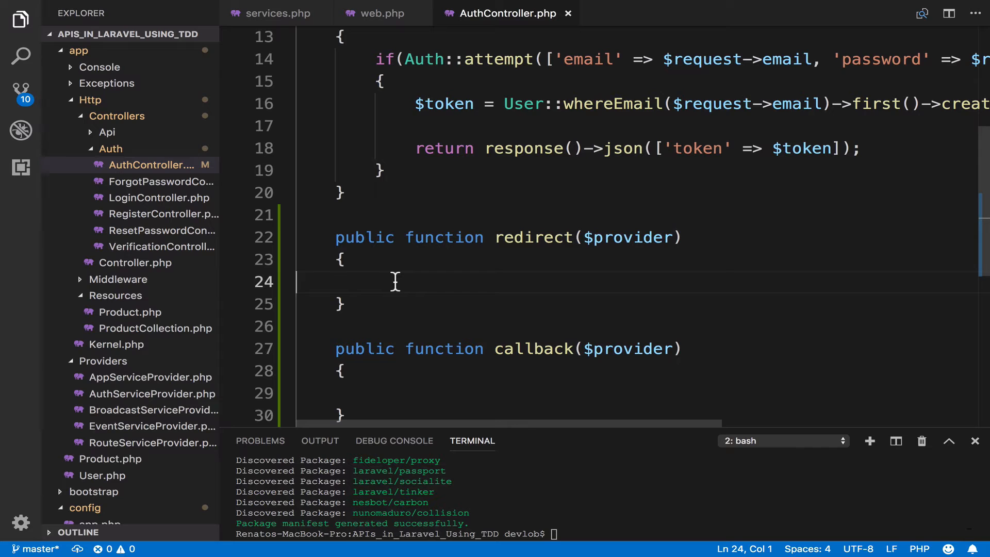
# Fill redirect() with 'return Socialite::driver($provider)->redirect();' using autocomplete
pyautogui.write('r')
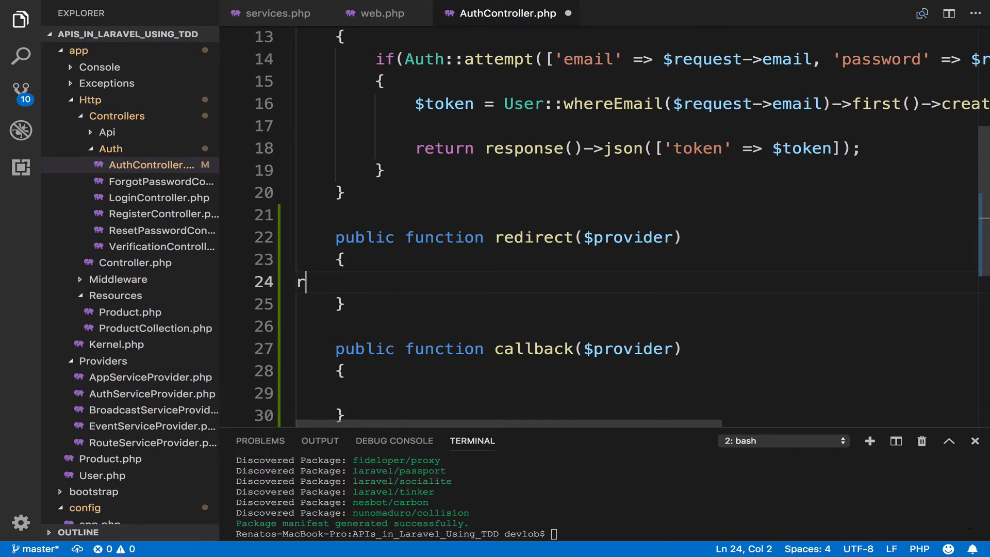
pyautogui.write('eturn')
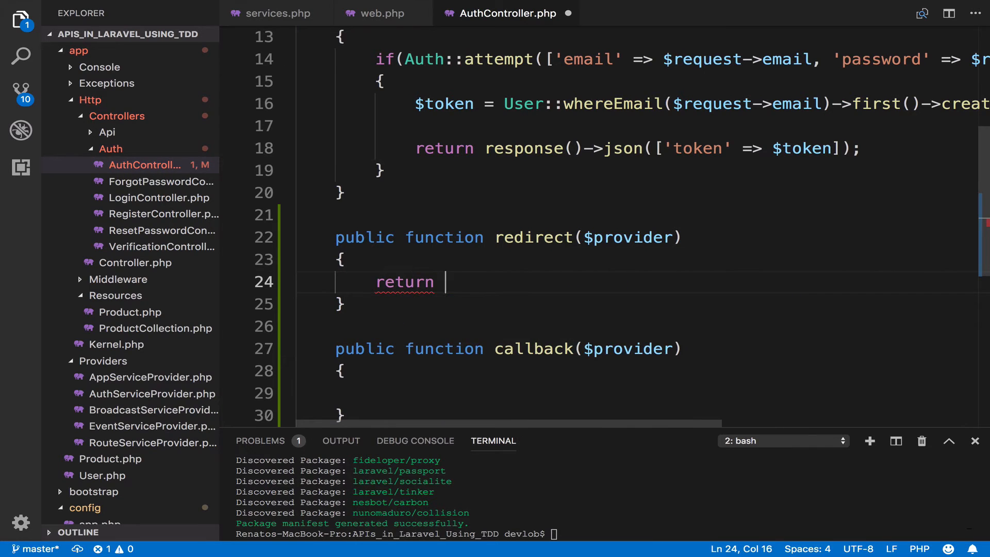
pyautogui.write('Socialite')
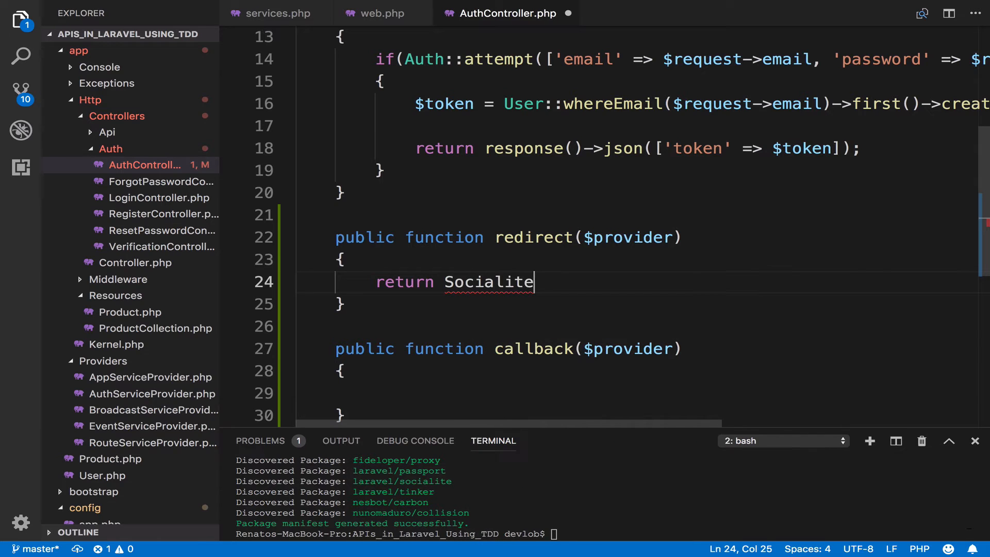
pyautogui.write('::driver()')
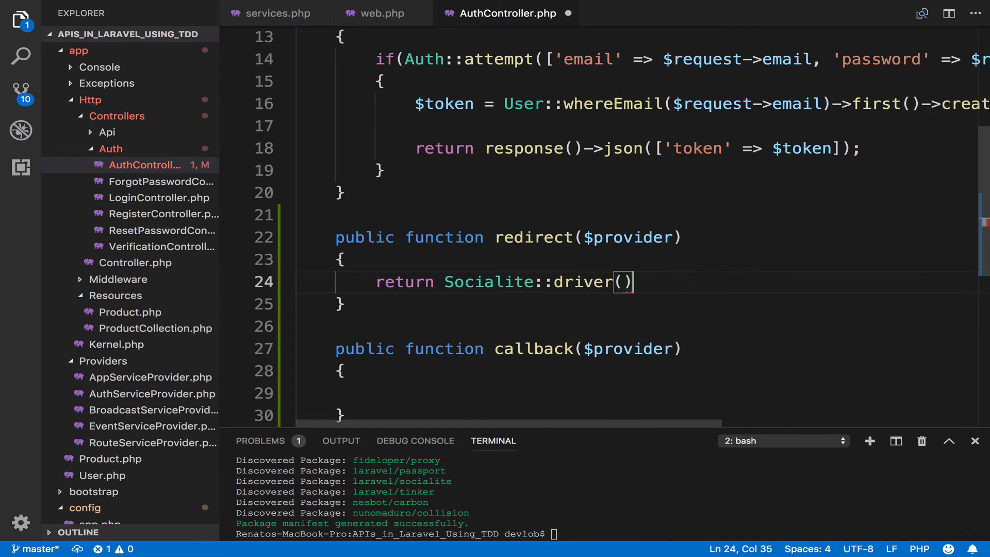
pyautogui.write('$provide')
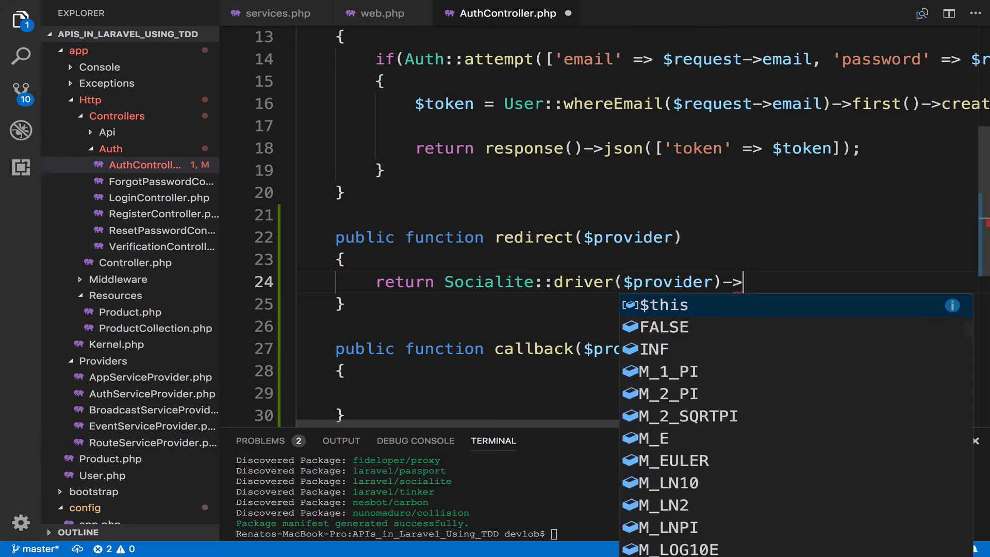
pyautogui.write('redirect();')
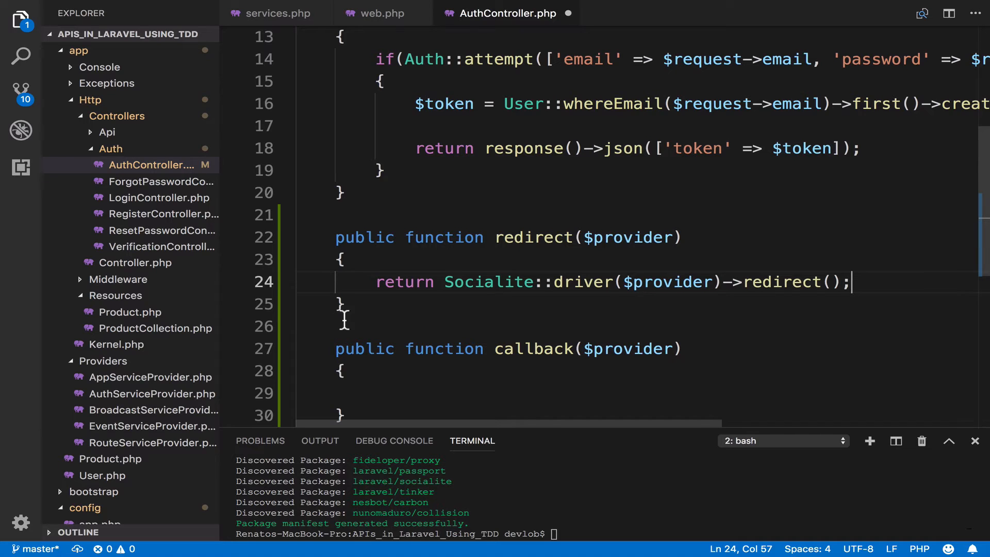
pyautogui.scroll(-3)
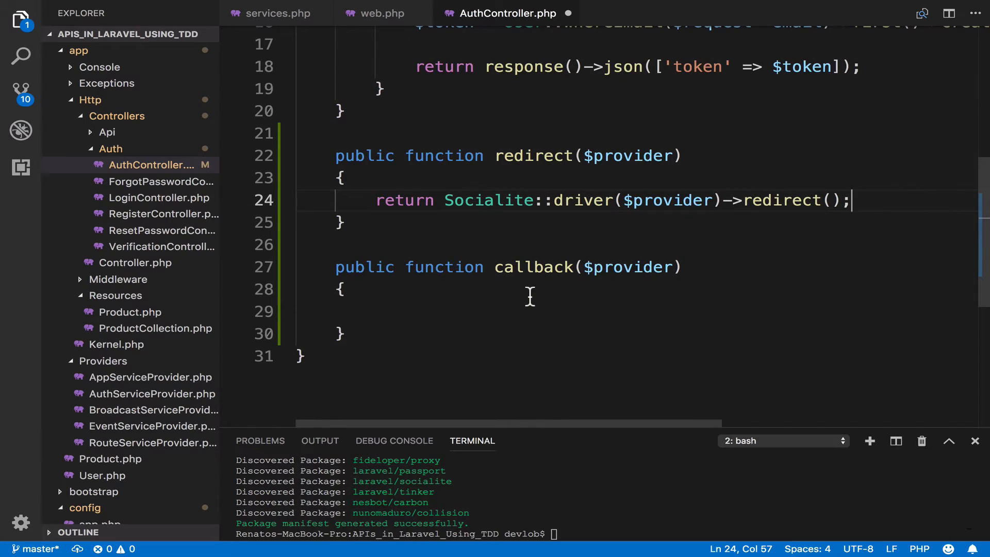
pyautogui.moveTo(514, 323)
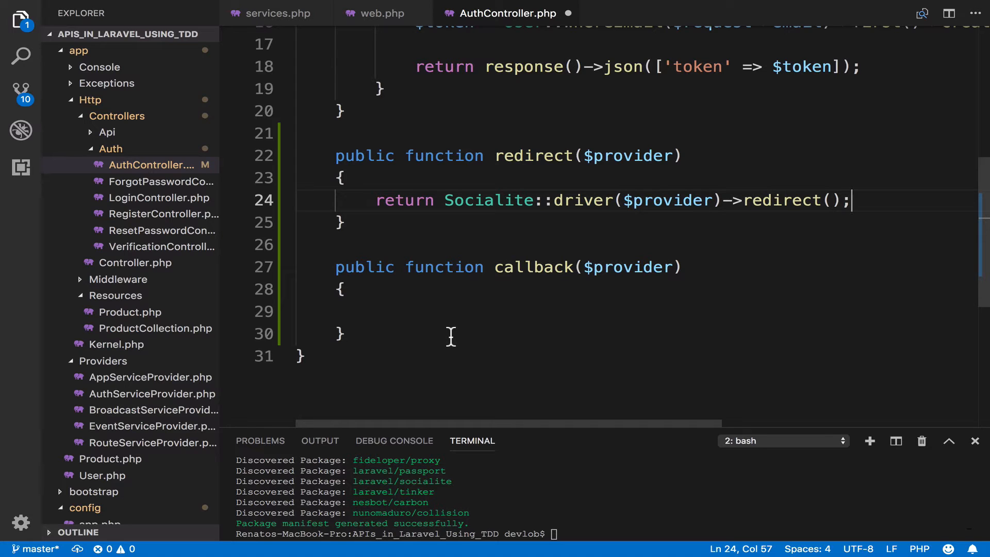
# Inside callback(), write '$user = Socialite::driver($provider)->user();' using autocomplete
pyautogui.doubleClick(532, 266)
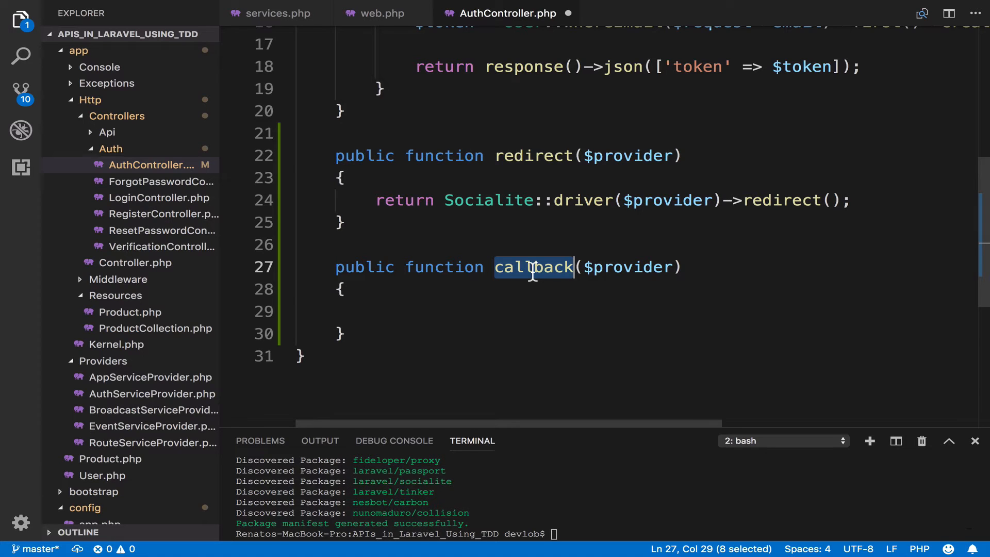
pyautogui.write('$')
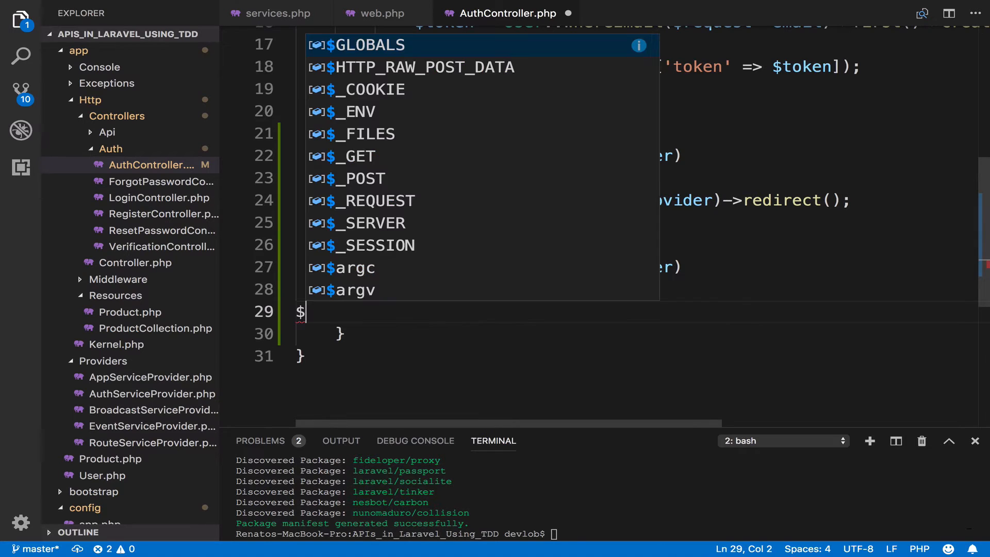
pyautogui.write('user')
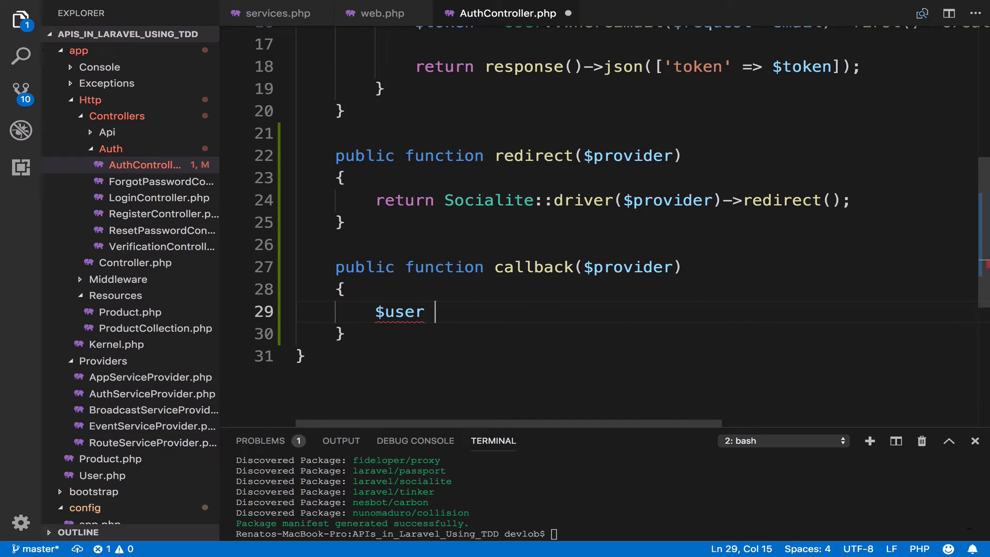
pyautogui.write('= Socialite::driver(')
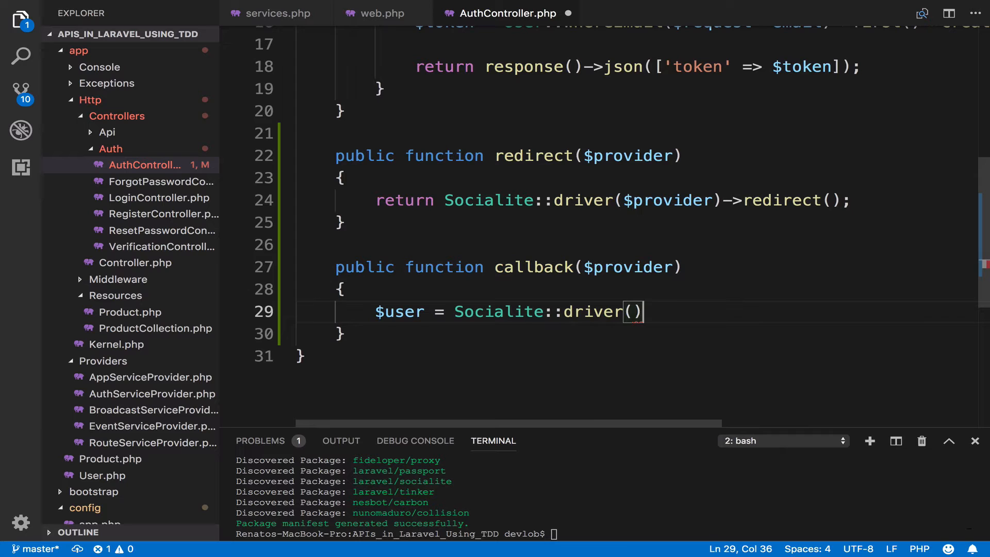
pyautogui.write('$privider')
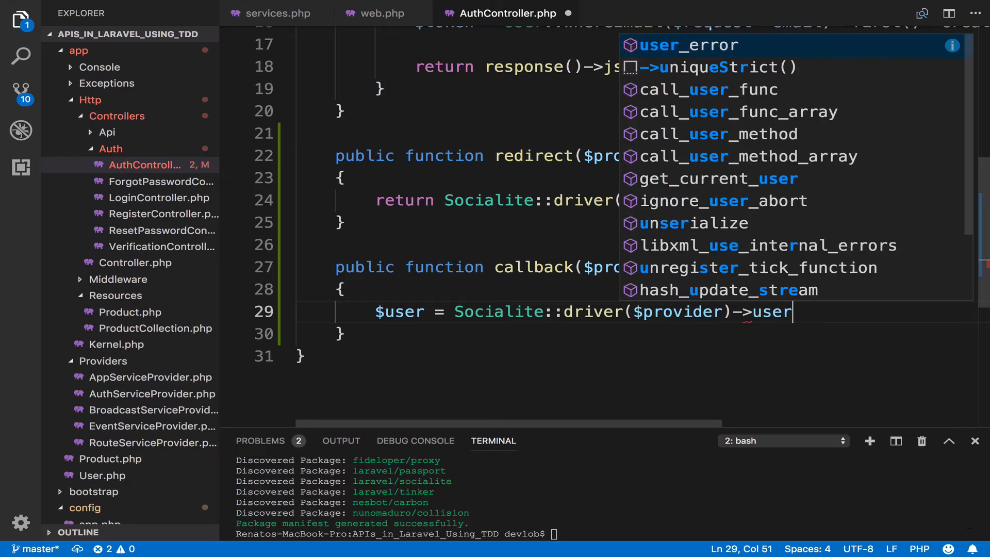
pyautogui.write('();')
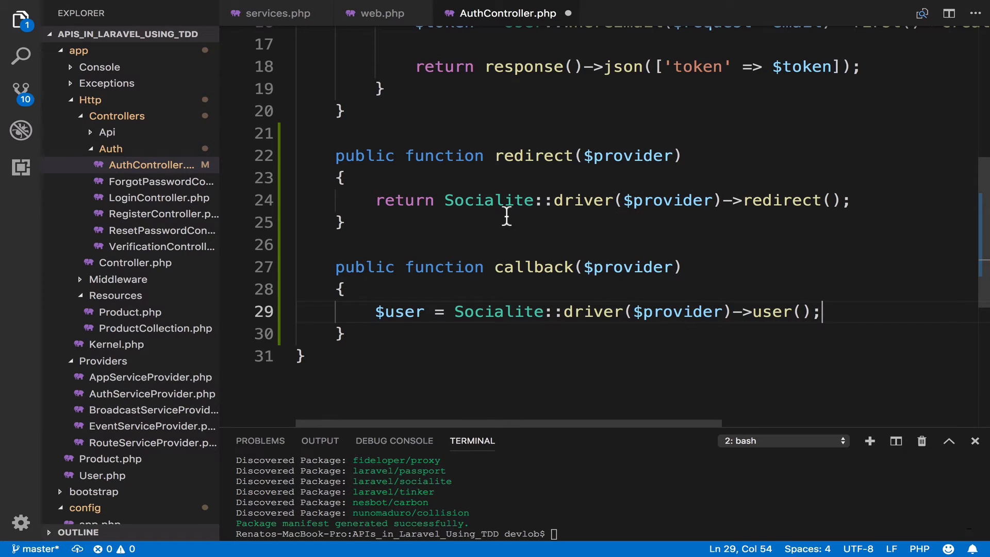
# Import Socialite via the code action, then highlight the redirect, callback and user() names
pyautogui.rightClick(486, 201)
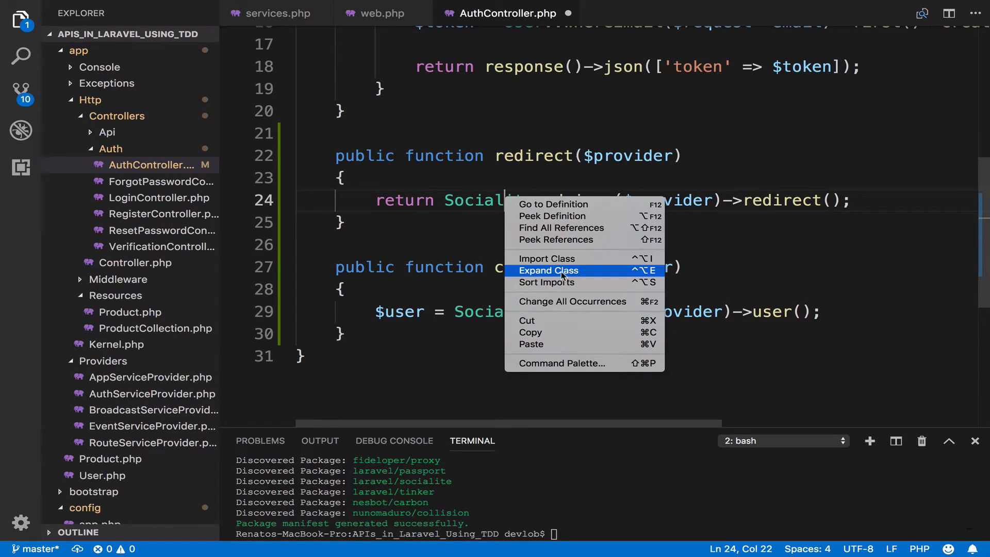
pyautogui.click(546, 258)
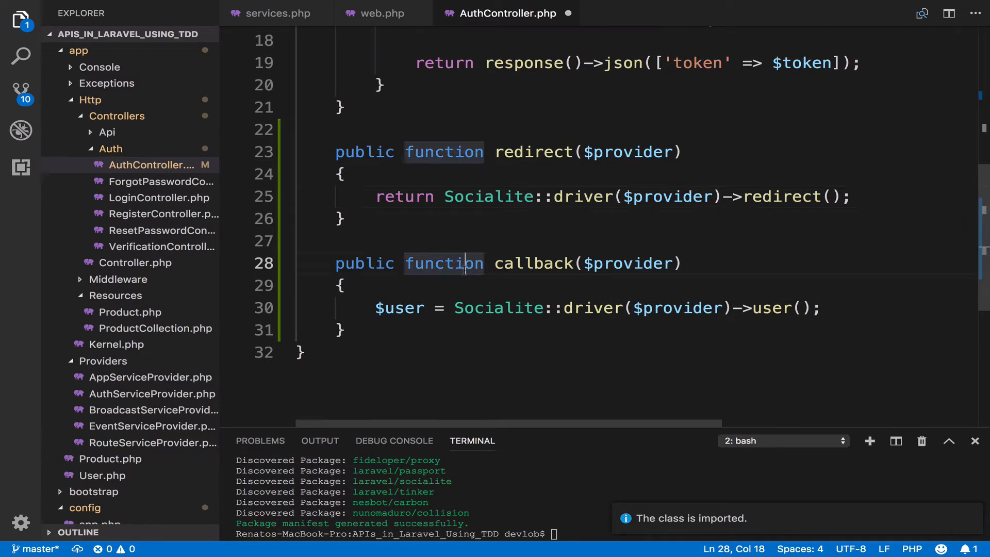
pyautogui.moveTo(541, 161)
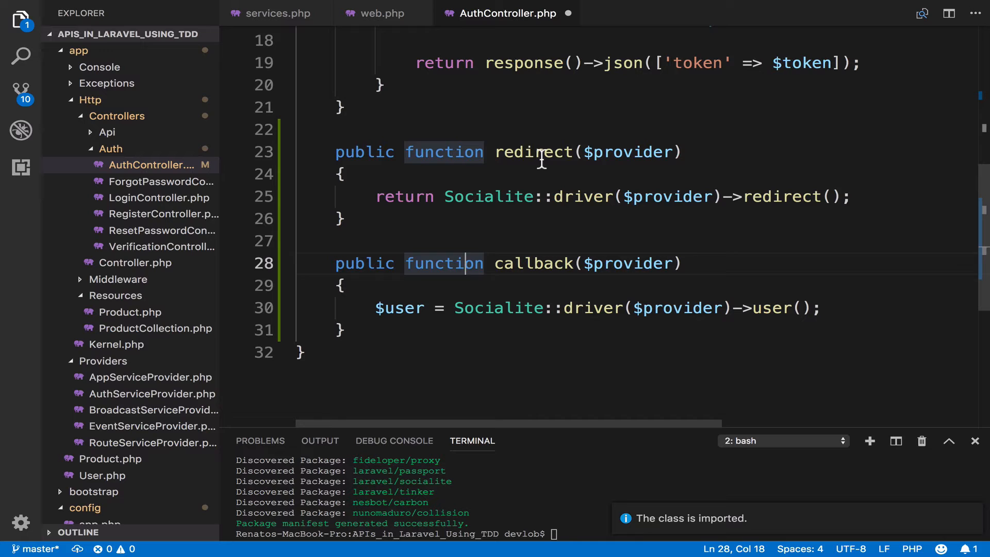
pyautogui.doubleClick(533, 152)
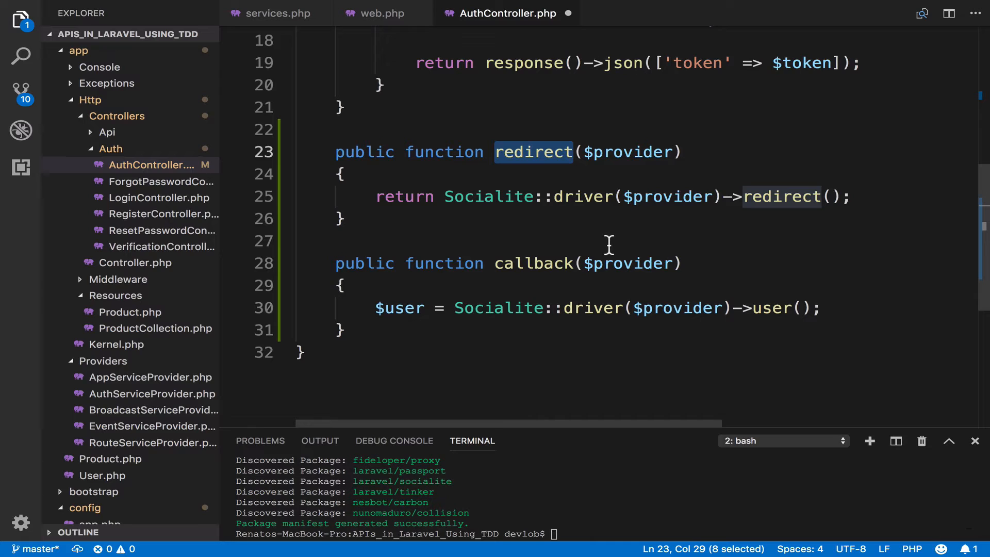
pyautogui.doubleClick(533, 263)
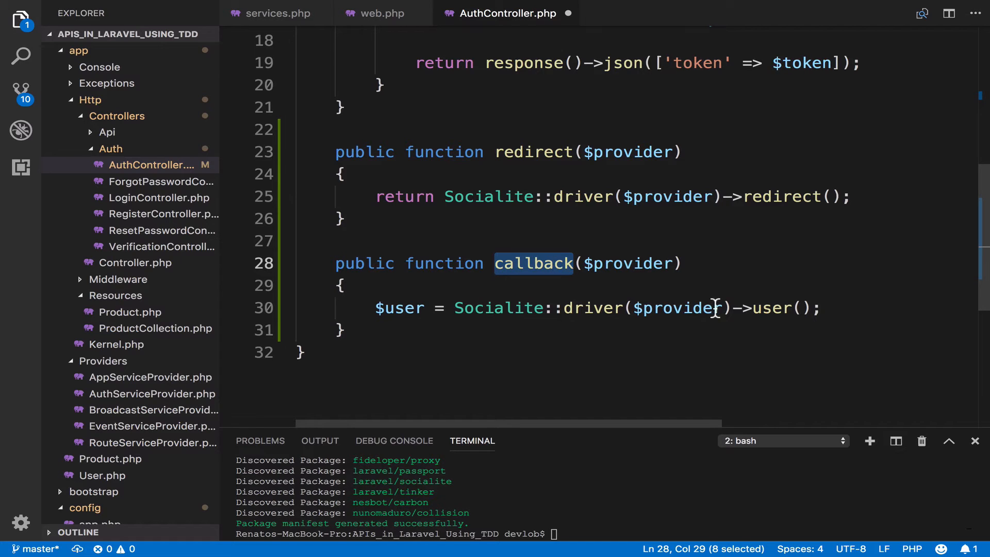
pyautogui.doubleClick(771, 308)
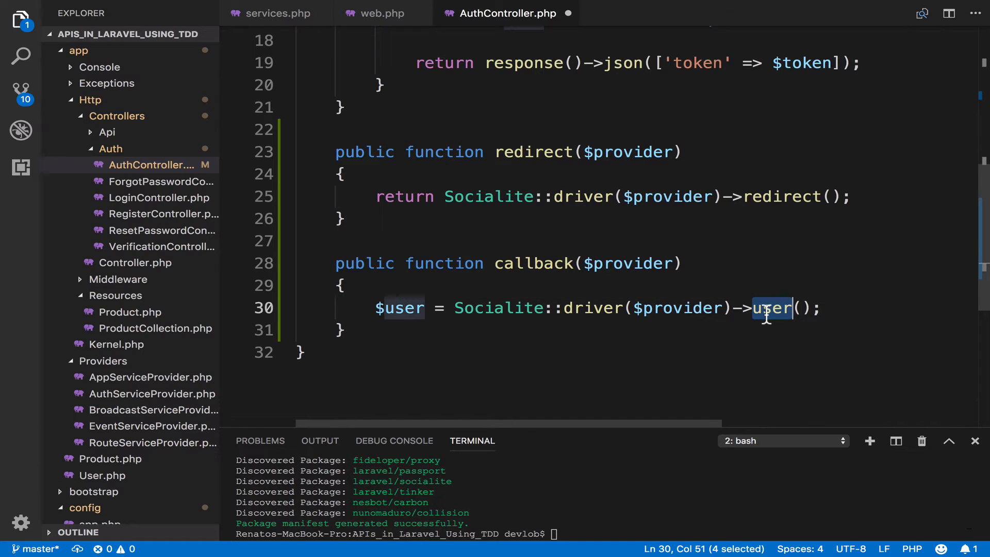
pyautogui.click(398, 308)
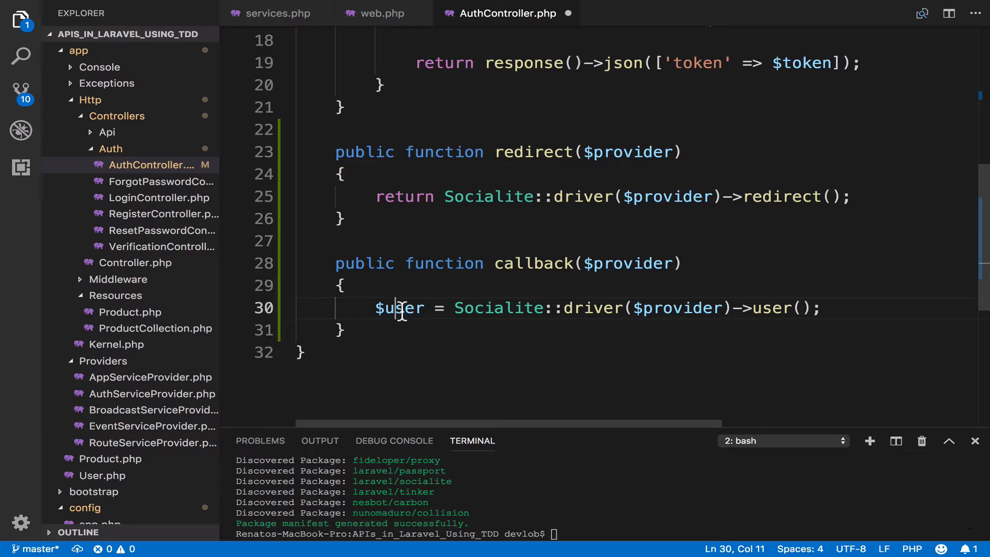
pyautogui.doubleClick(399, 308)
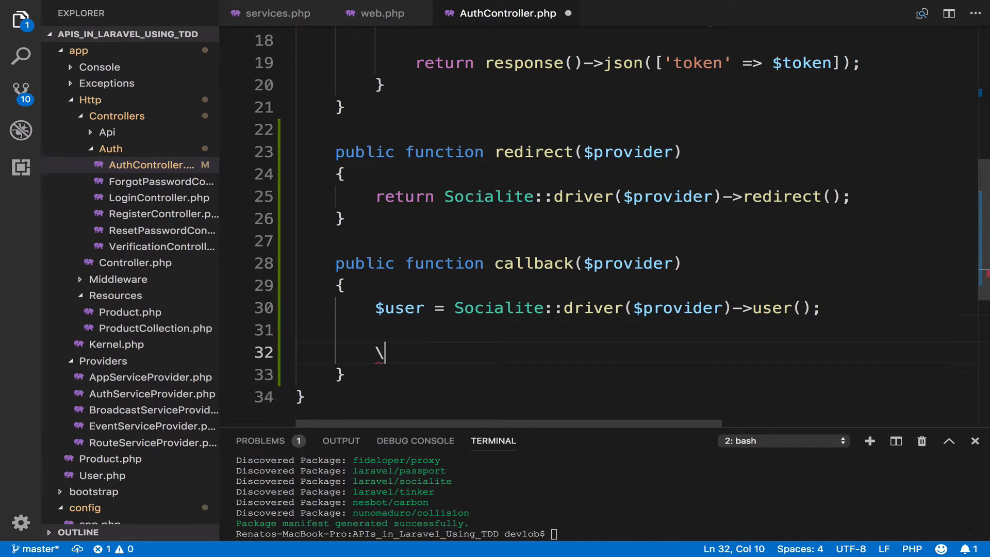
# Add \Log::info('user', [$user]) and \Log::info($user->token) to callback() and save
pyautogui.write('Log::info(')
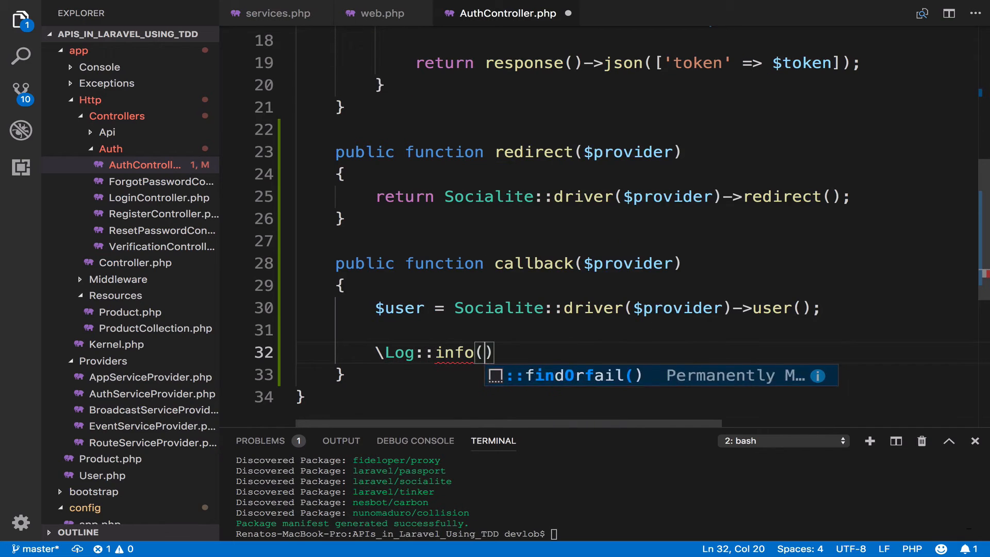
pyautogui.write("'user',")
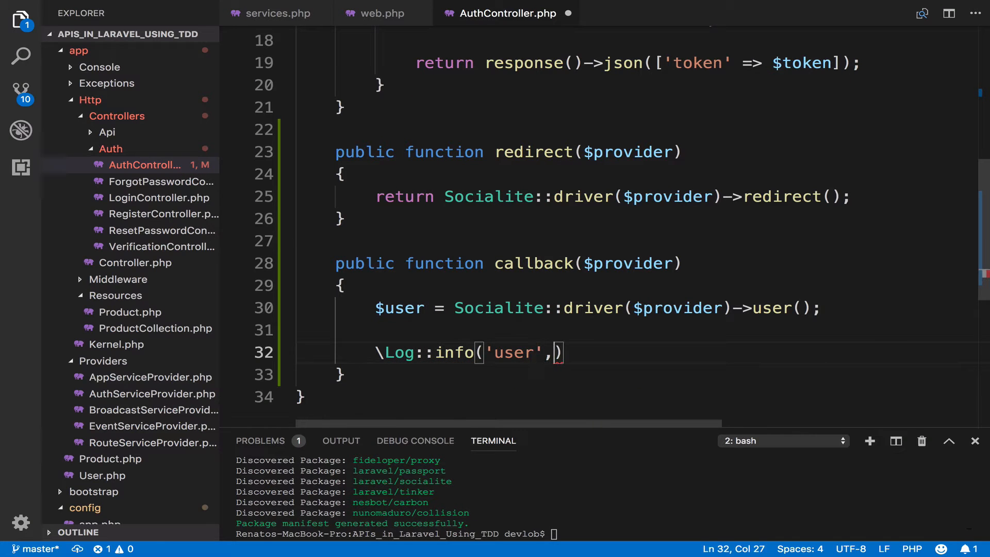
pyautogui.write('[$user]);')
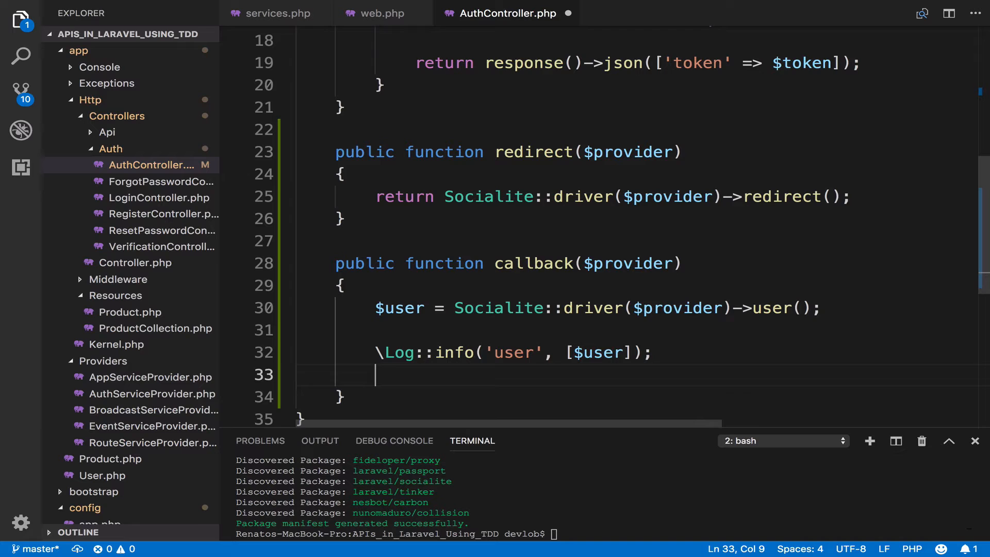
pyautogui.write('\\Log::info($user')
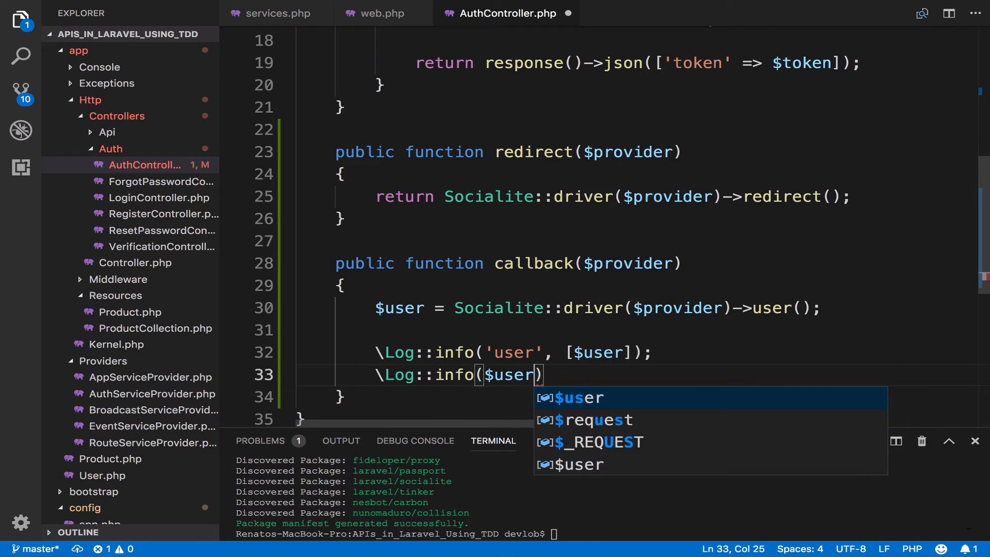
pyautogui.write('->token')
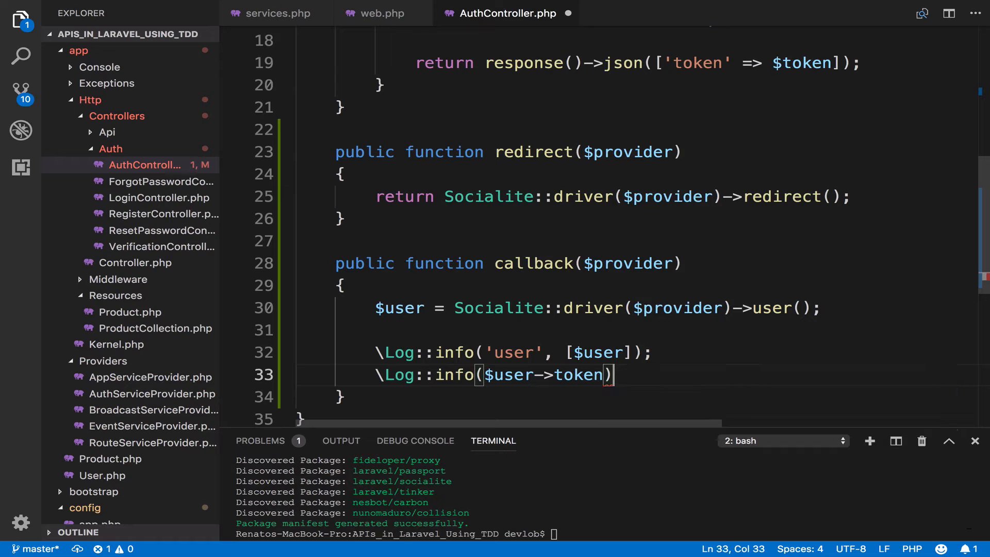
pyautogui.moveTo(238, 301)
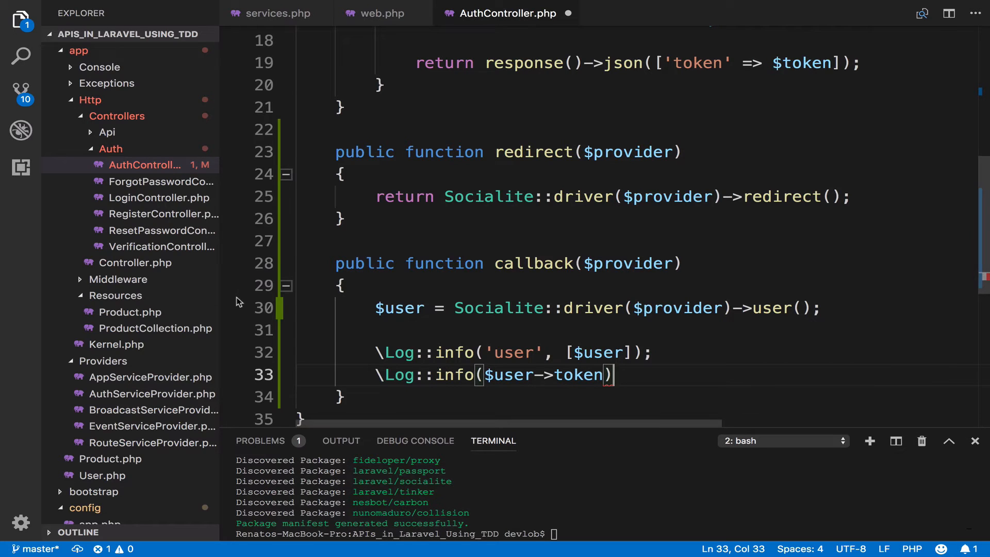
pyautogui.write(';')
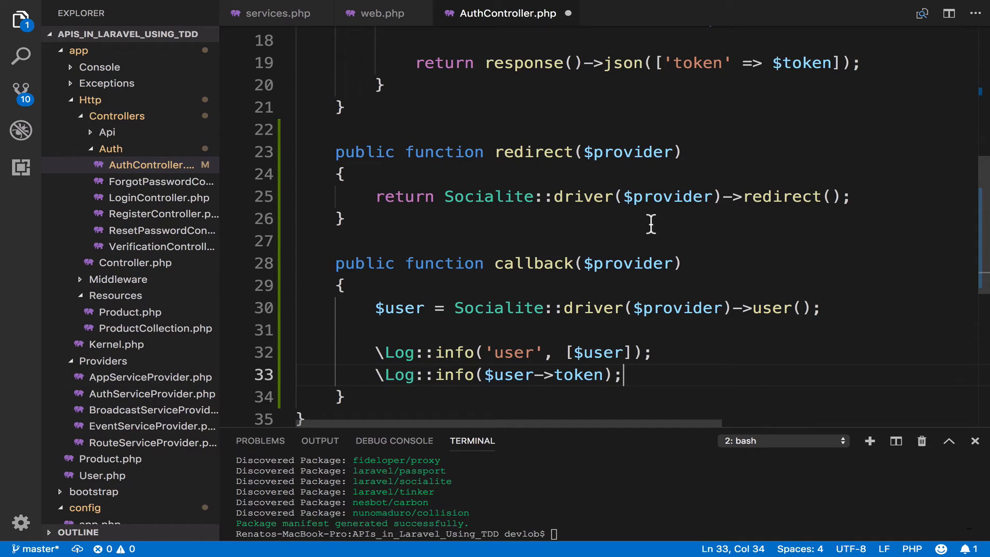
pyautogui.press('Ctrl+p')
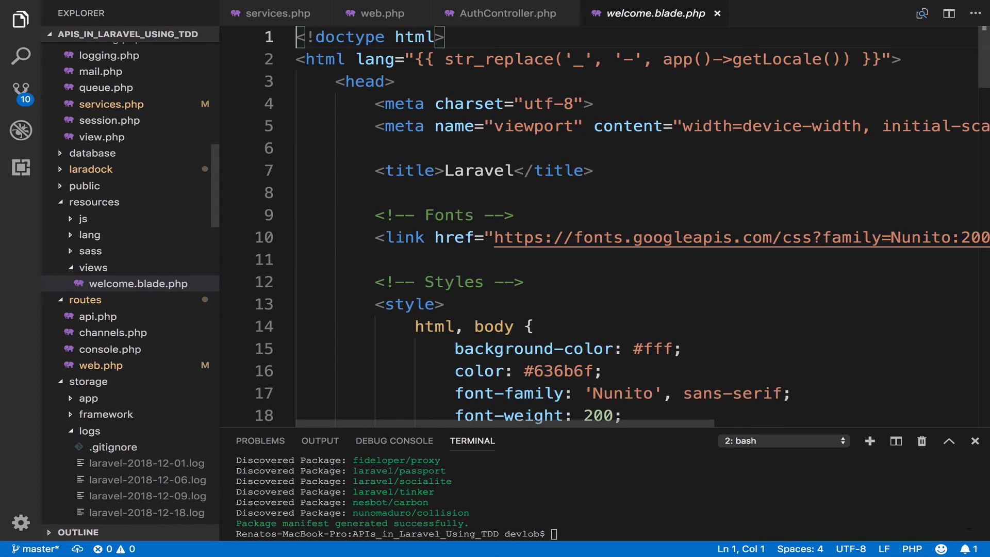
# Insert a 'Login with Google' anchor pointing to url('/social/auth/google') in welcome.blade.php
pyautogui.scroll(-3)
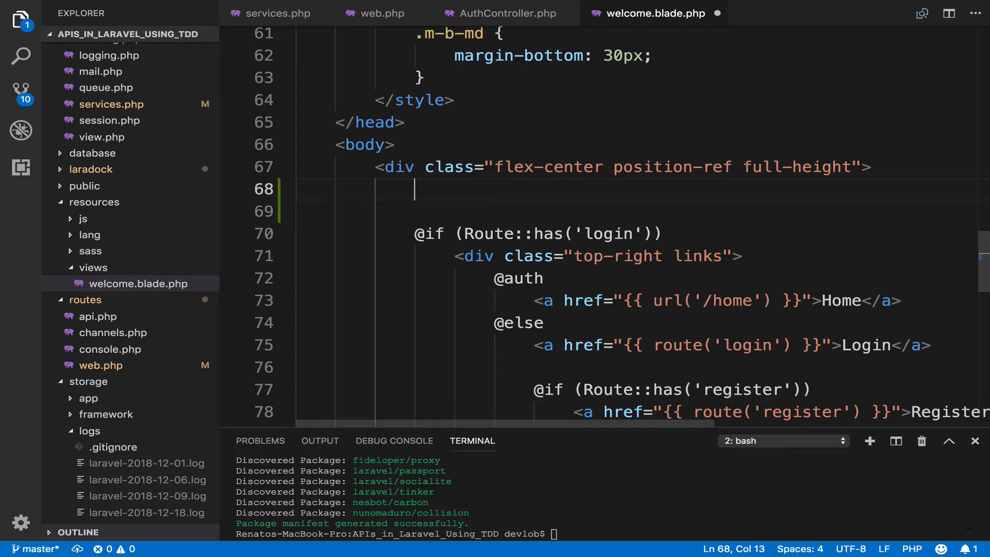
pyautogui.write('<a href=""></a>')
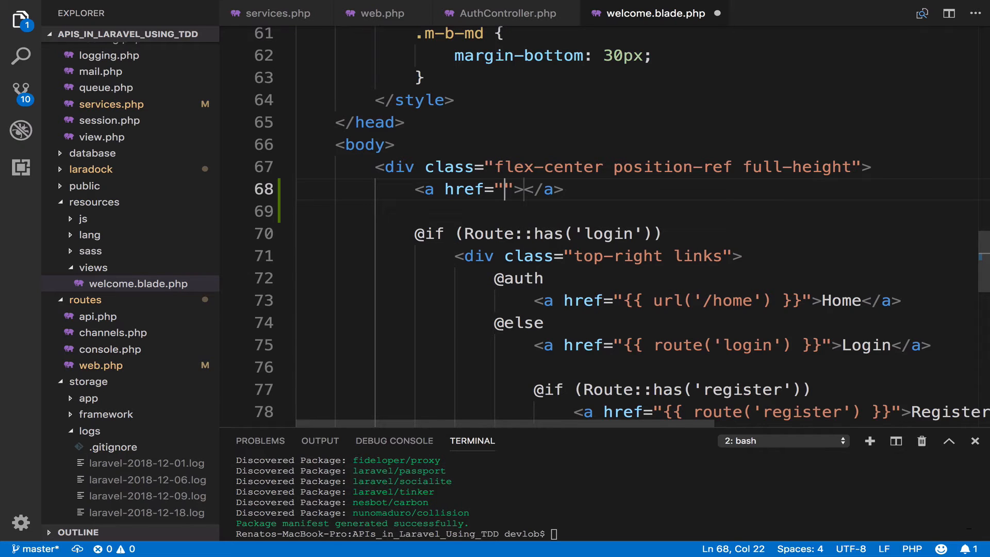
pyautogui.press('Enter')
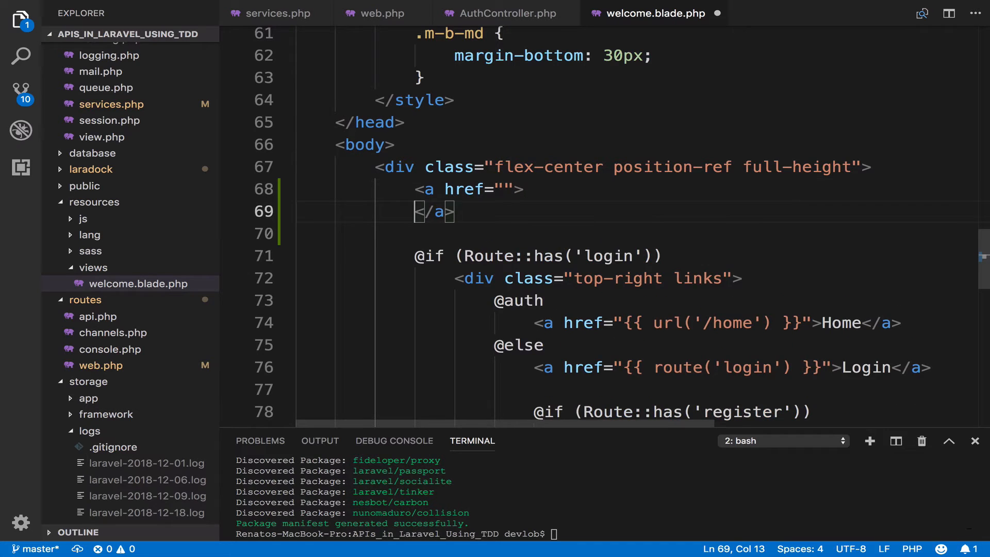
pyautogui.write('Login with Google')
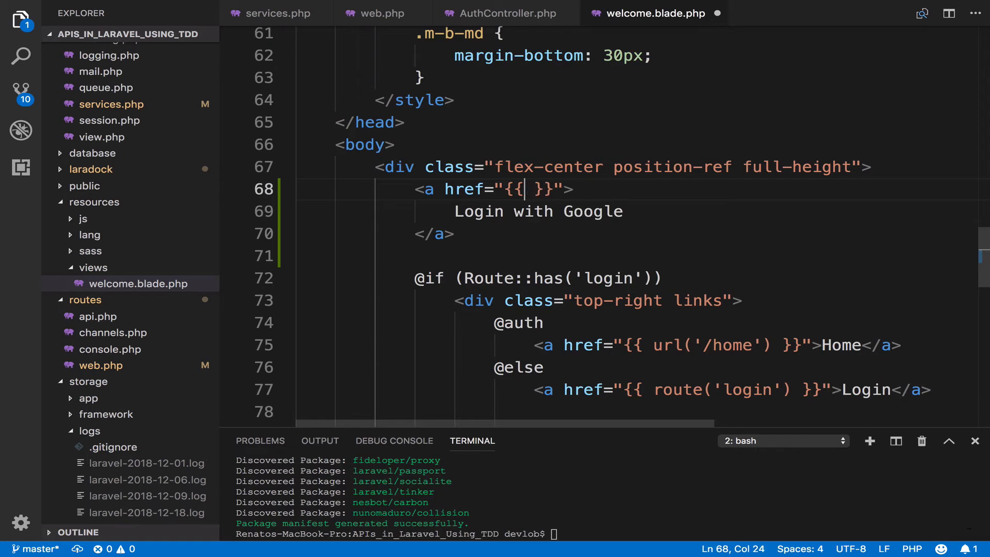
pyautogui.write('url()')
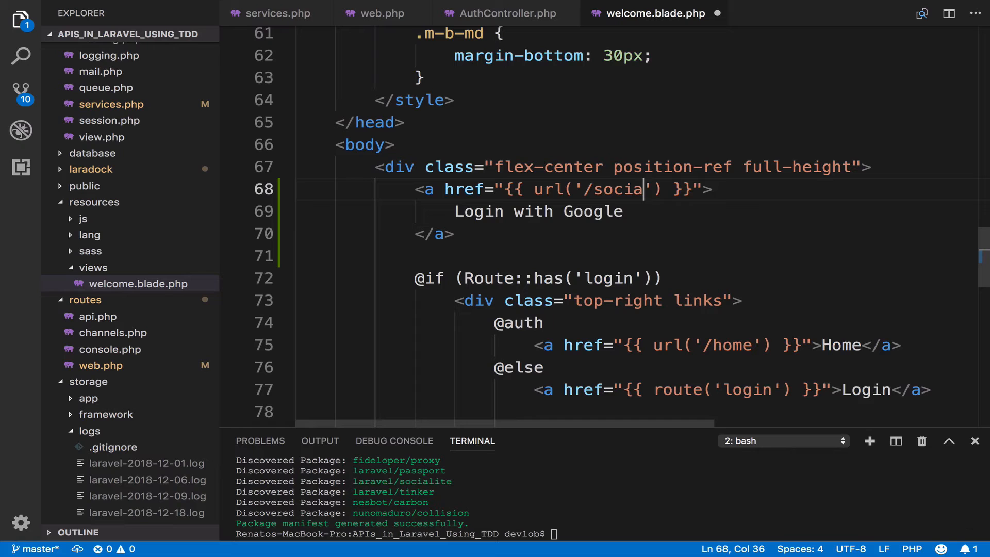
pyautogui.write('/auth')
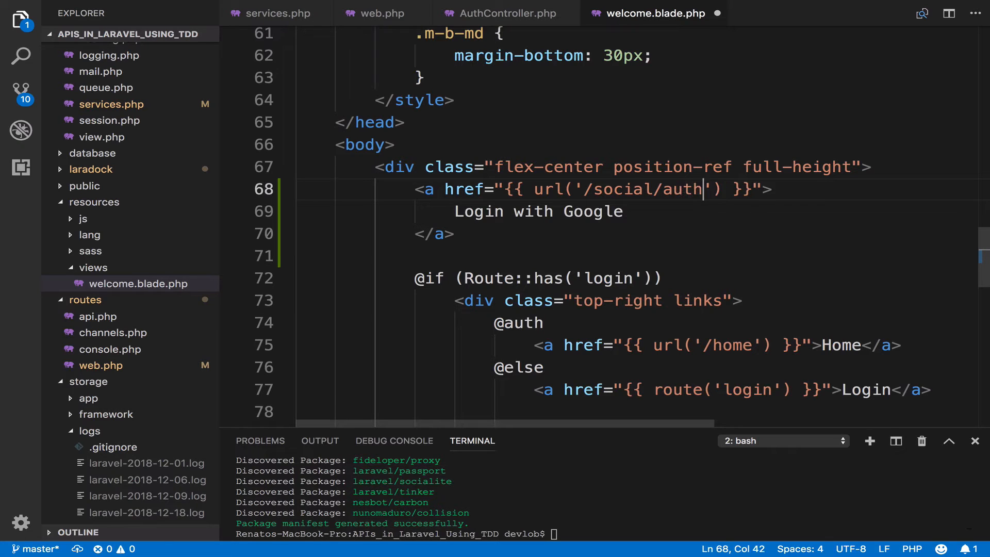
pyautogui.write('/google')
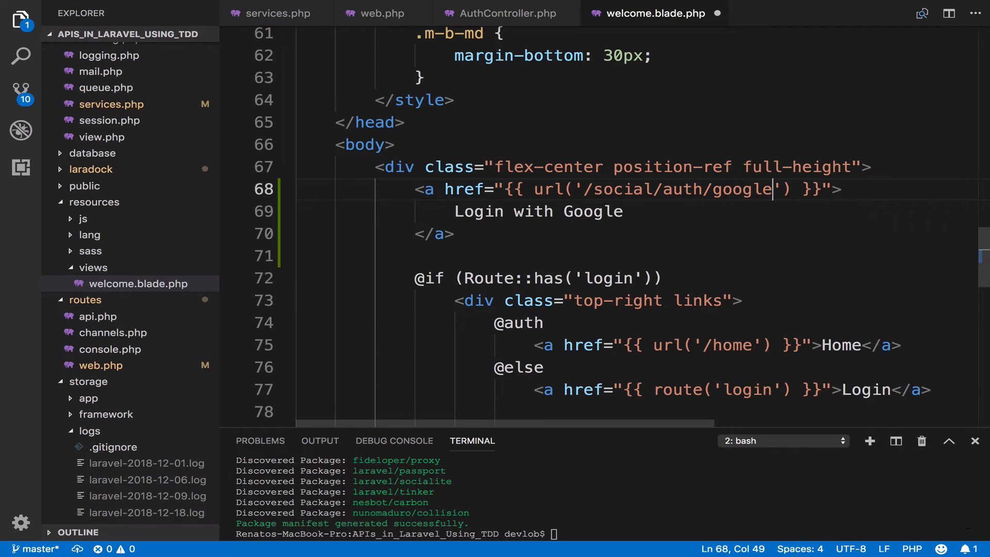
pyautogui.moveTo(590, 198)
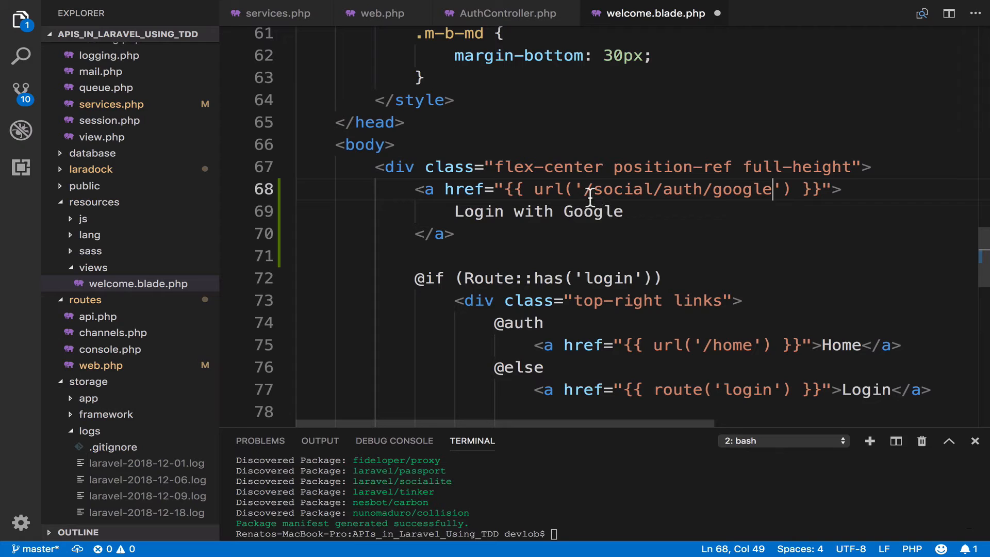
pyautogui.moveTo(377, 13)
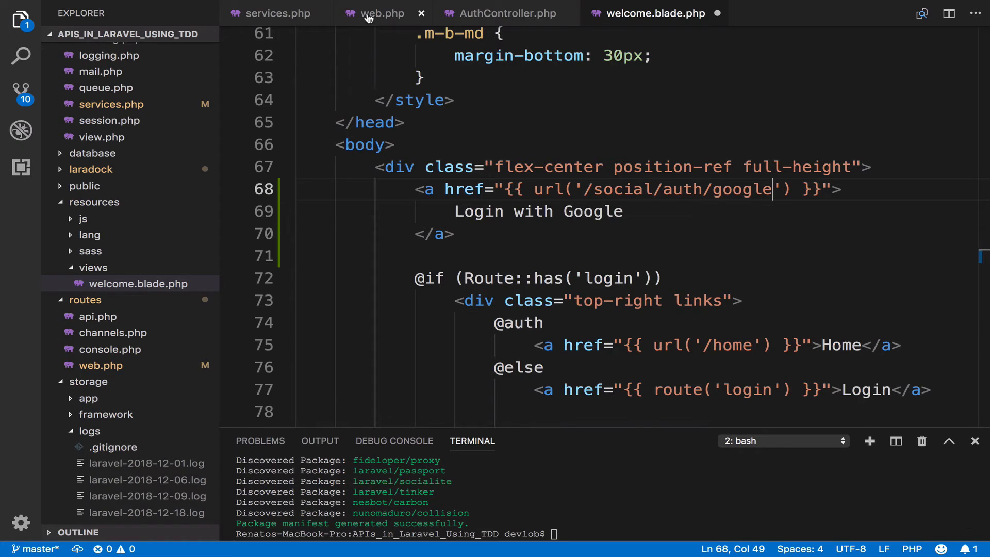
pyautogui.click(380, 12)
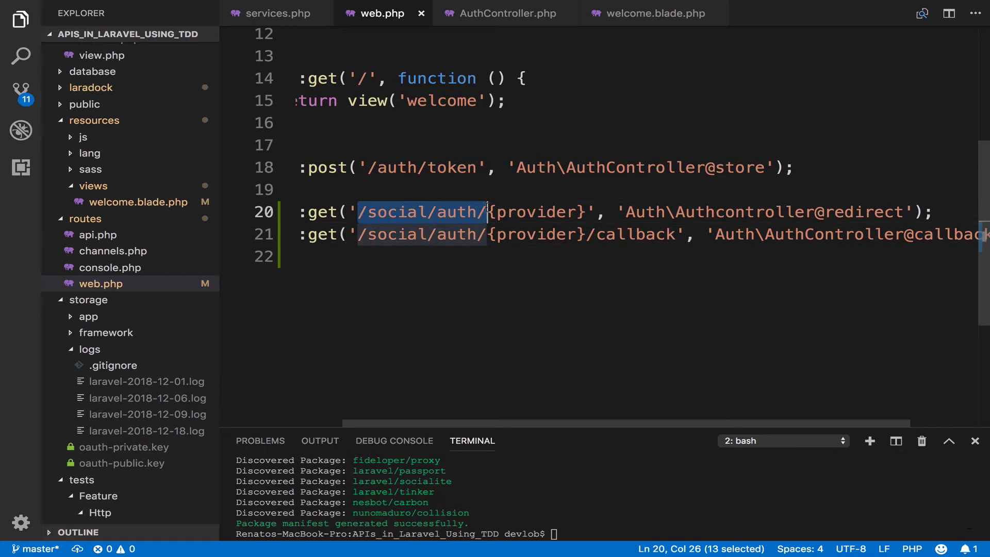
pyautogui.click(653, 13)
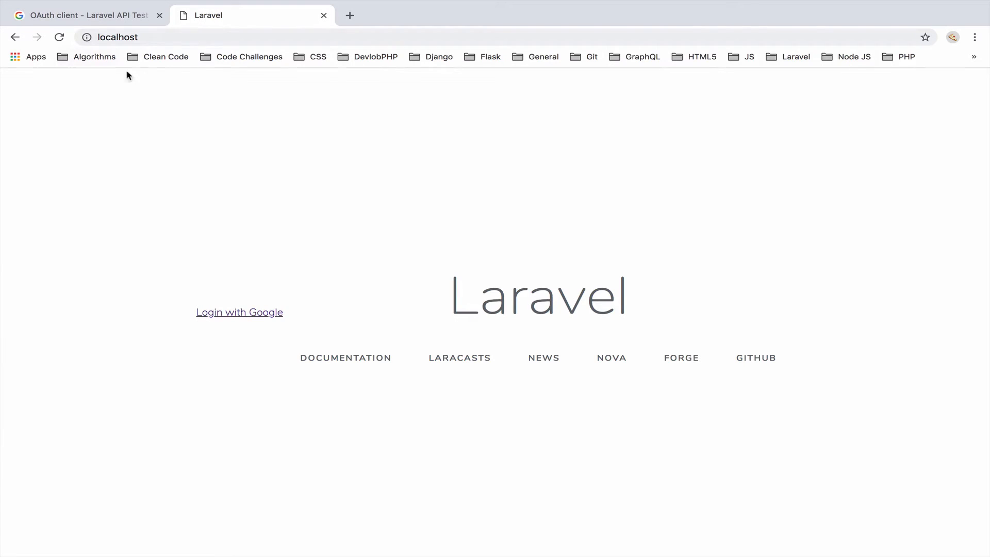
pyautogui.moveTo(239, 312)
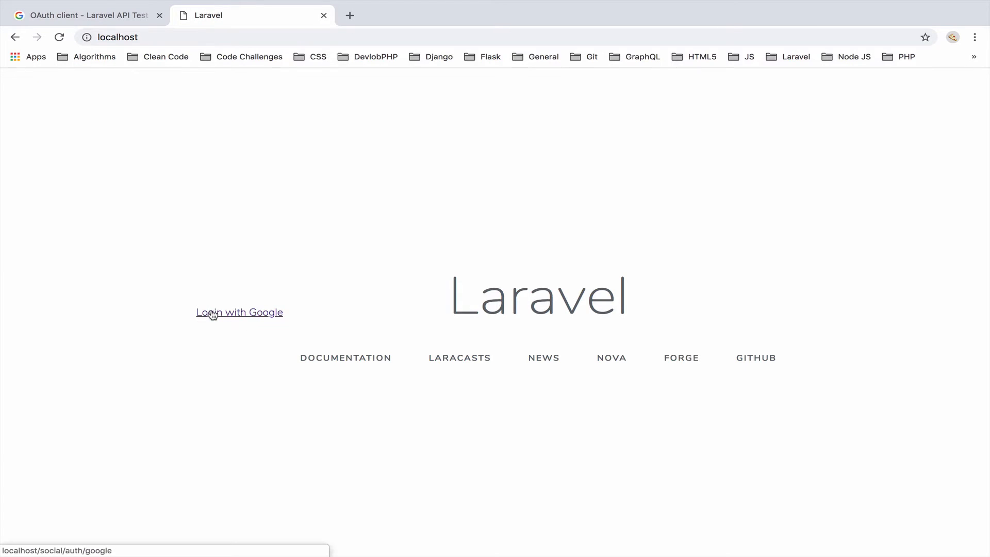
pyautogui.click(240, 311)
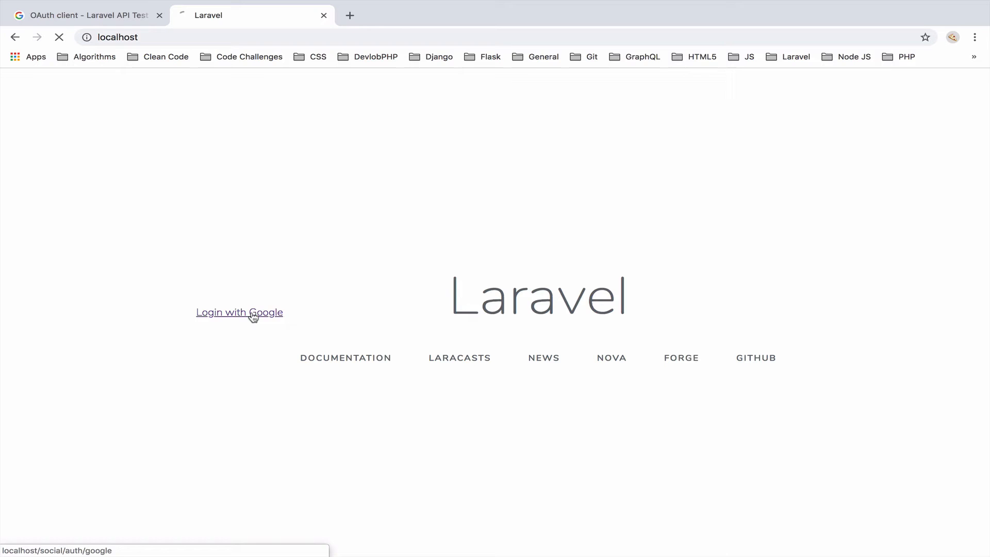
pyautogui.click(239, 312)
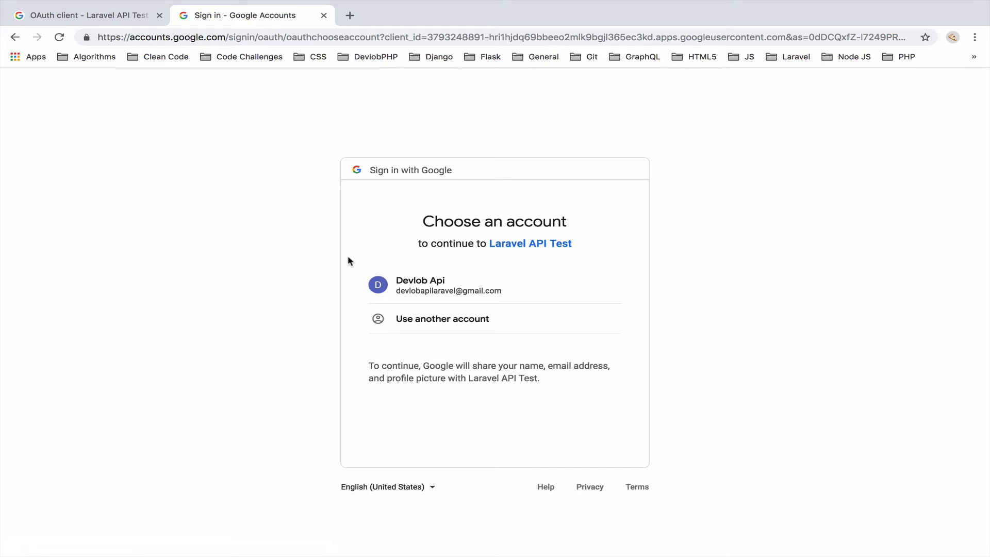
pyautogui.moveTo(268, 231)
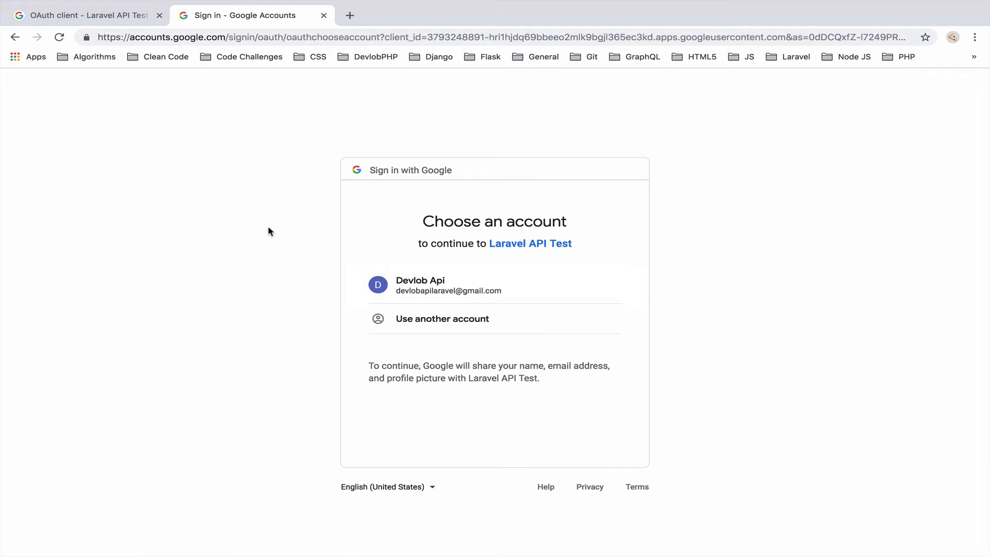
pyautogui.moveTo(396, 262)
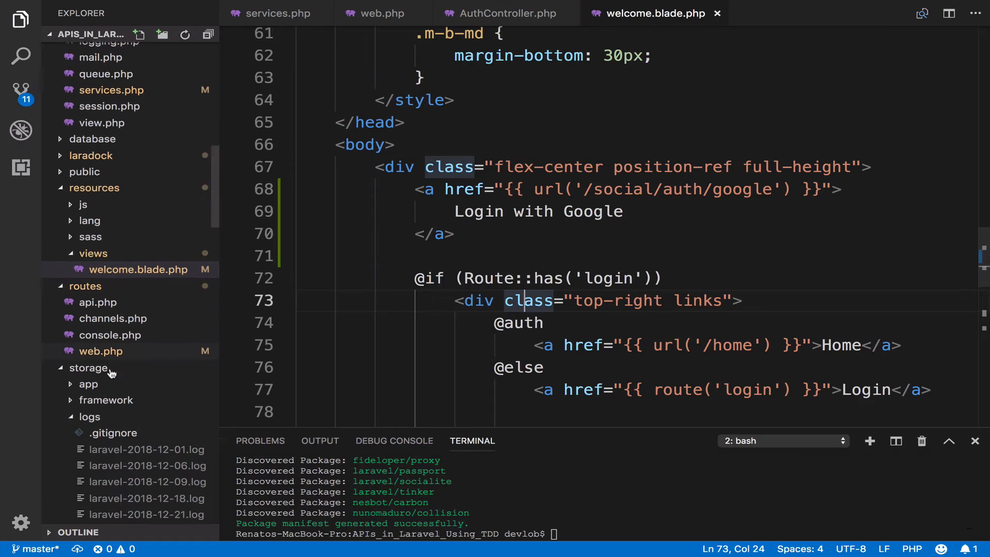
# Open storage/logs/laravel-2018-12-21.log and scroll across the logged Google user and token
pyautogui.scroll(-3)
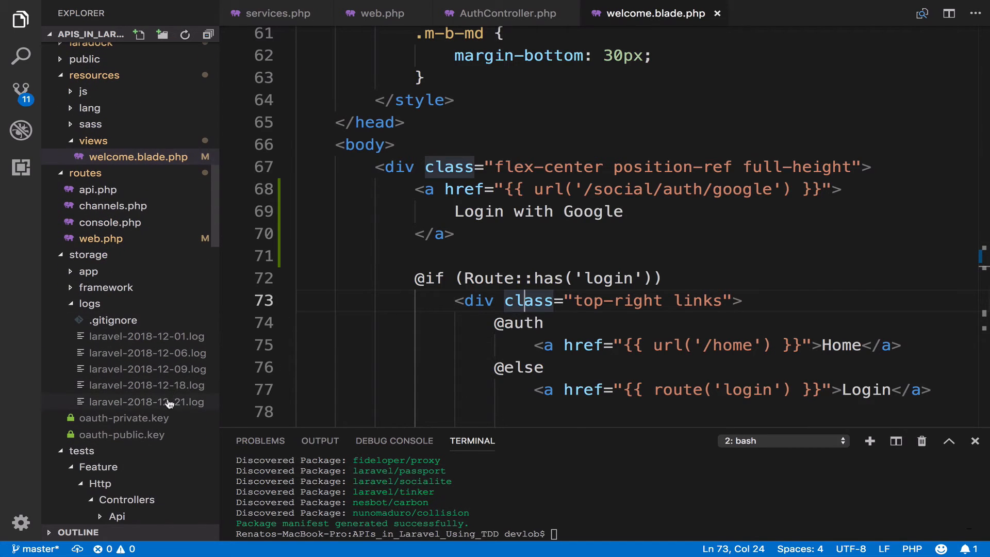
pyautogui.click(146, 402)
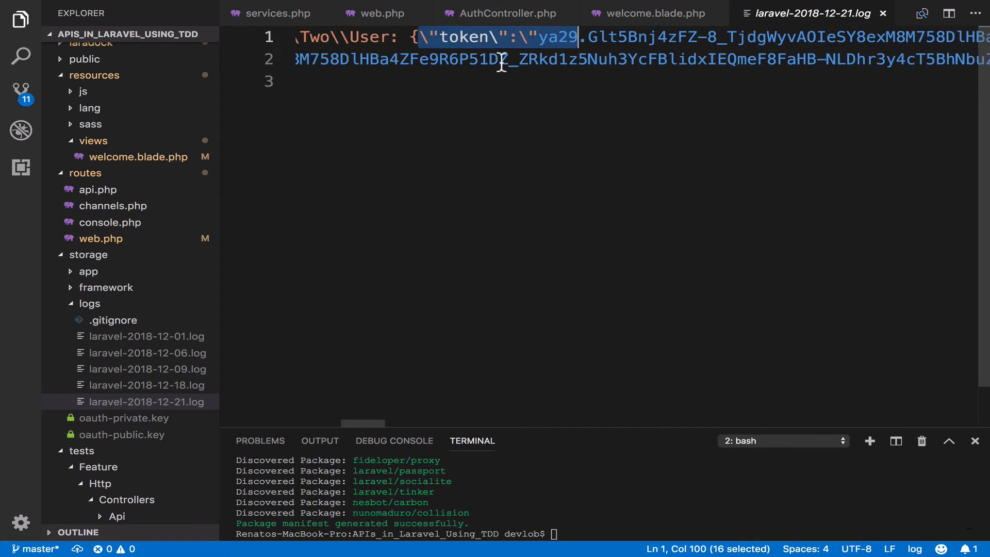
pyautogui.hscroll(-3)
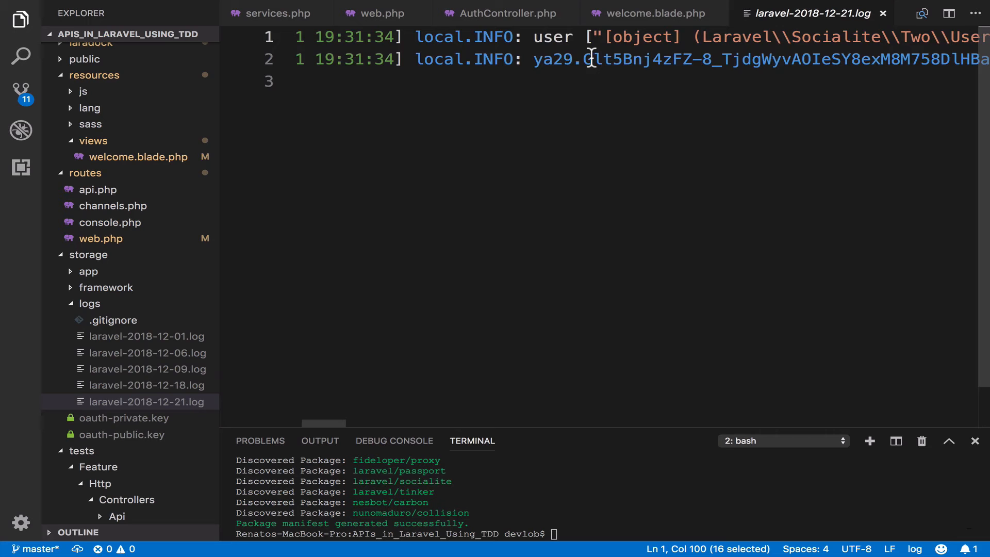
pyautogui.hscroll(3)
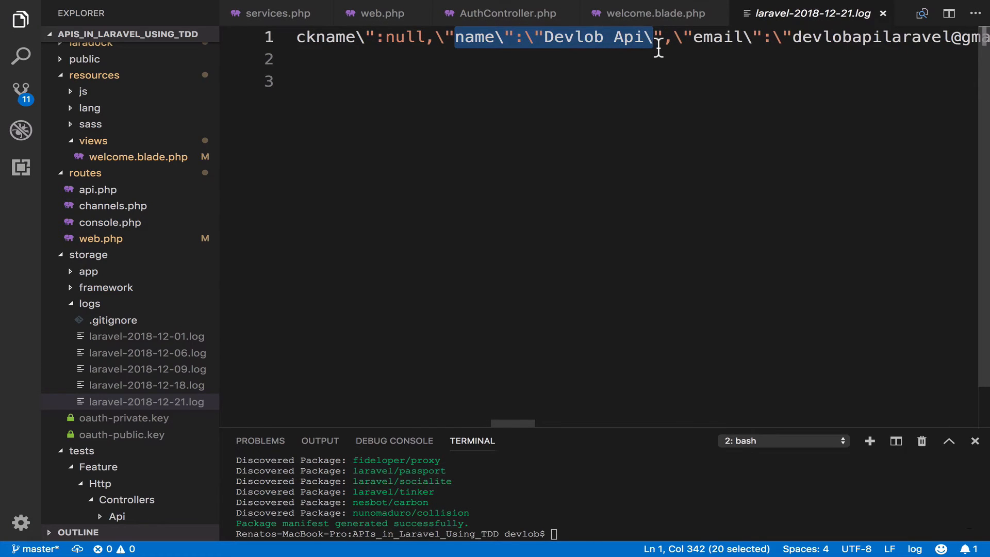
pyautogui.hscroll(3)
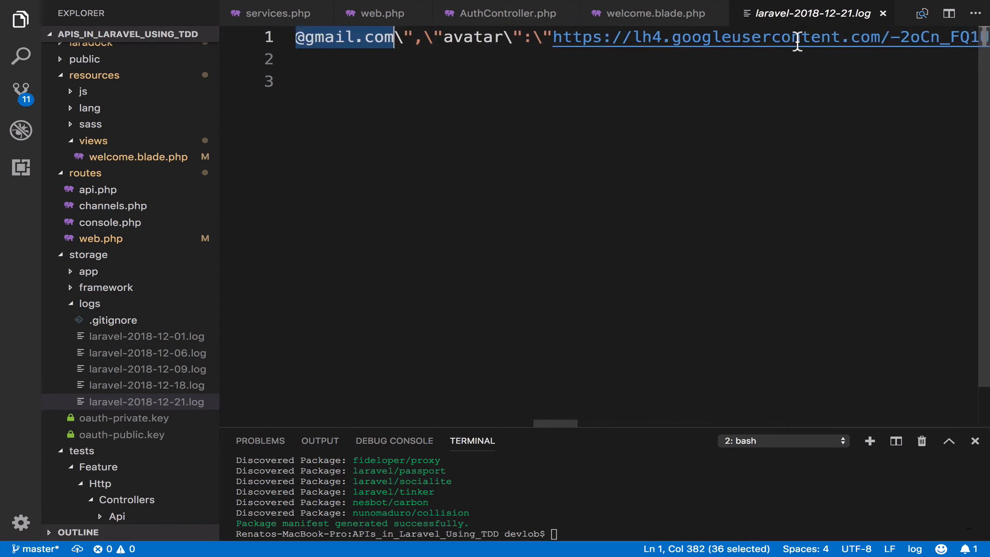
pyautogui.hscroll(3)
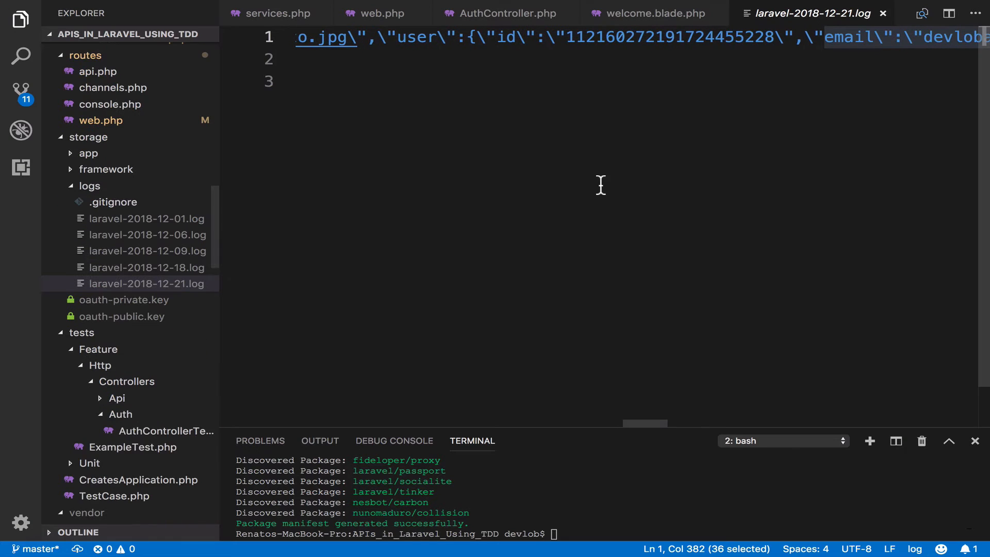
pyautogui.click(506, 13)
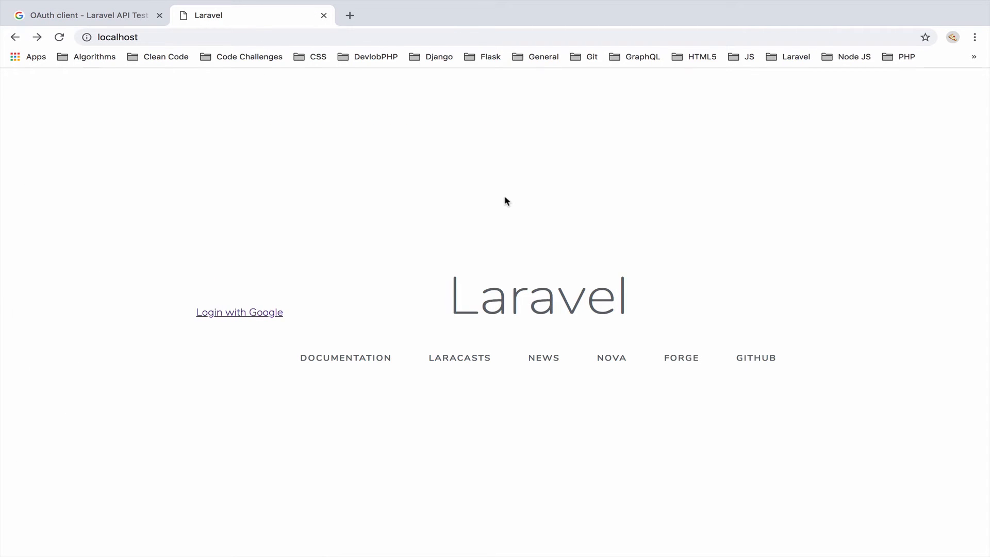
# Click 'Login with Google' on the localhost page a second time
pyautogui.click(238, 312)
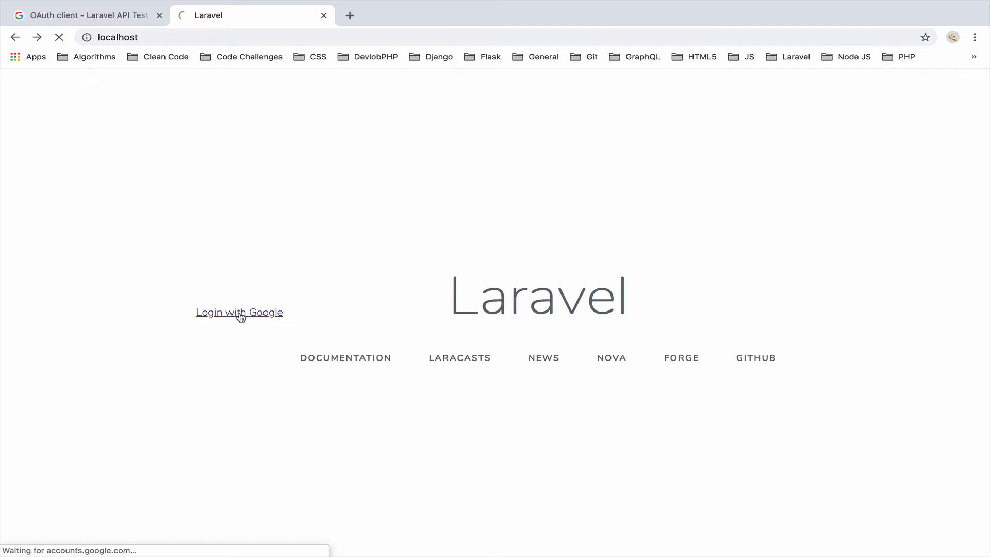
pyautogui.click(239, 312)
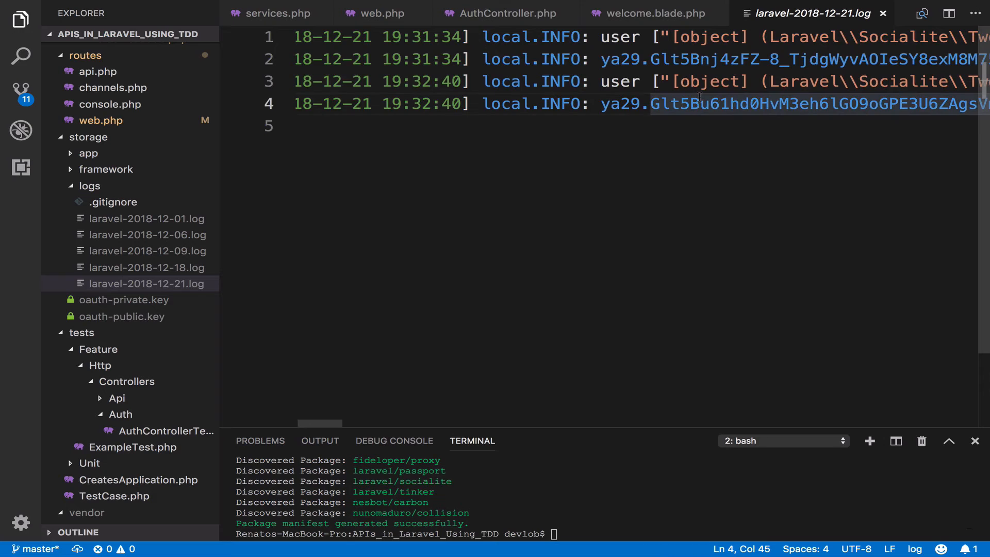
pyautogui.moveTo(748, 104)
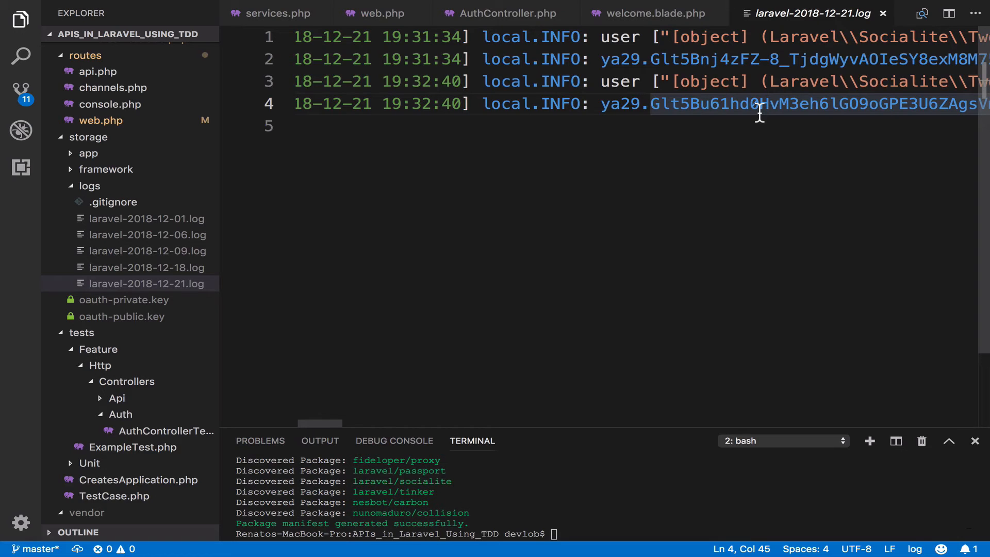
pyautogui.moveTo(629, 109)
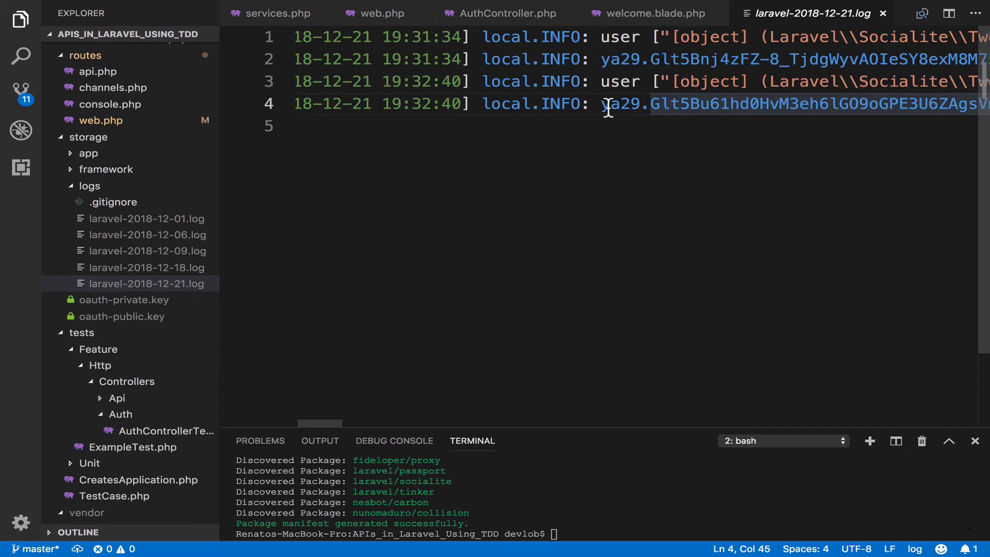
# Return to the laravel-2018-12-21.log tab to inspect the new 19:32:40 user and token entries
pyautogui.click(505, 14)
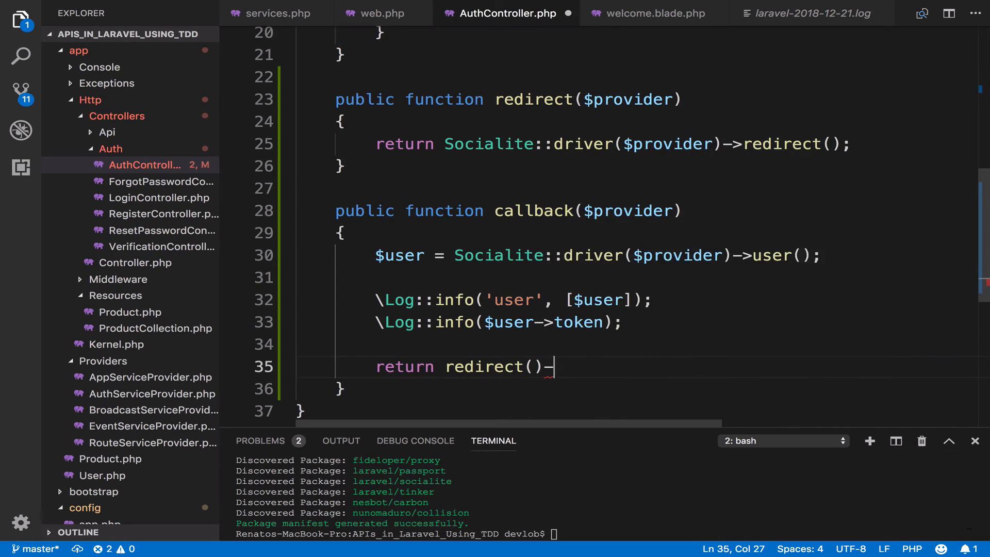
pyautogui.write("->away('')")
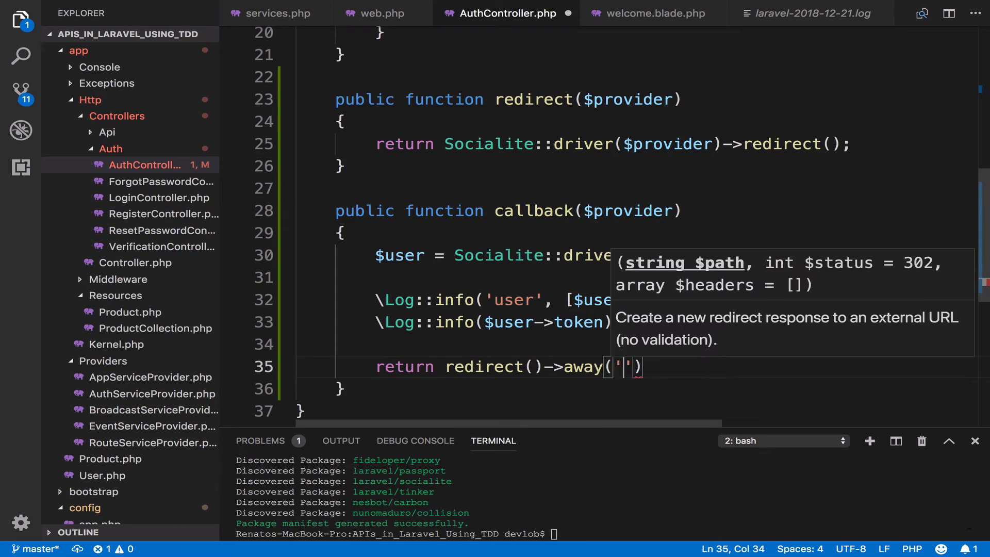
pyautogui.write('http:/')
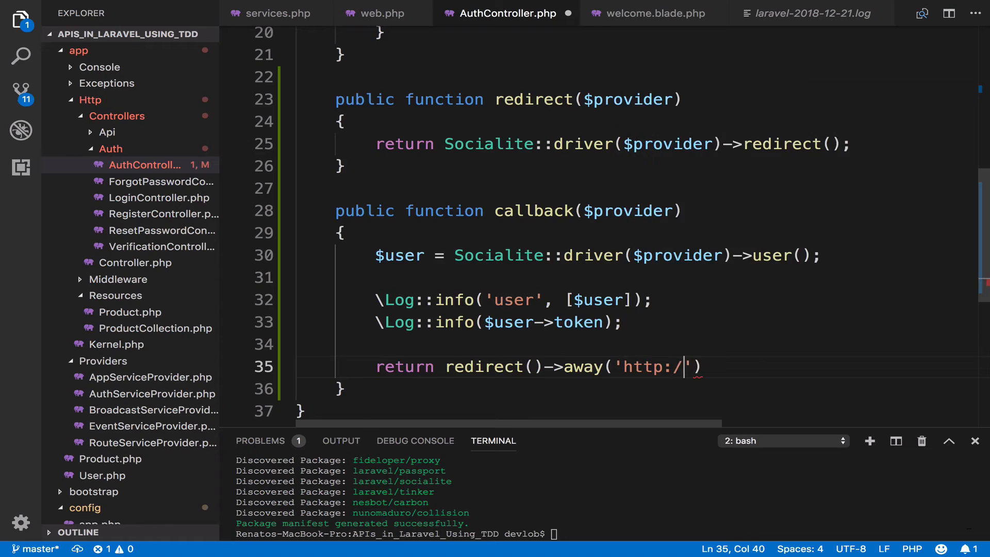
pyautogui.write('/loca')
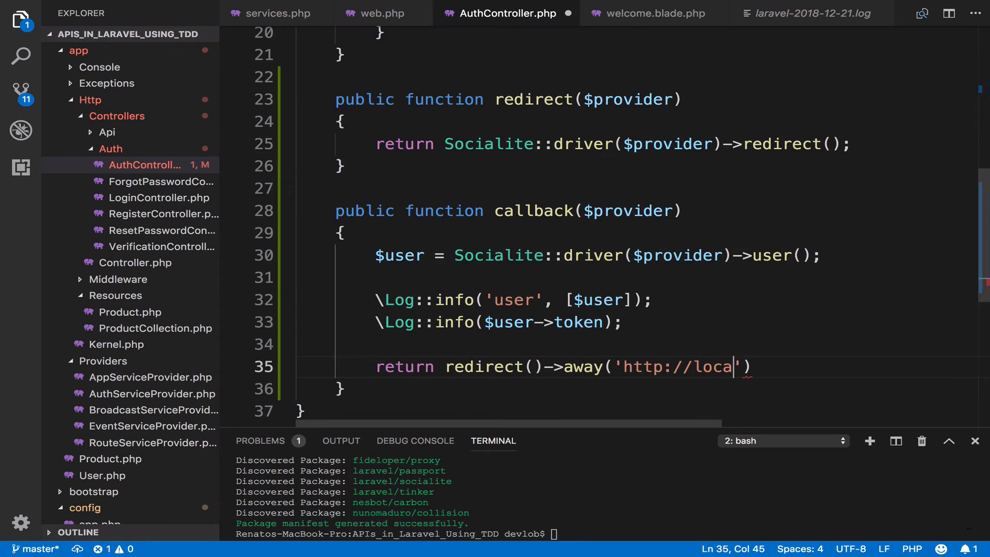
pyautogui.write('lhos')
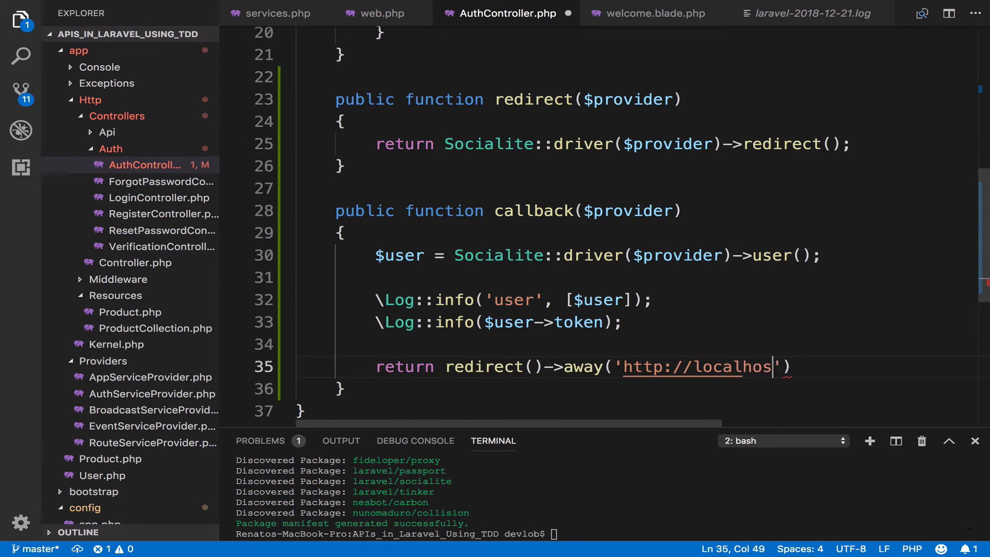
pyautogui.write('t:8000?')
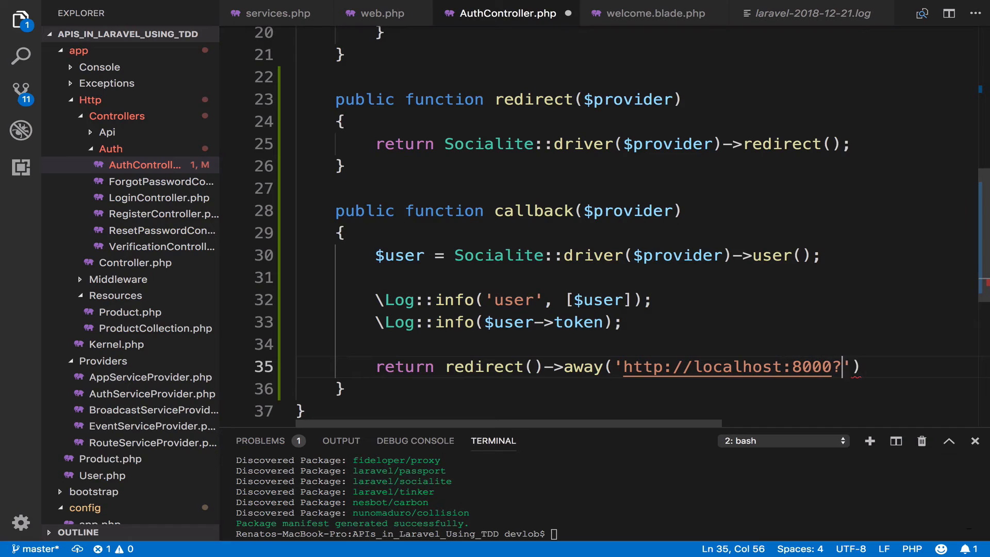
pyautogui.write('token')
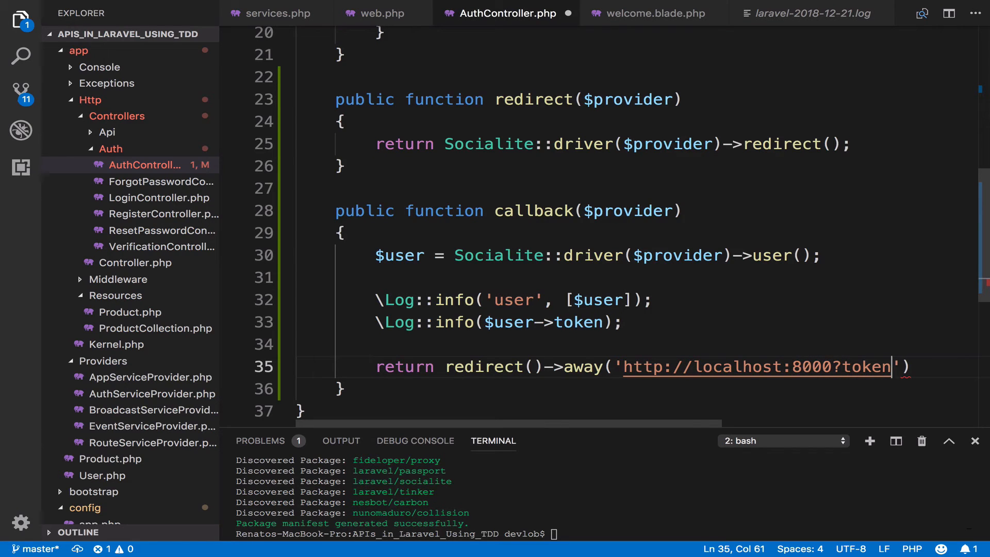
pyautogui.write('=$user->to')
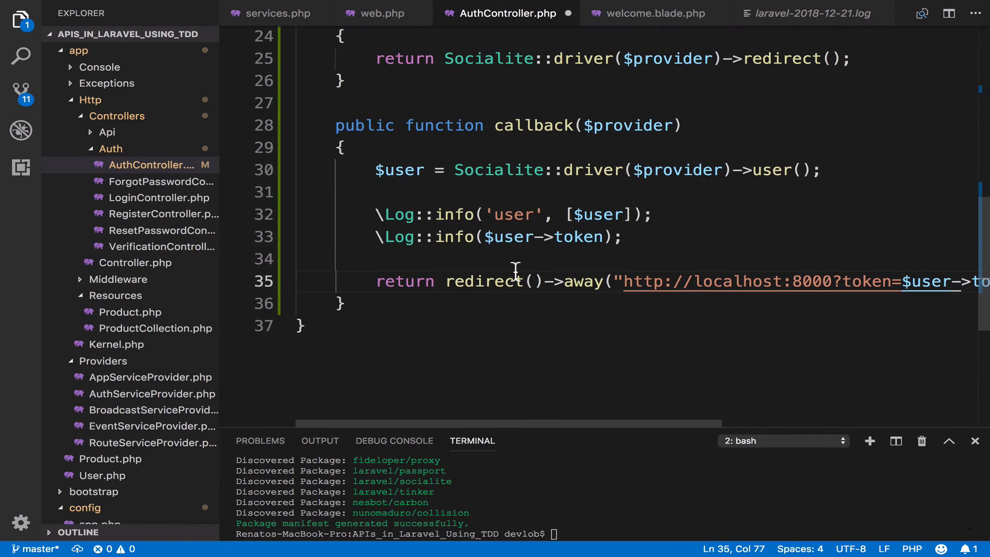
pyautogui.moveTo(549, 189)
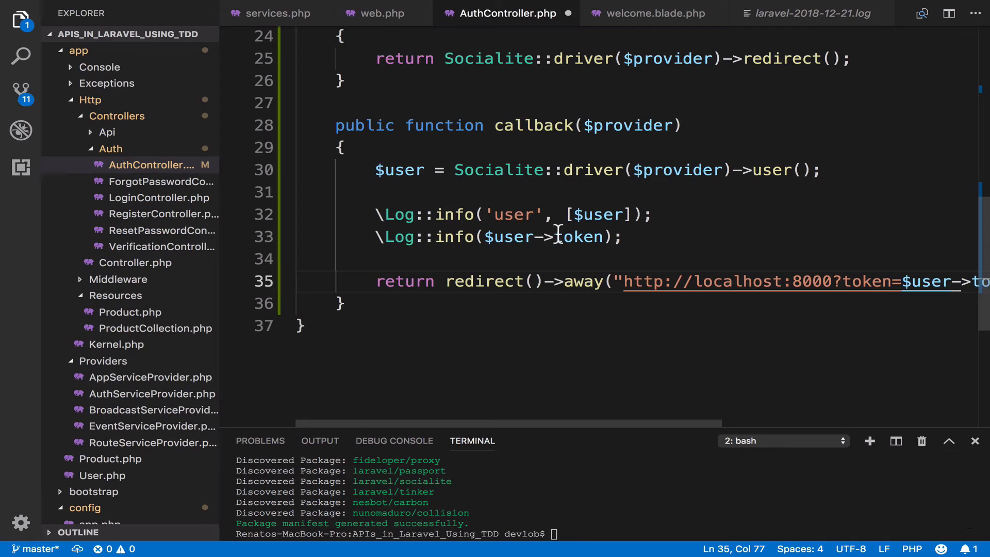
pyautogui.moveTo(861, 287)
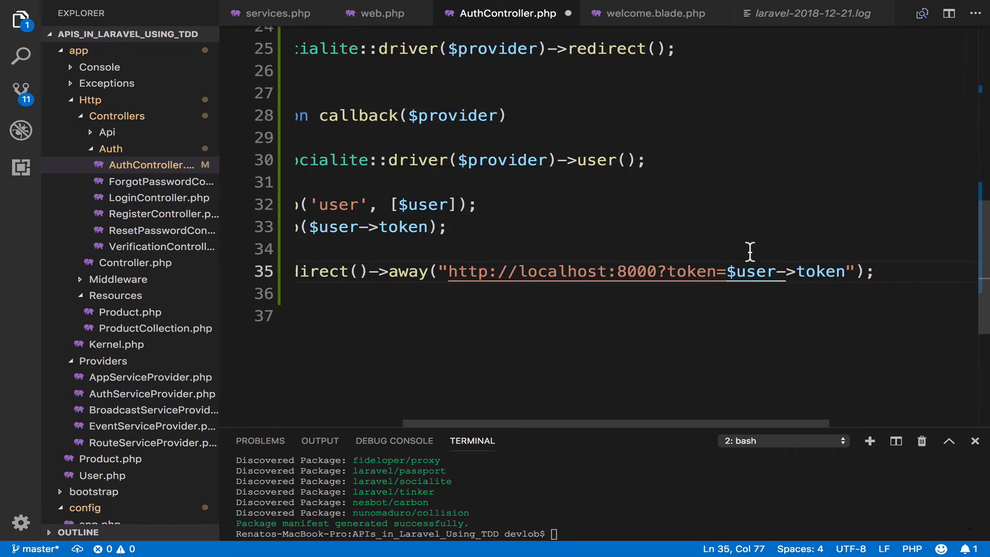
pyautogui.moveTo(661, 272)
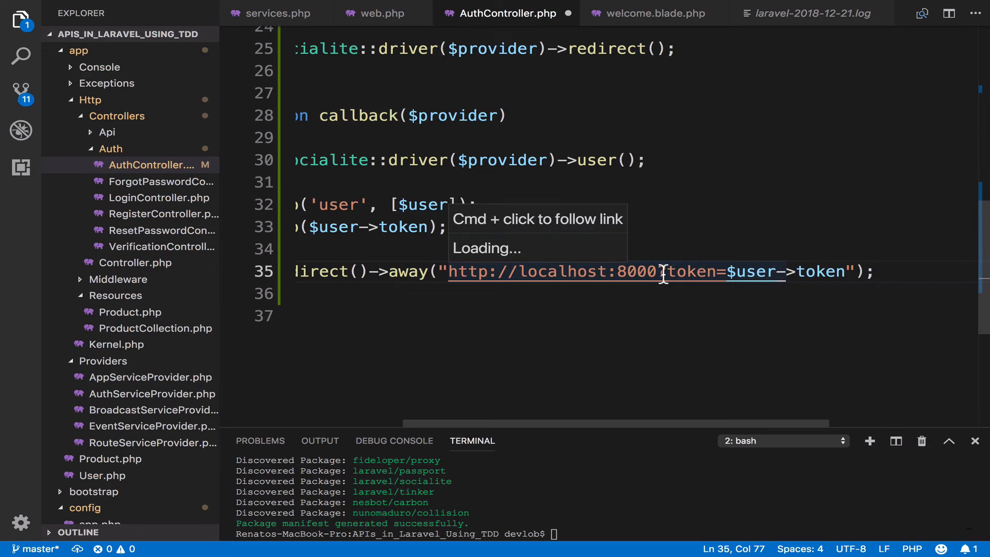
pyautogui.moveTo(560, 160)
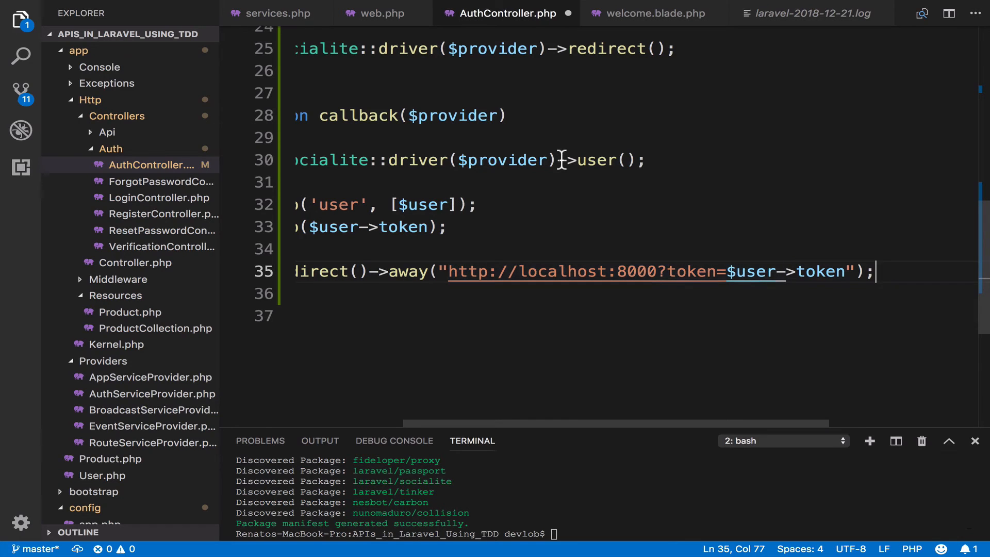
pyautogui.moveTo(562, 159)
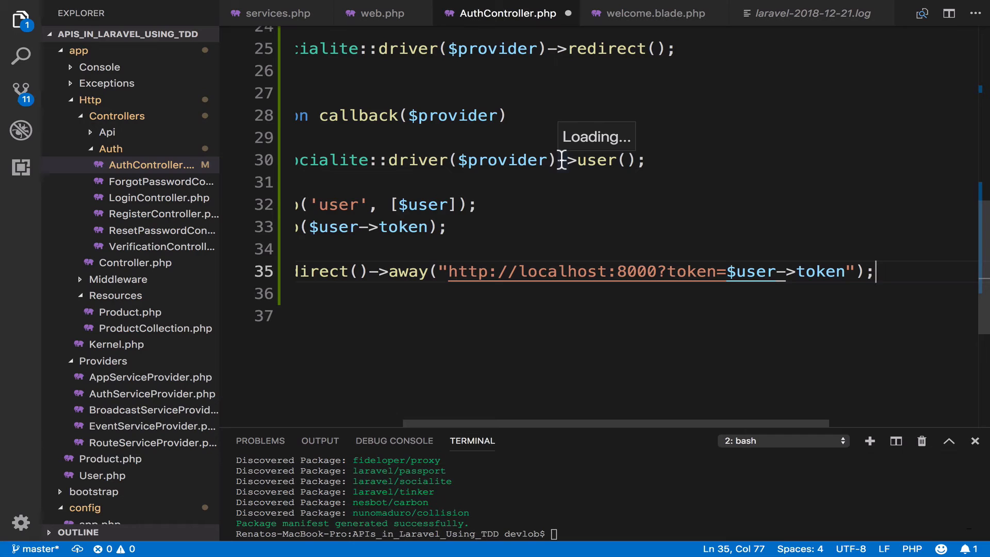
pyautogui.moveTo(666, 330)
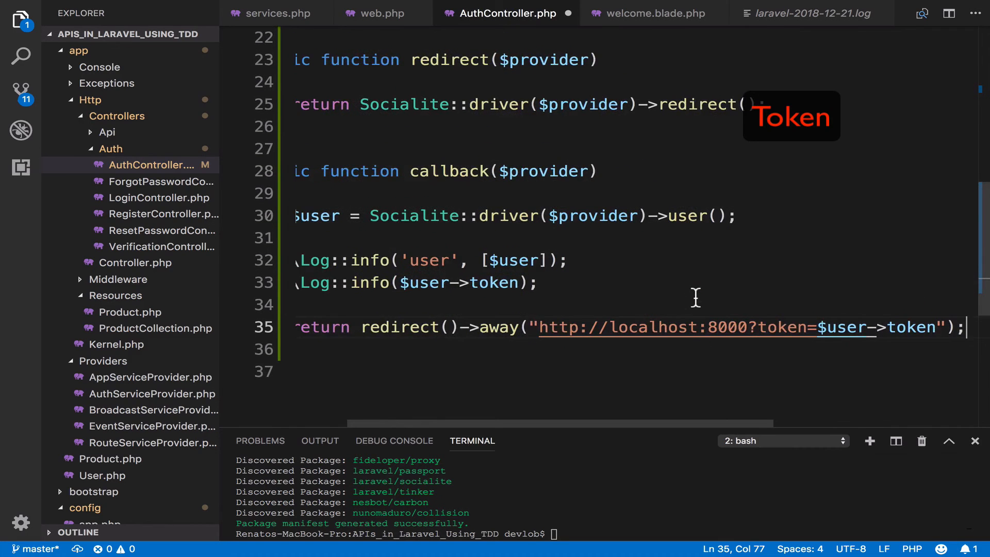
# Scroll through AuthController's store, redirect and callback methods to review them
pyautogui.scroll(3)
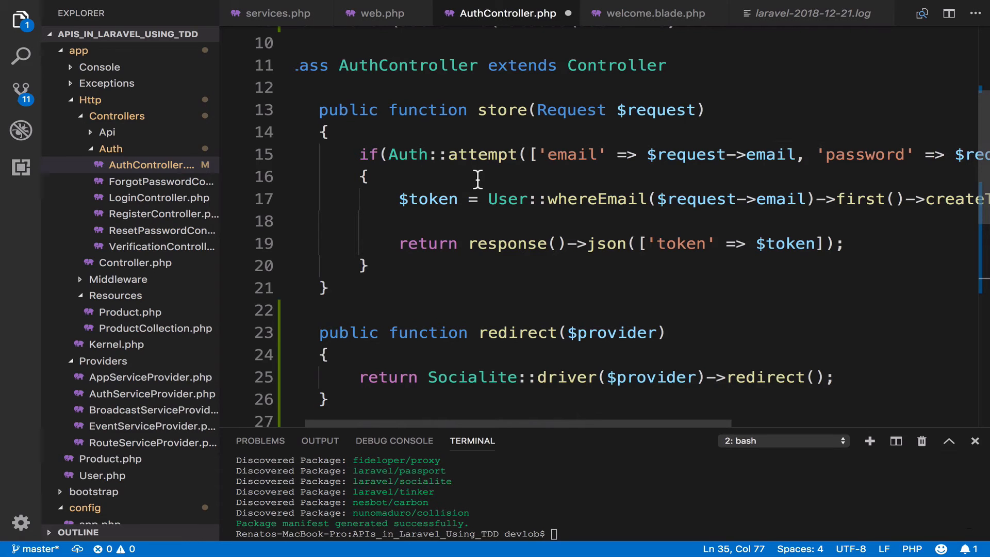
pyautogui.moveTo(478, 186)
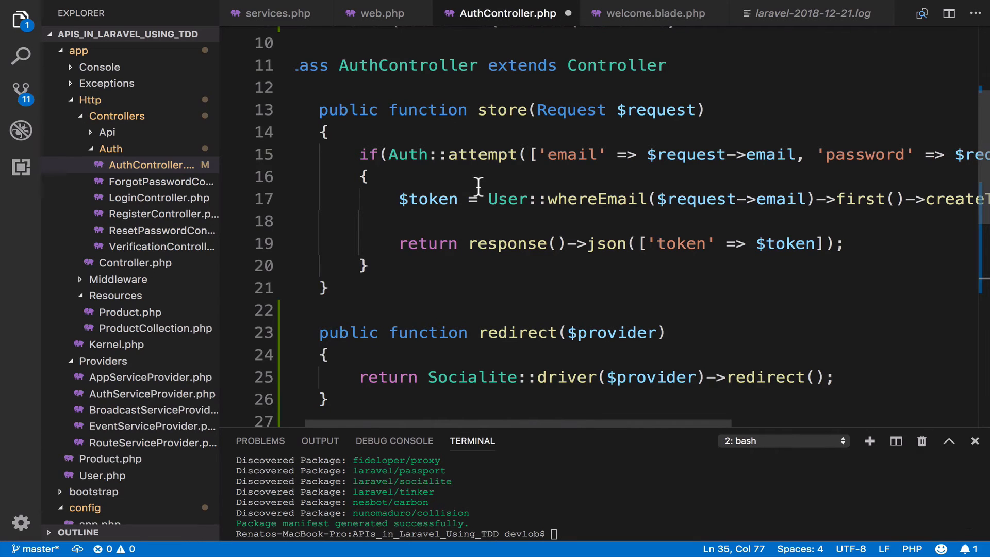
pyautogui.scroll(-3)
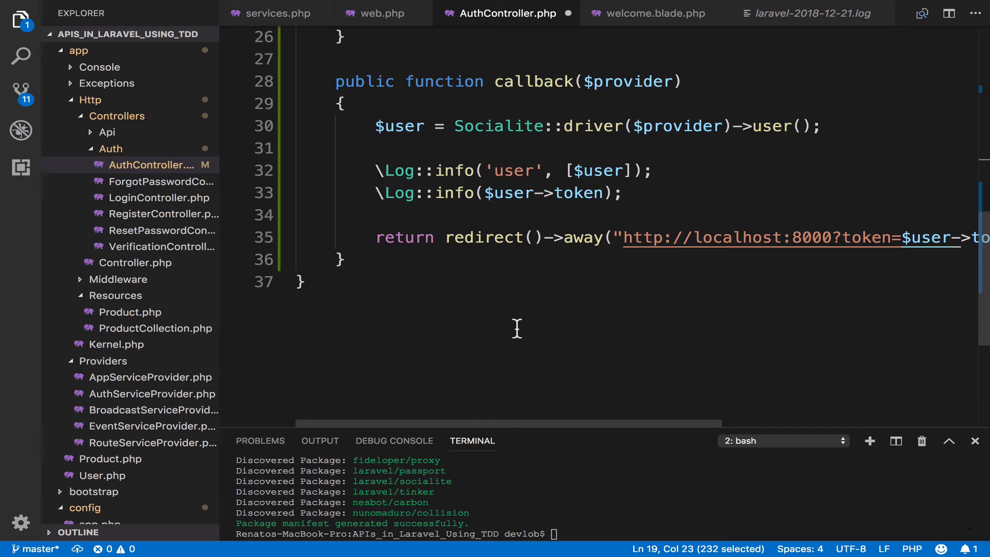
pyautogui.scroll(3)
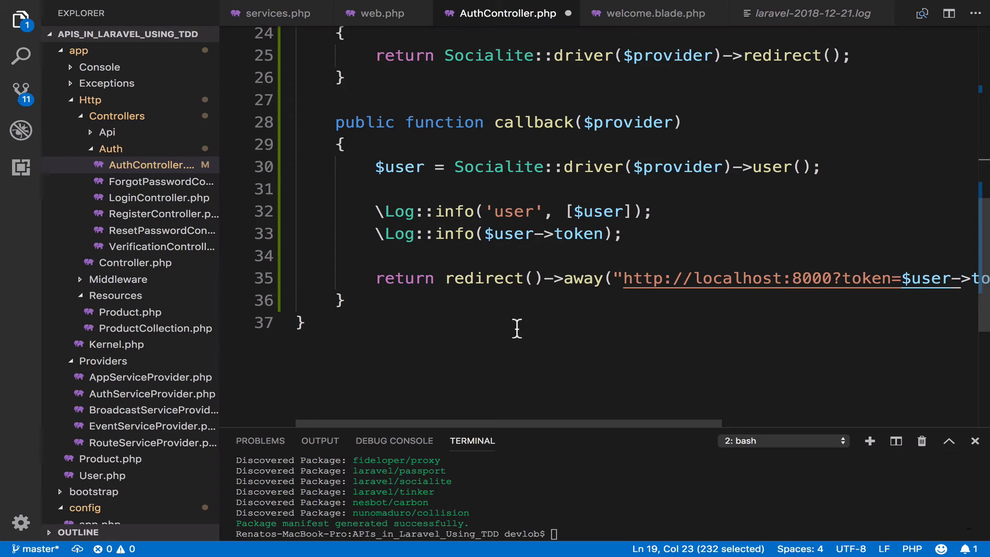
pyautogui.moveTo(674, 75)
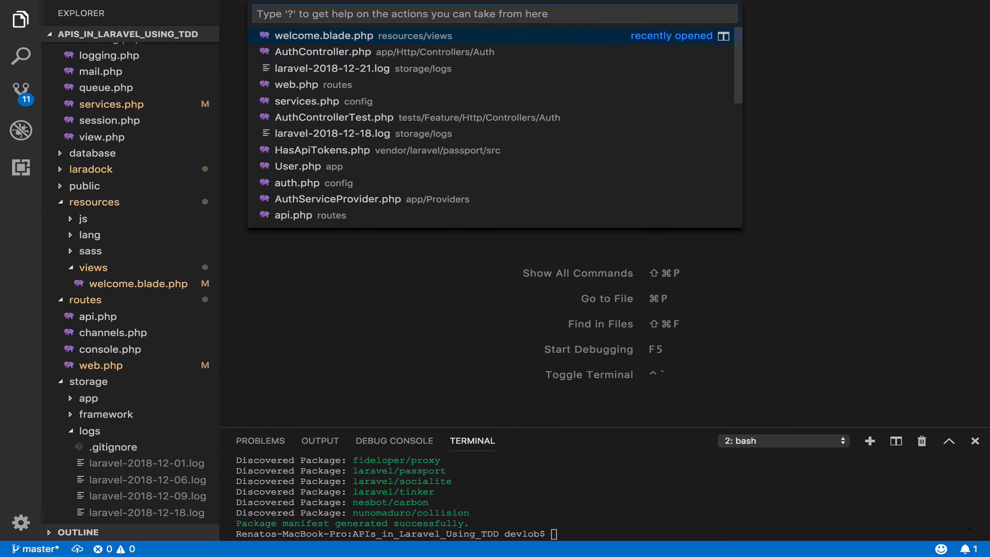
# In AuthControllerTest.php, declare a new can_authenticate_using_google() test method
pyautogui.click(334, 117)
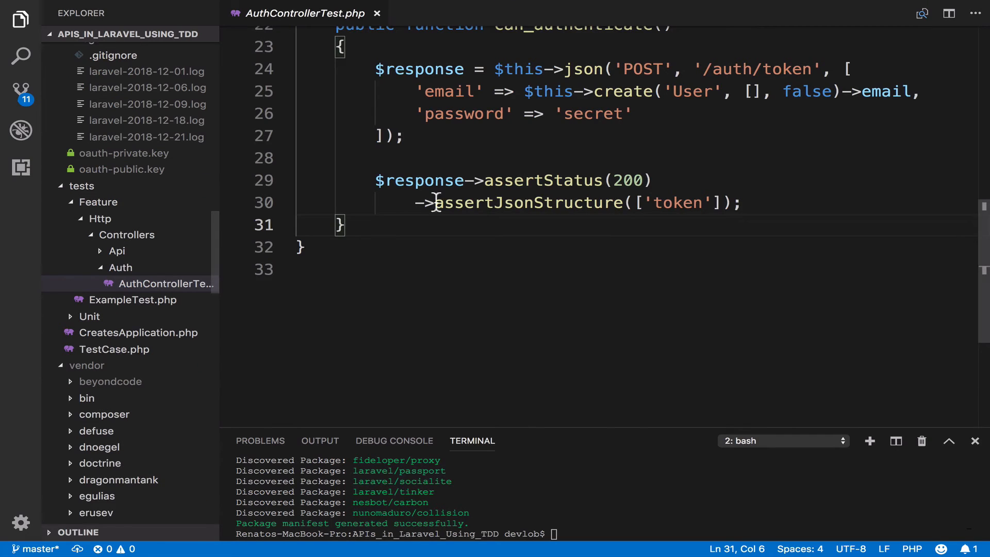
pyautogui.scroll(3)
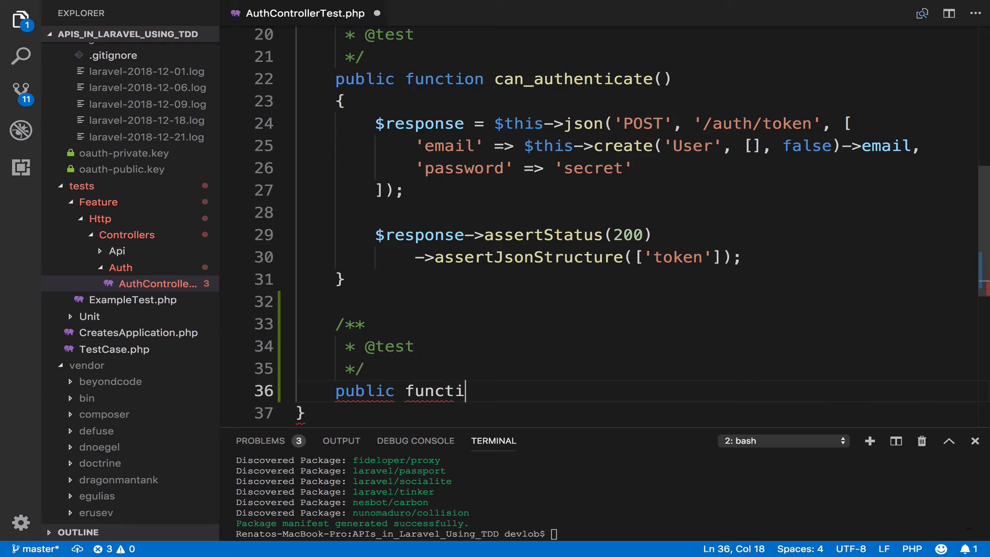
pyautogui.write('on can_authenticate')
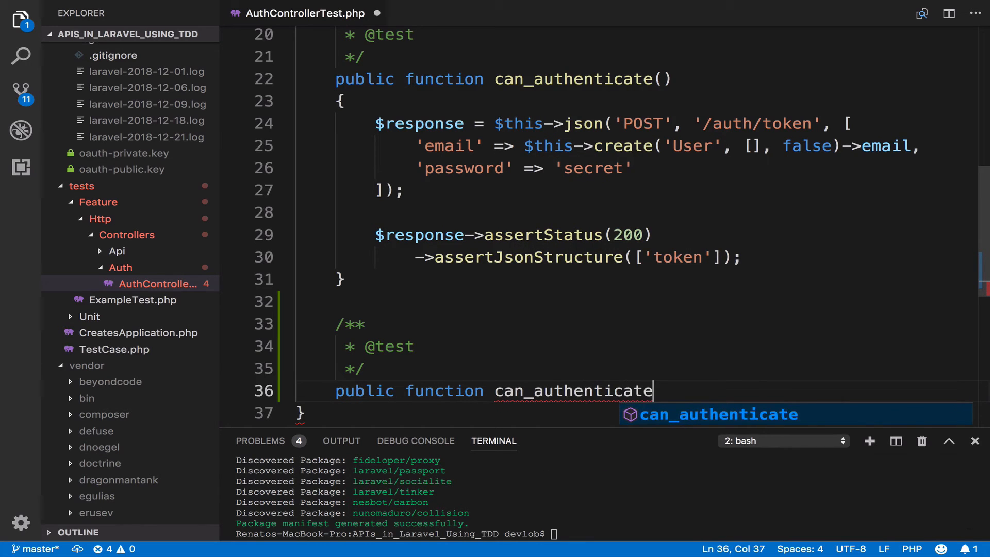
pyautogui.write('_using_goo')
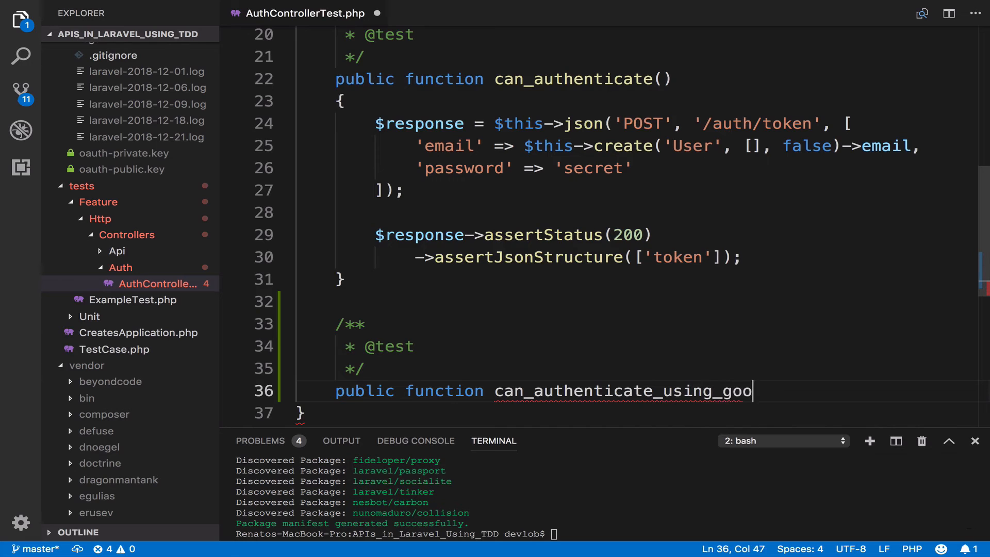
pyautogui.write('gle()')
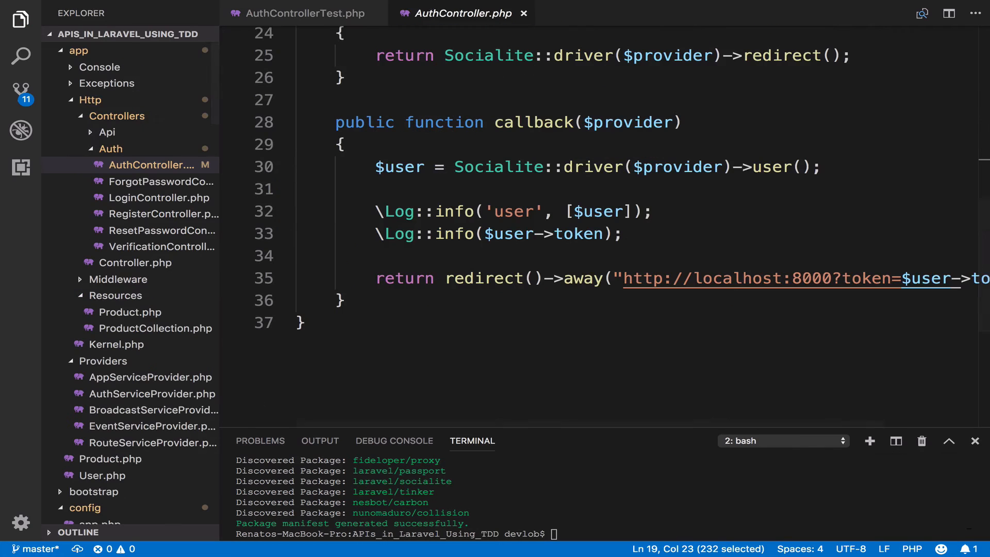
# Make the test request /social/auth/google/callback and assert status 302
pyautogui.click(419, 277)
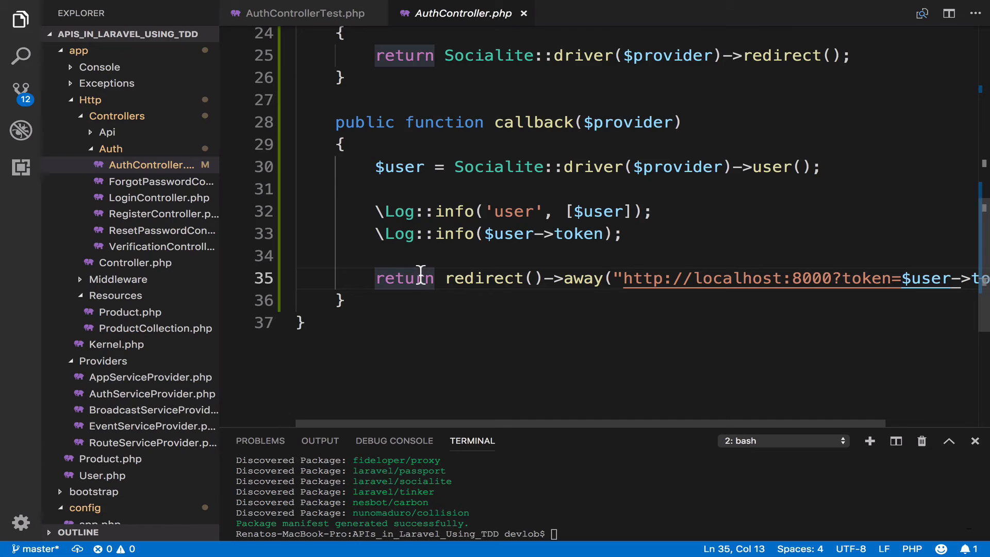
pyautogui.click(303, 14)
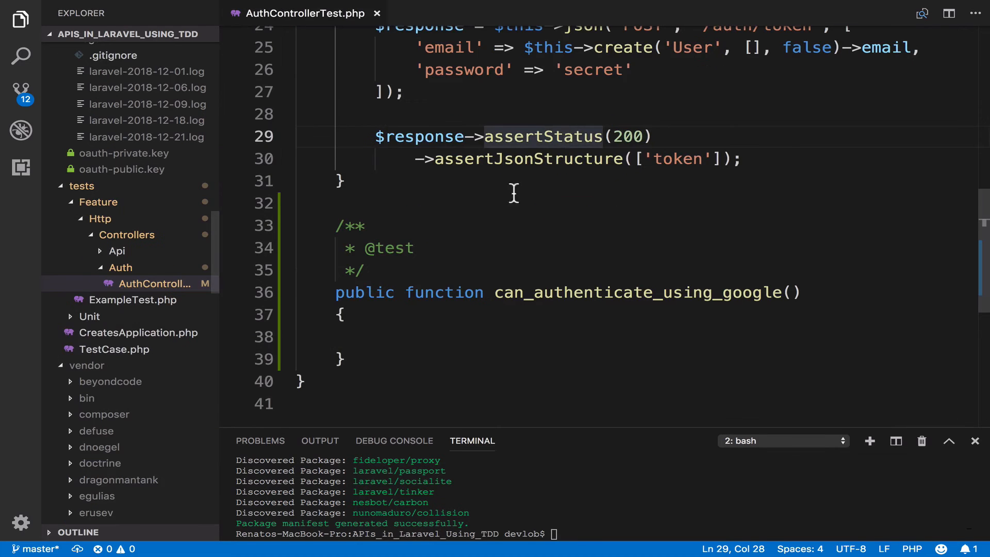
pyautogui.write("$this->get('")
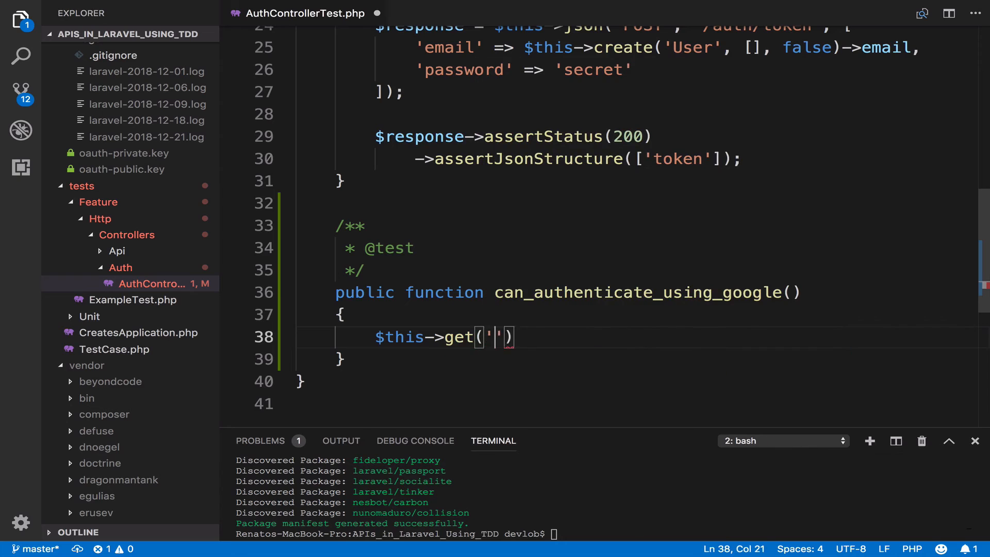
pyautogui.write('/social/auth')
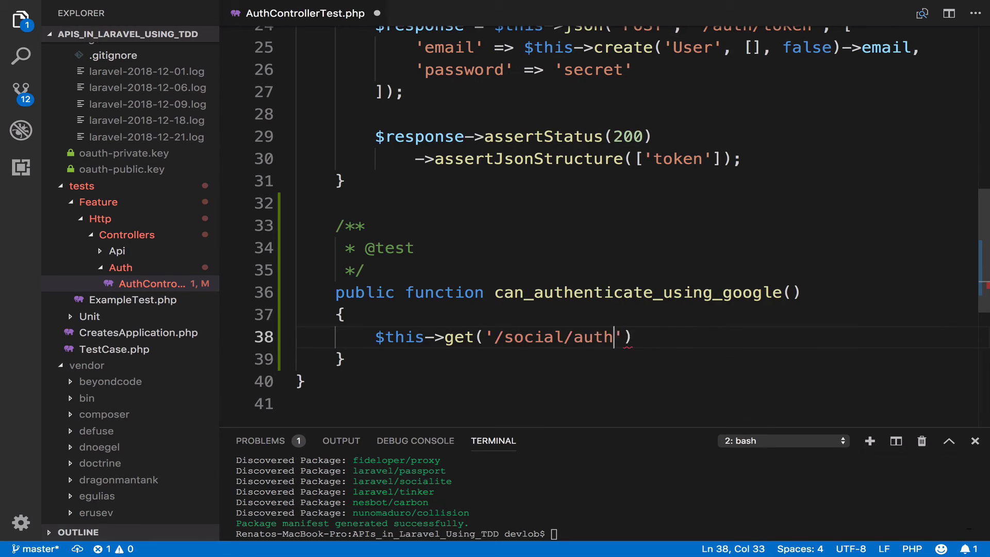
pyautogui.write('/google/callback')
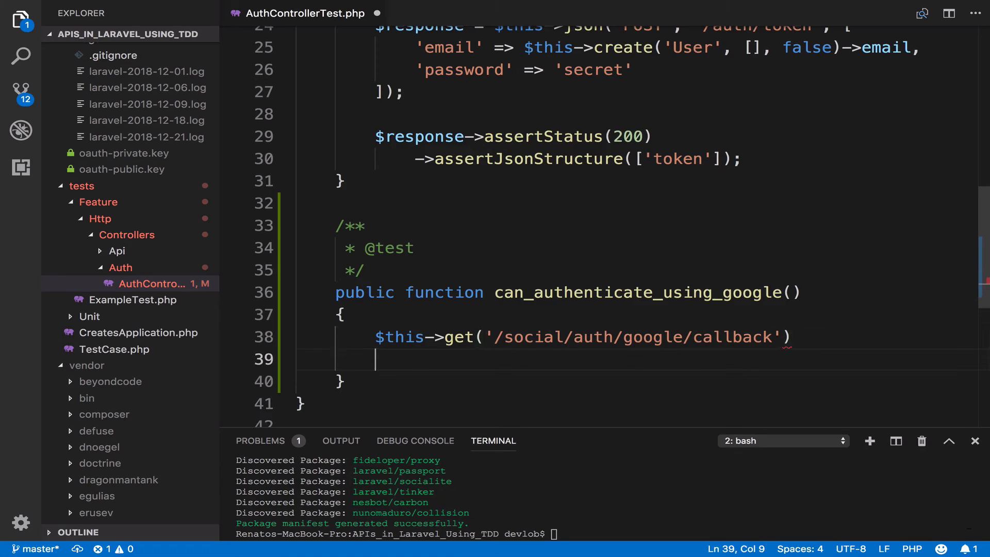
pyautogui.write('->assert')
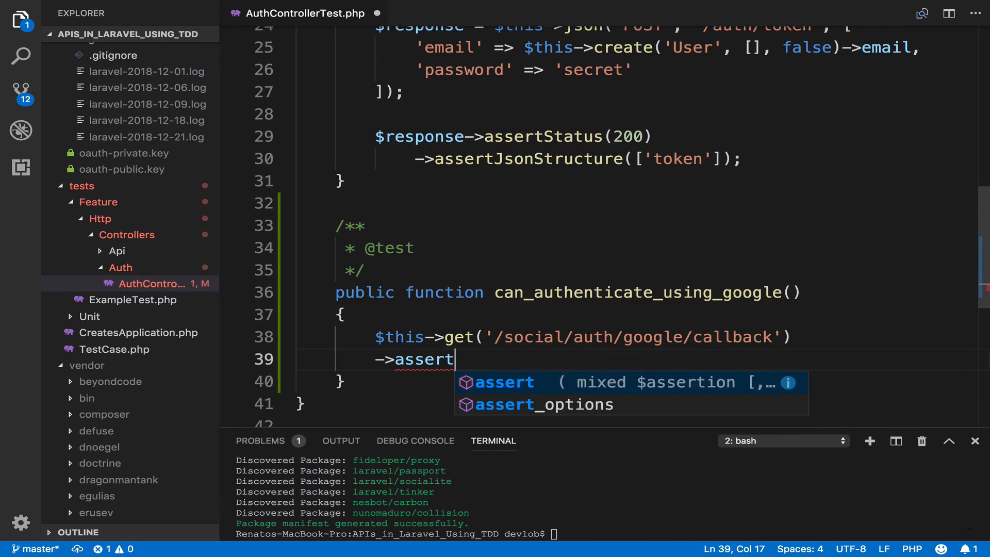
pyautogui.write('Status(302);')
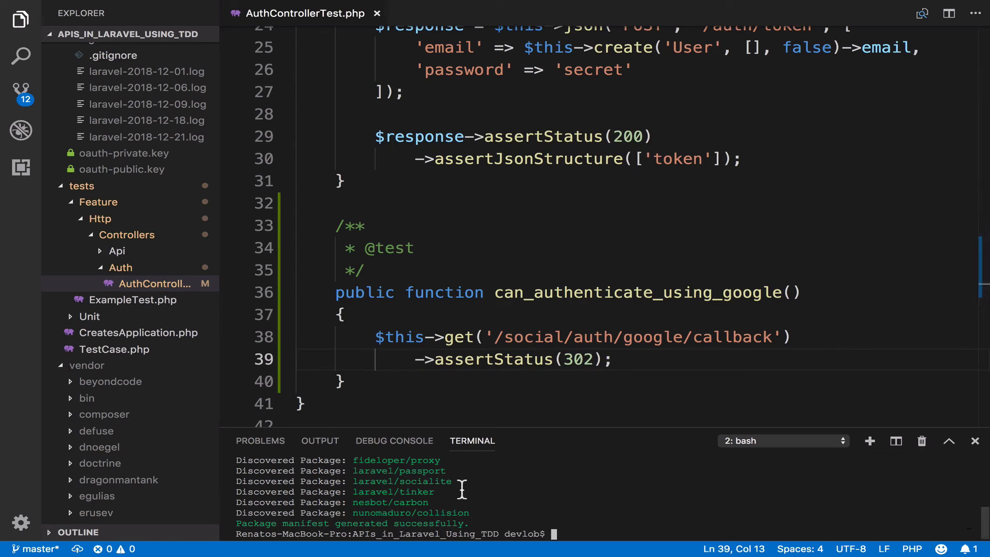
# Open a bash shell in the workspace container with docker-compose exec workspace bash
pyautogui.write('composer require laravel/socialite')
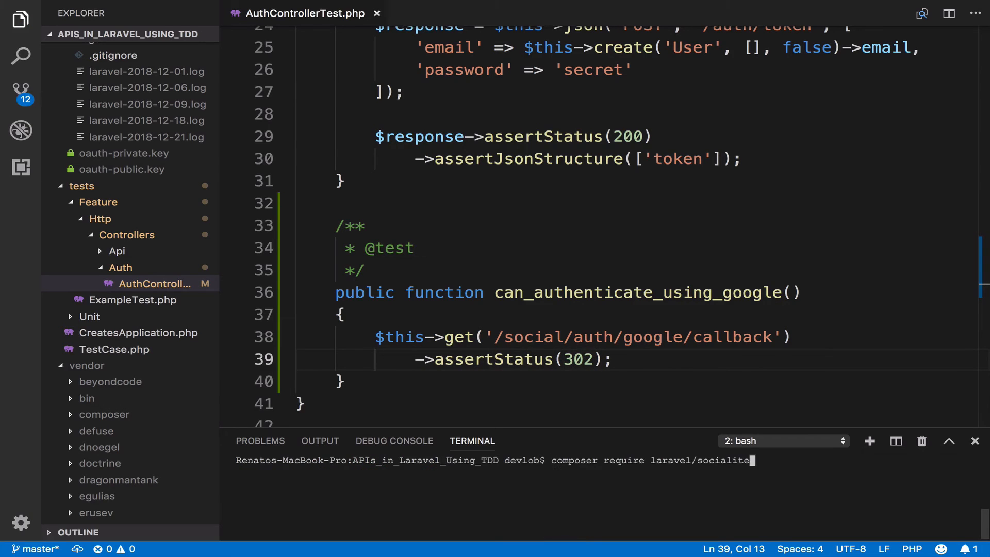
pyautogui.write('docker-compose exec workspace bash')
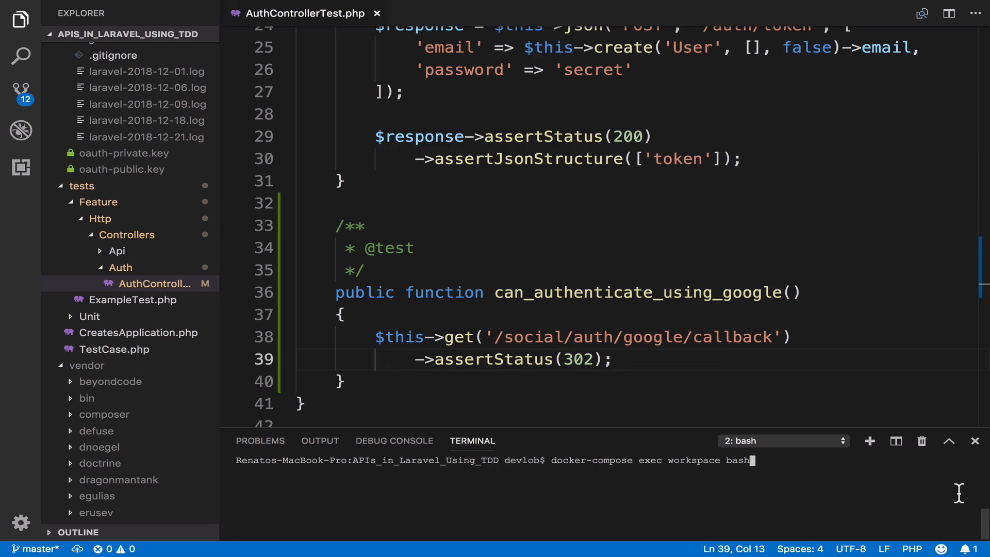
pyautogui.press('Return')
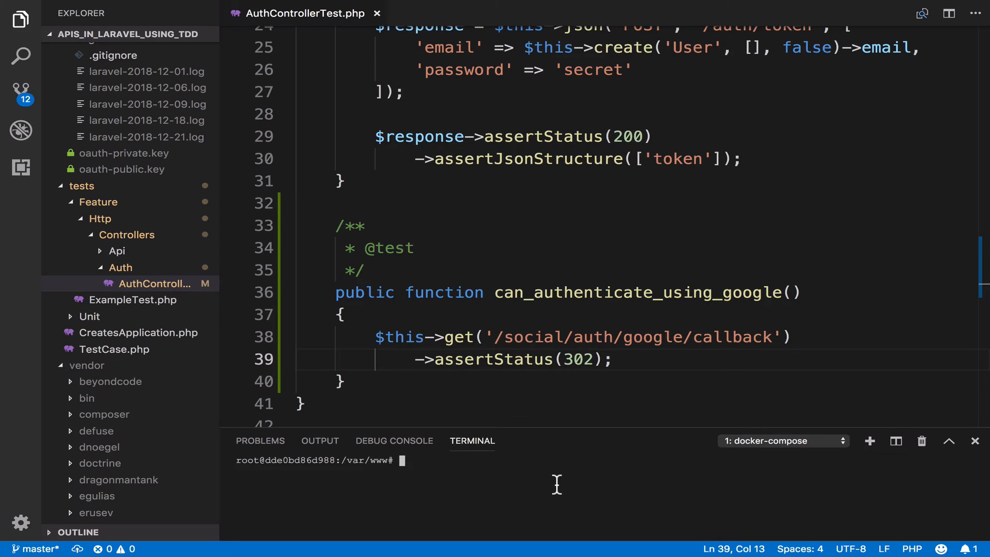
# Run ./vendor/bin/phpunit, see the 500 failure, and open laravel-2018-12-21.log
pyautogui.write('./vendor/bin/phpunit')
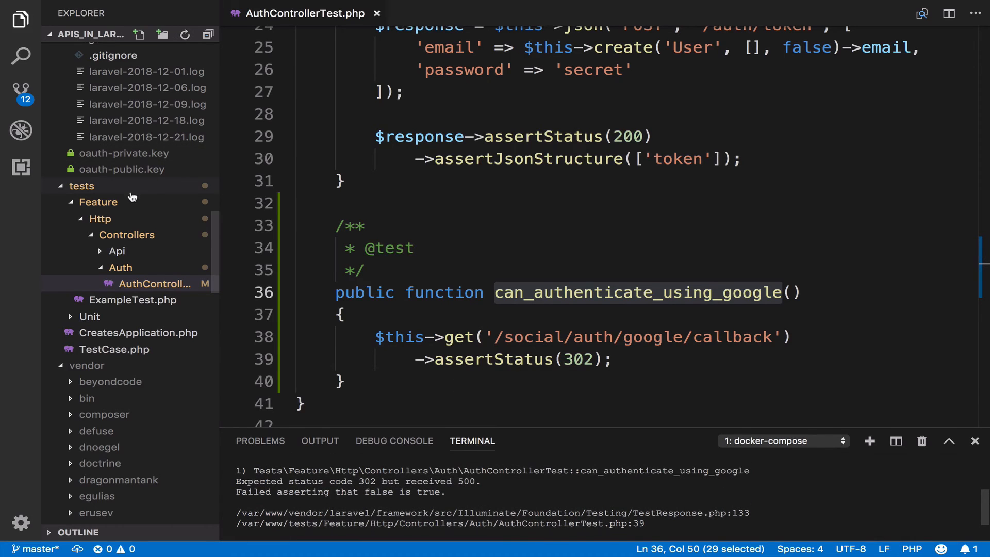
pyautogui.scroll(3)
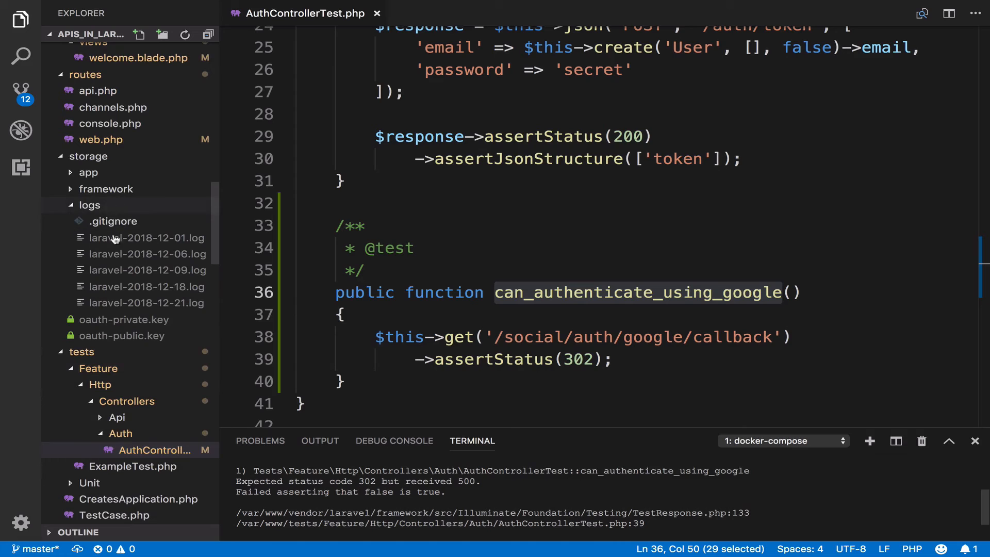
pyautogui.click(147, 302)
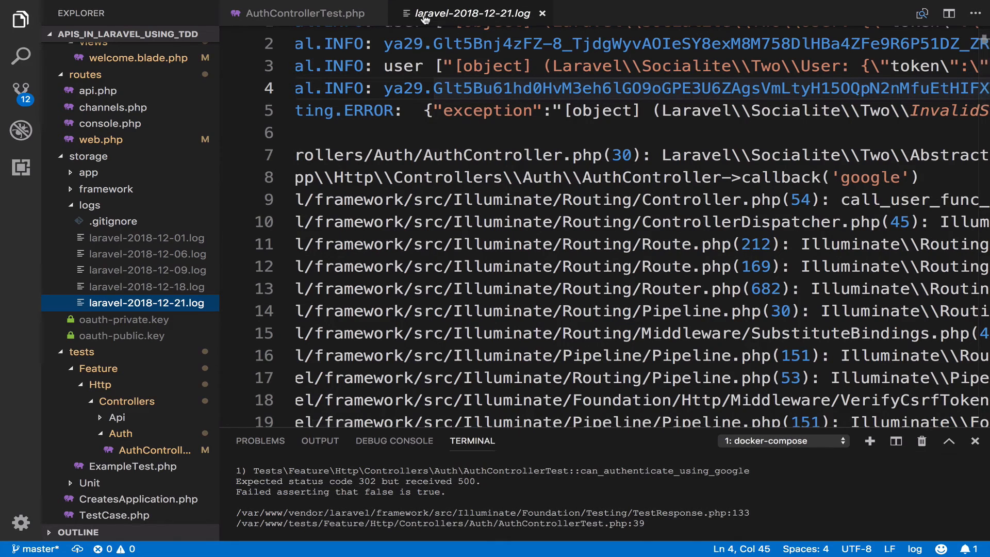
# Create $abstractUser = Mockery::mock('Laravel\Socialite\Two\User') above the request
pyautogui.click(298, 13)
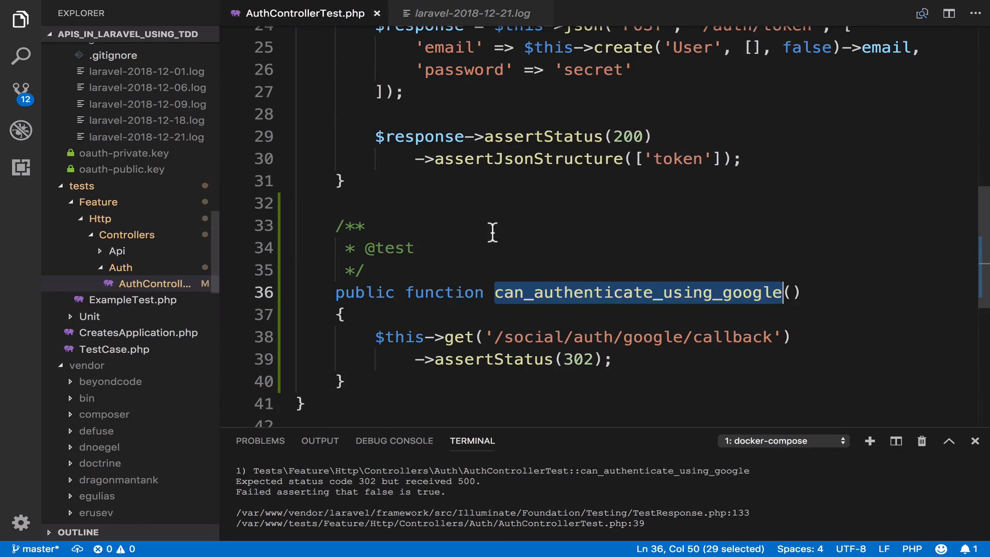
pyautogui.press('Enter')
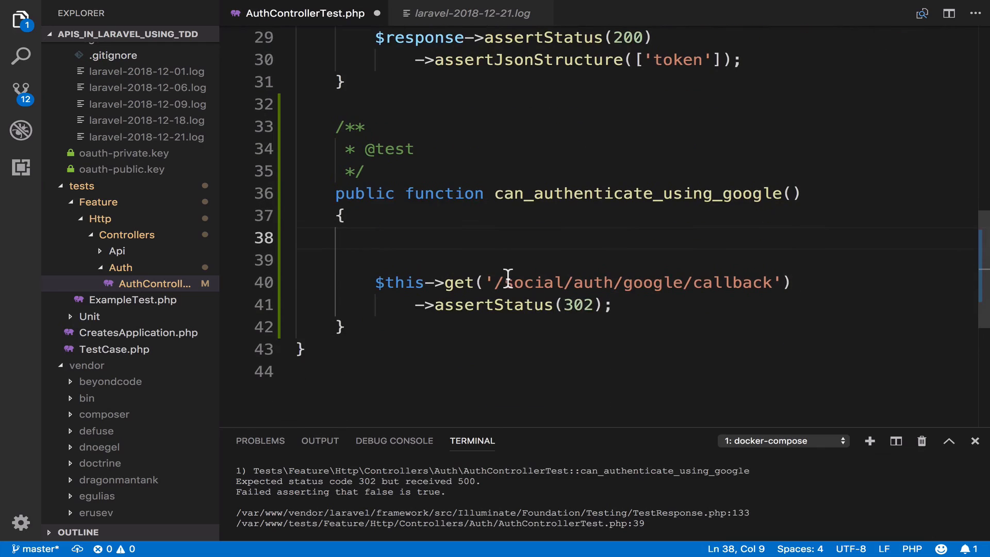
pyautogui.write('$')
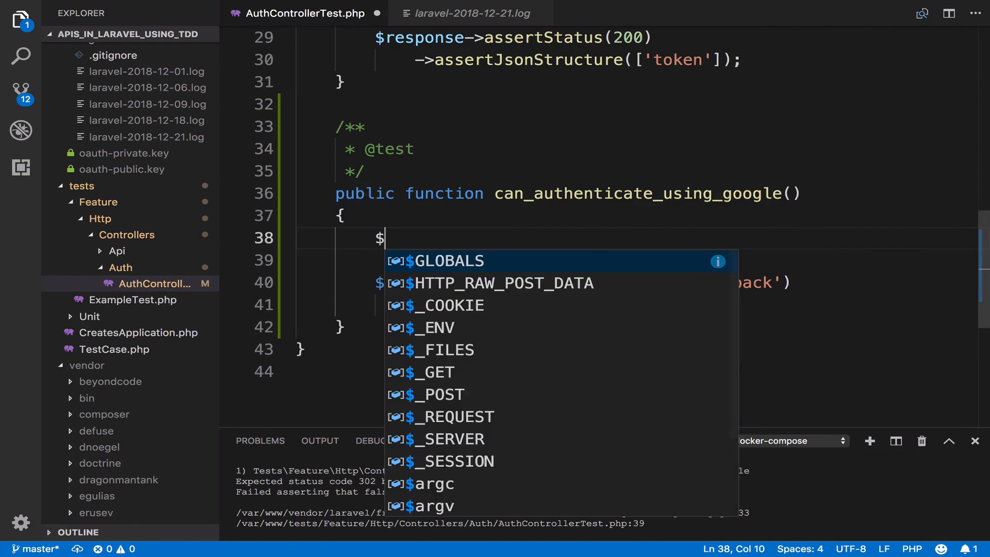
pyautogui.write('abstract')
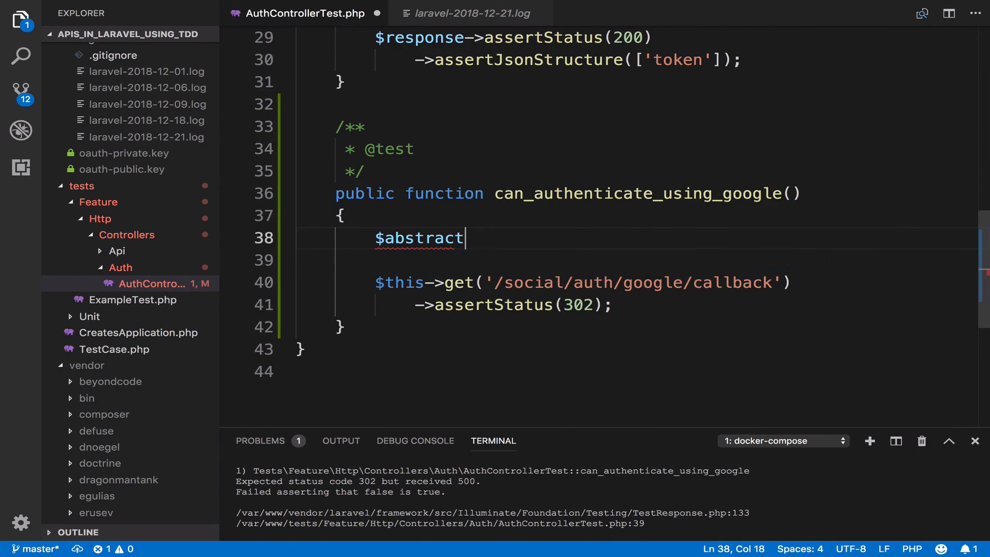
pyautogui.write('User =')
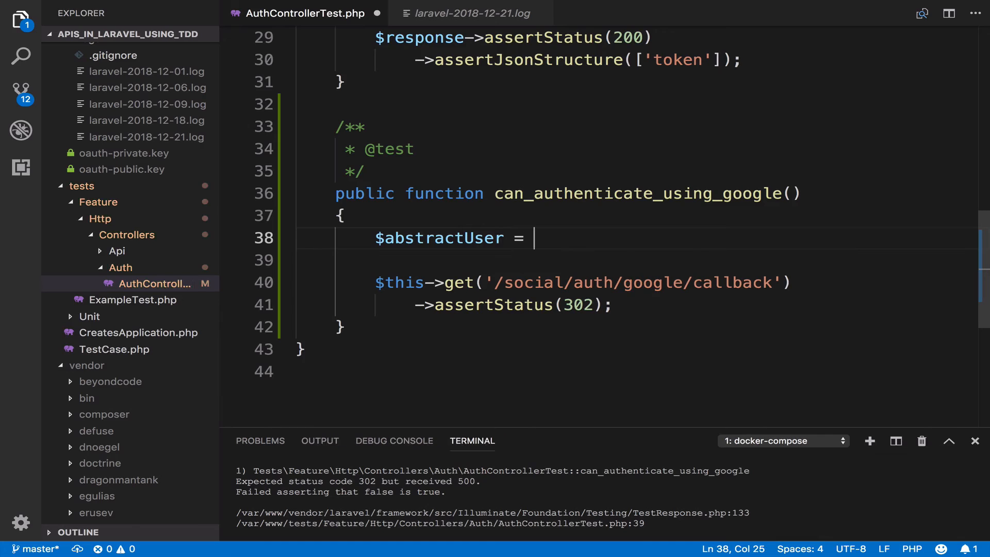
pyautogui.write('Mocker')
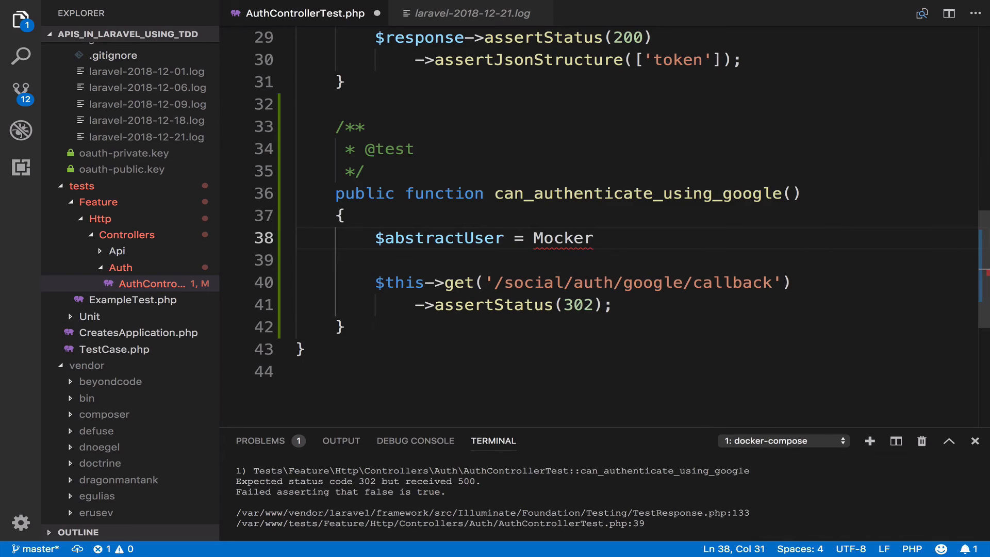
pyautogui.write("::mock('')")
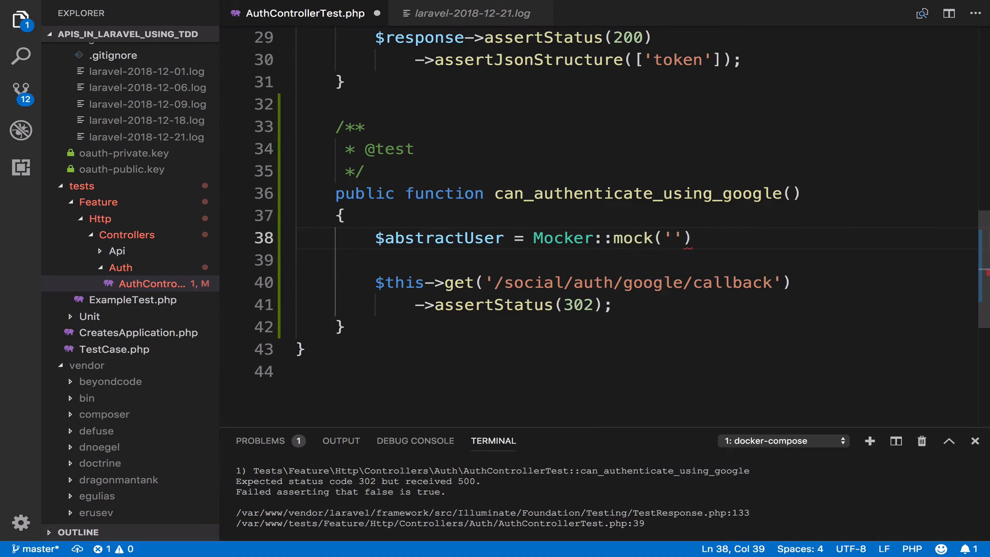
pyautogui.write('Laravel\\So')
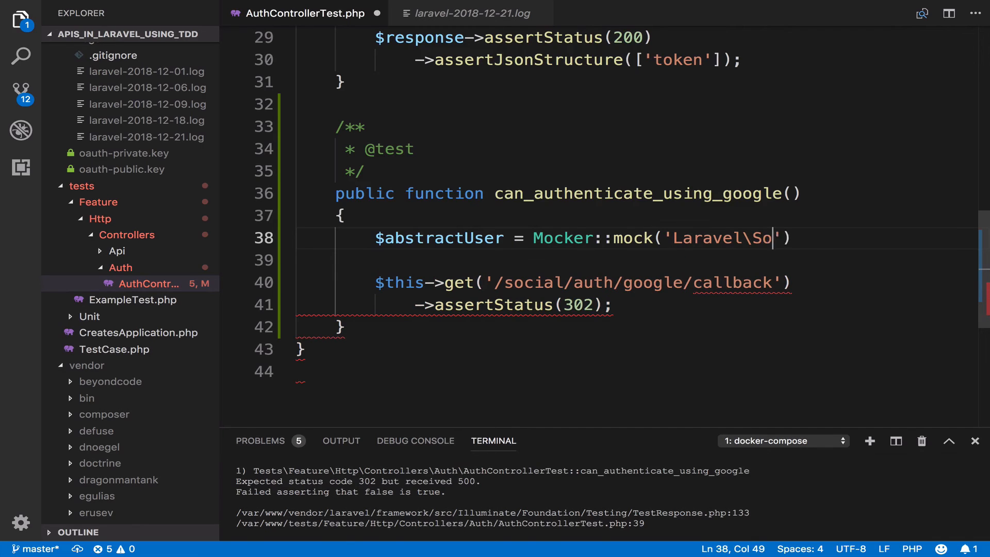
pyautogui.write('cialite\\')
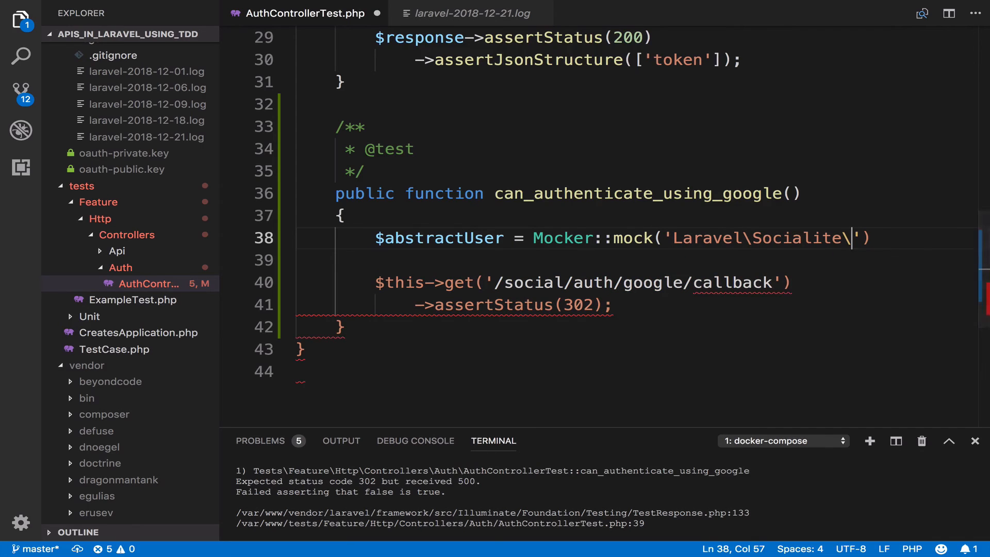
pyautogui.write('Tw')
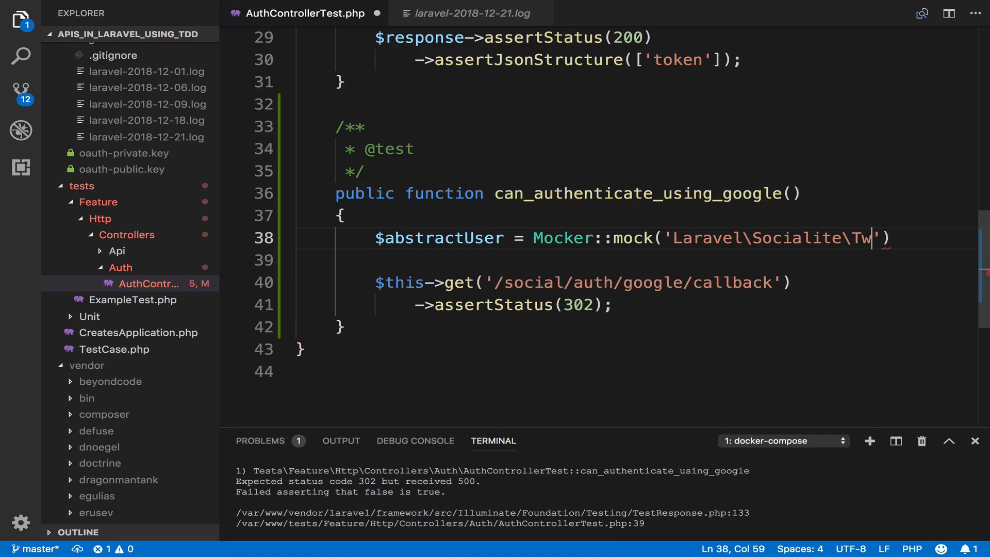
pyautogui.write("o\\User');")
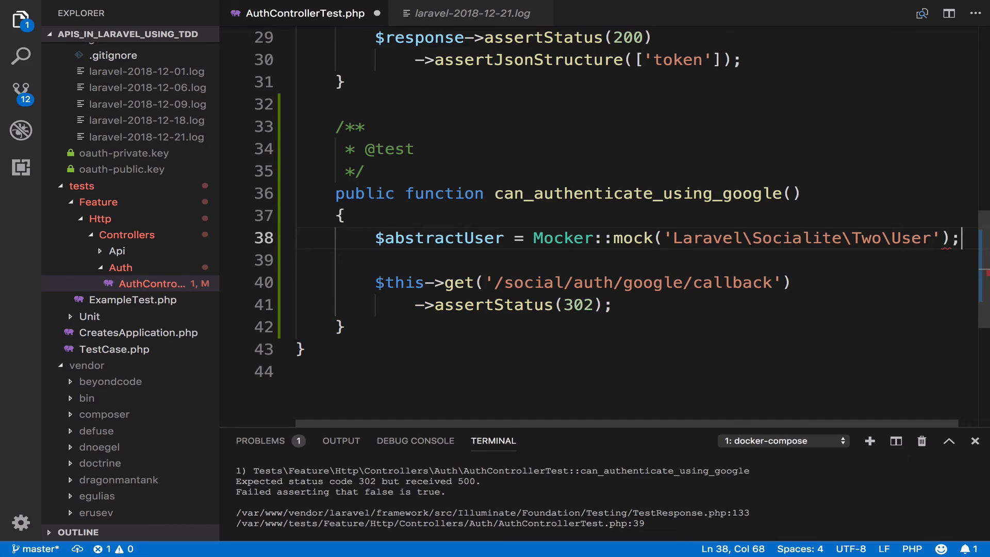
# Mock getId to return rand() and getEmail to return a fake johnDoe email
pyautogui.write('$b')
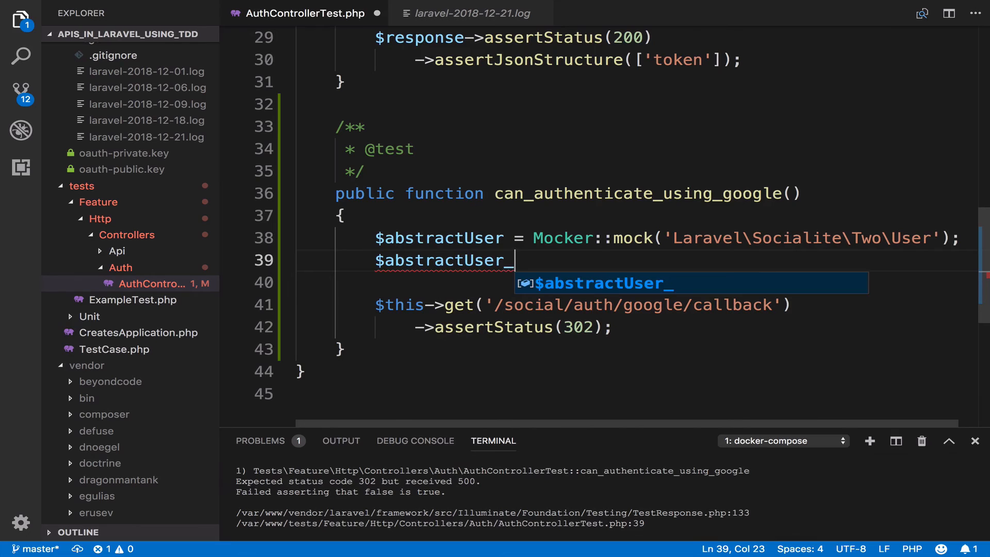
pyautogui.write('->shouldRec')
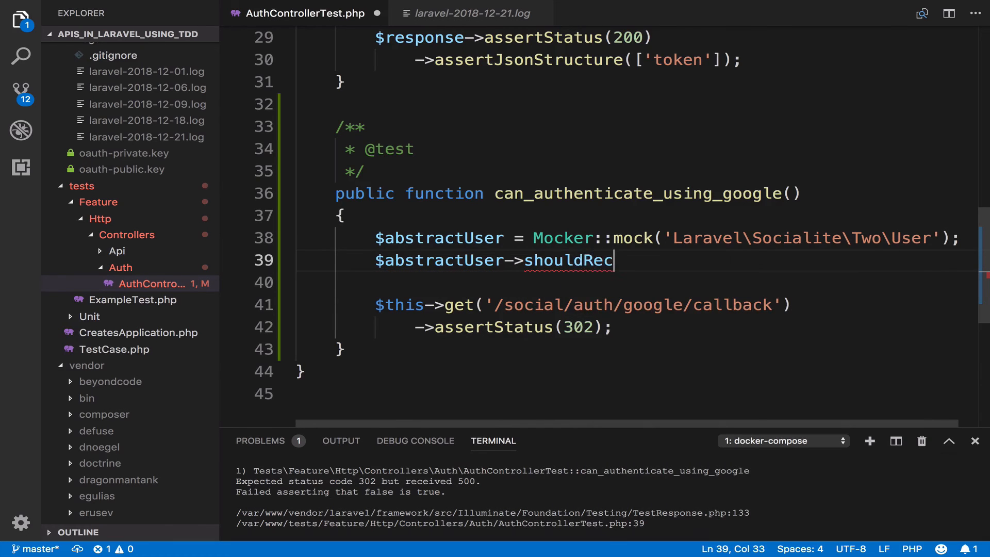
pyautogui.write("eive('g')")
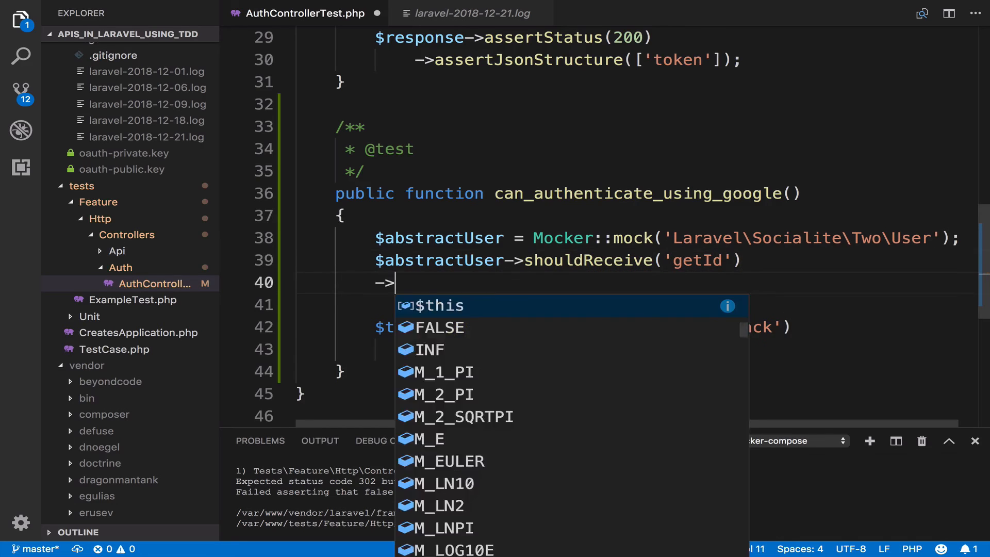
pyautogui.write('andReturn')
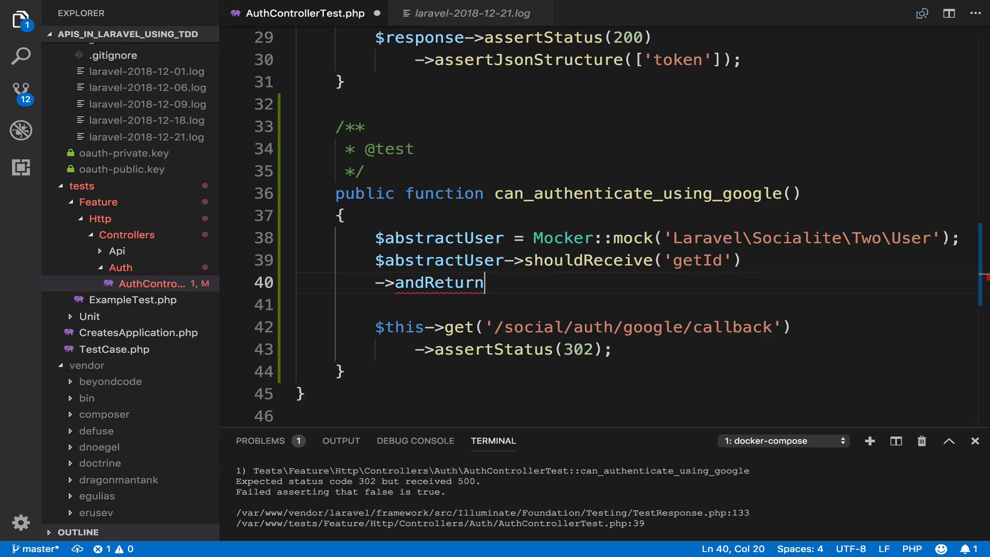
pyautogui.write('(rand())')
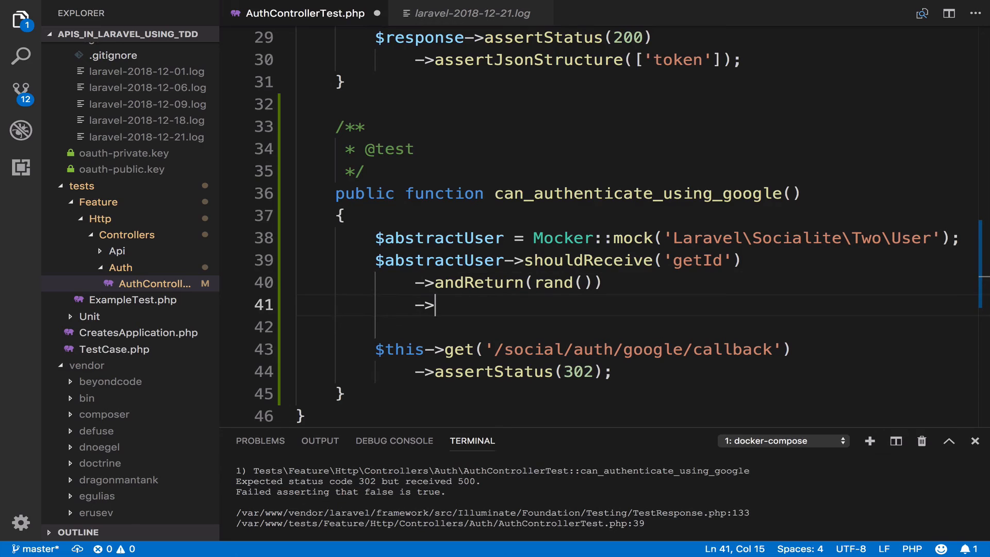
pyautogui.write('should')
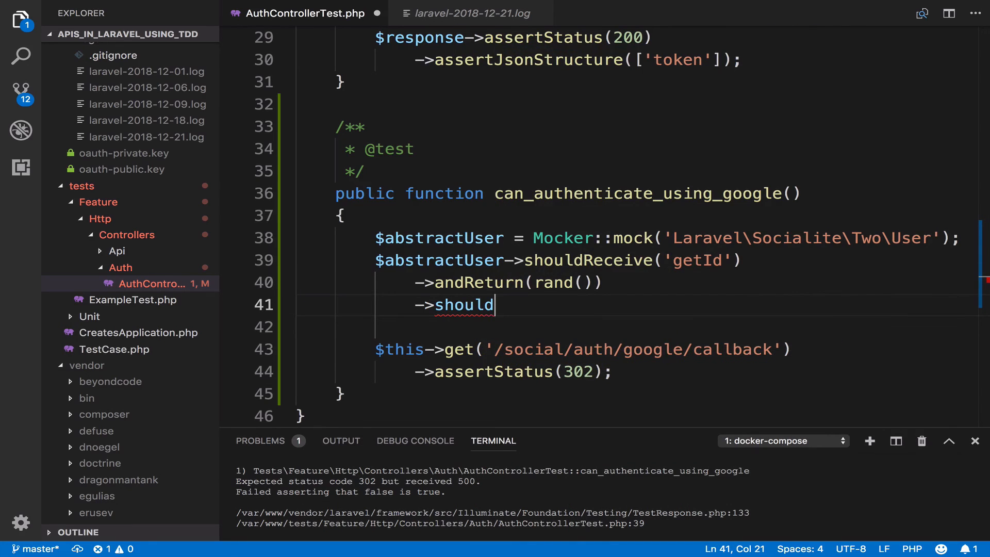
pyautogui.write('Receive')
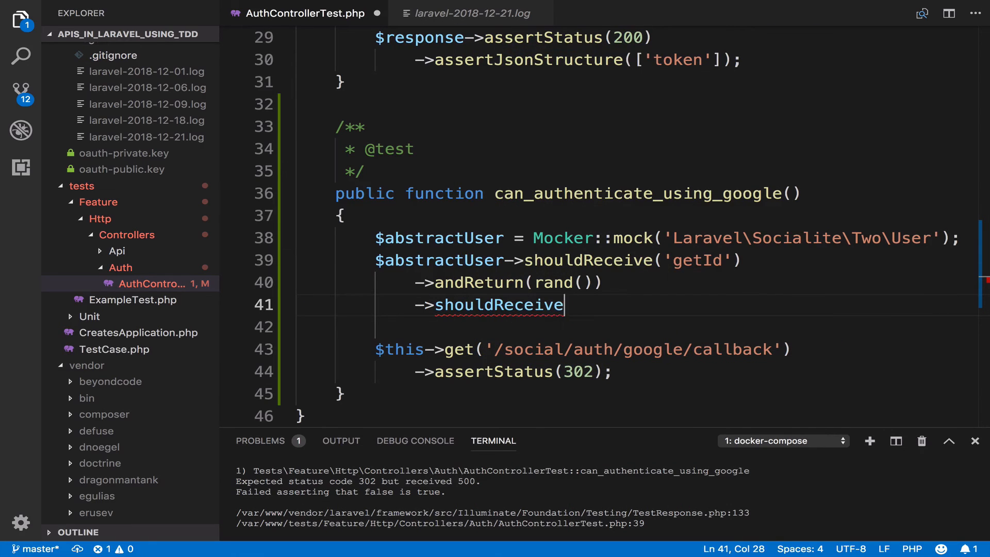
pyautogui.write("('getEmail')")
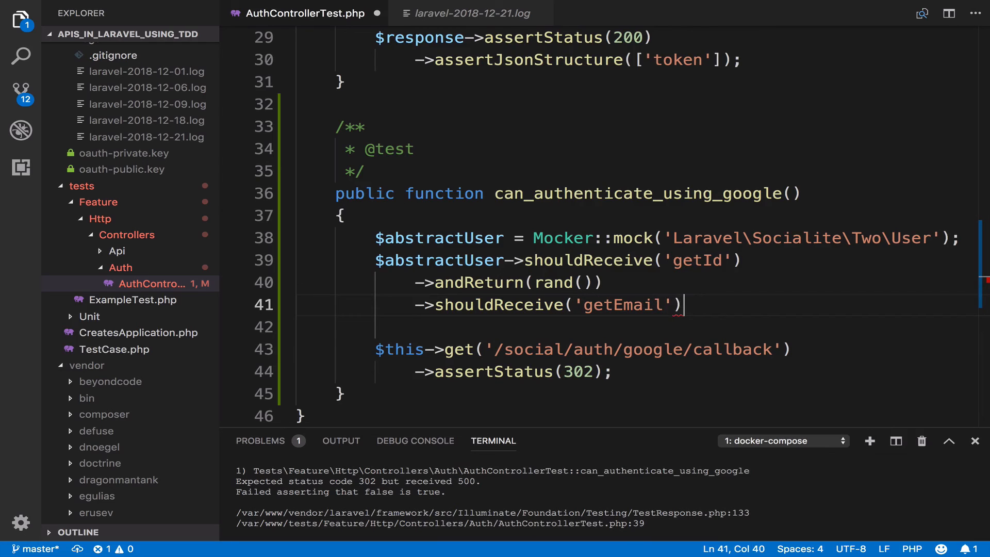
pyautogui.write('->andReturn')
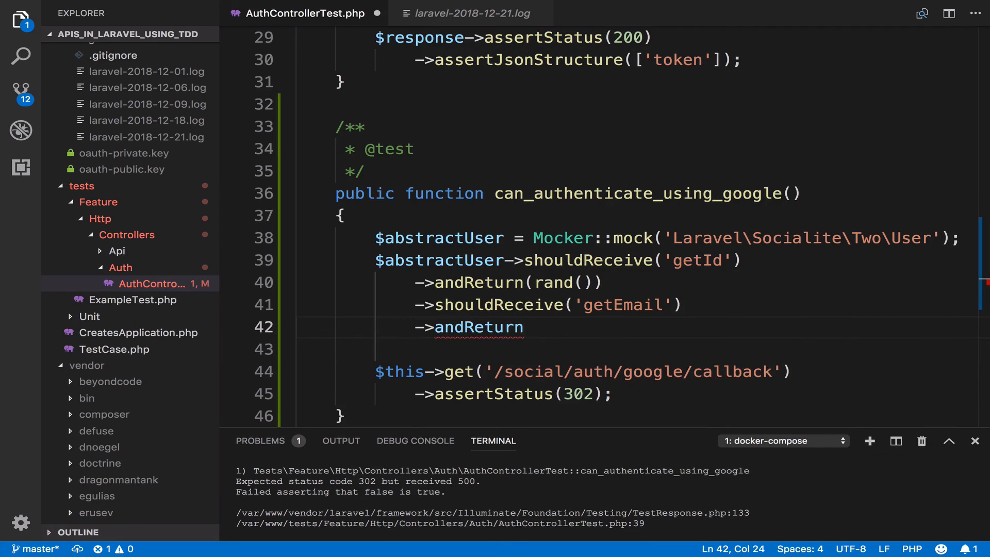
pyautogui.write("('johnD')")
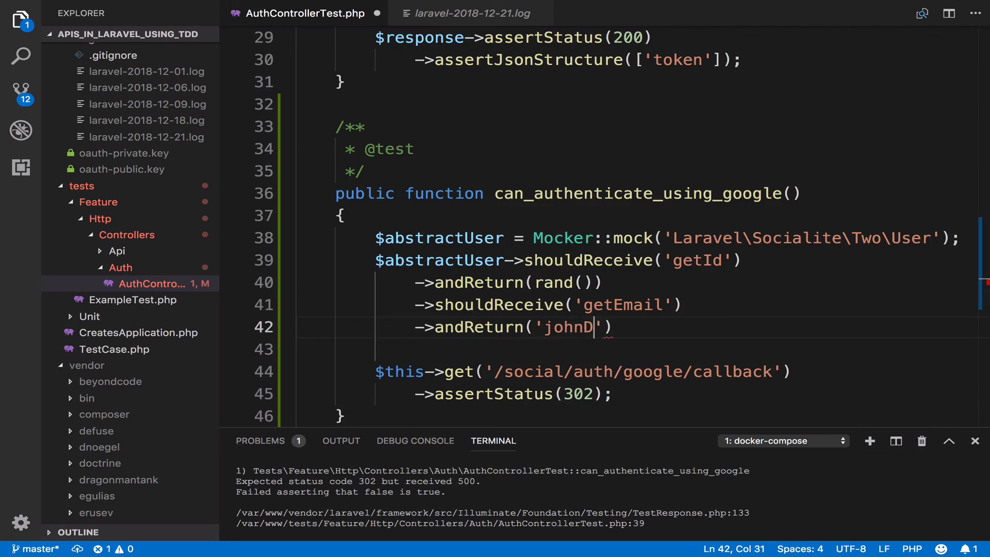
pyautogui.write('oe@amc')
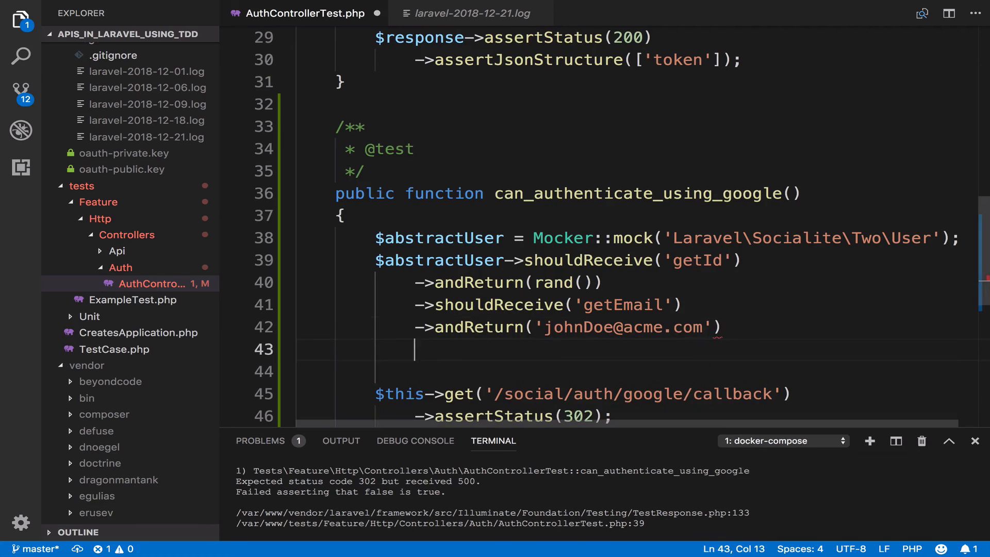
# Mock getName to return a John name and getAvatar a gravatar image URL
pyautogui.write('->')
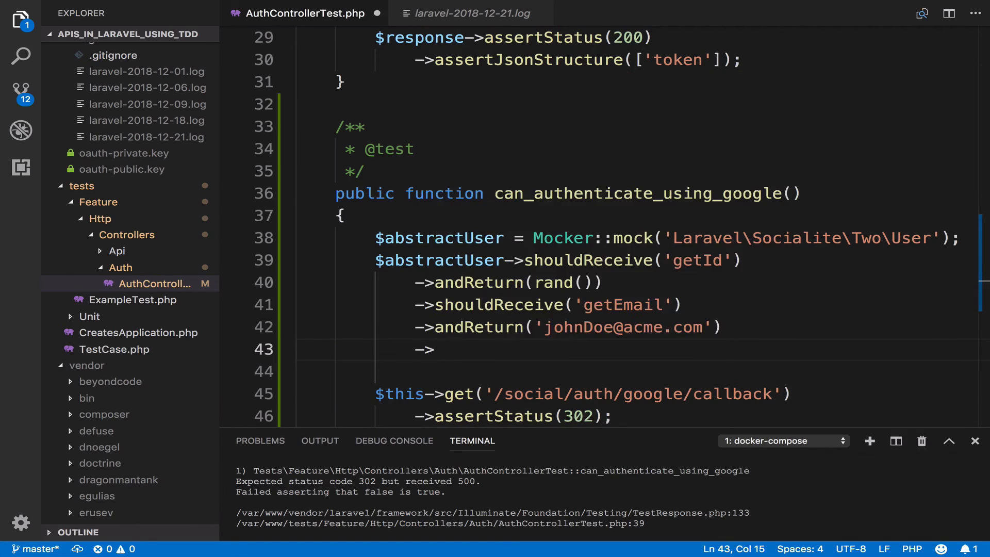
pyautogui.write('shouldRe')
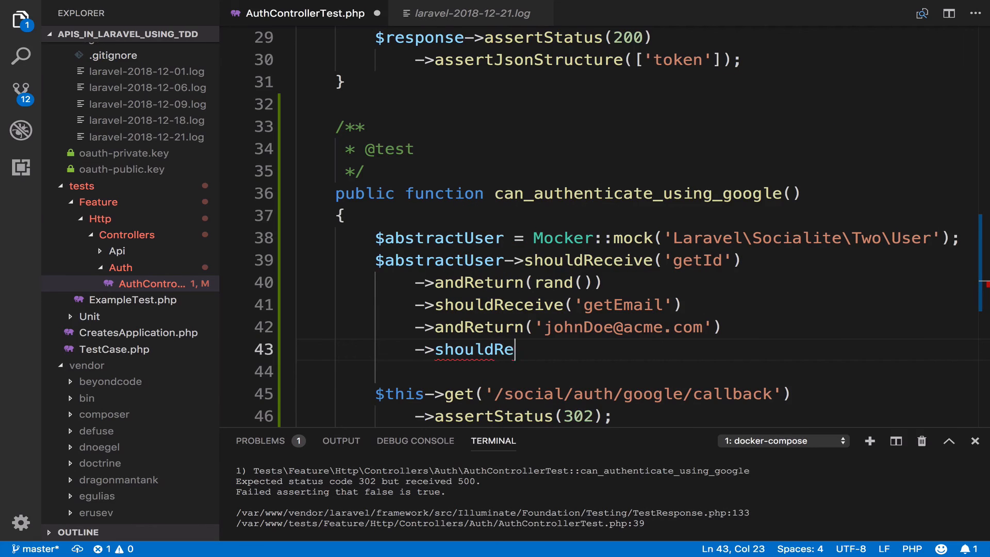
pyautogui.write('ceive()')
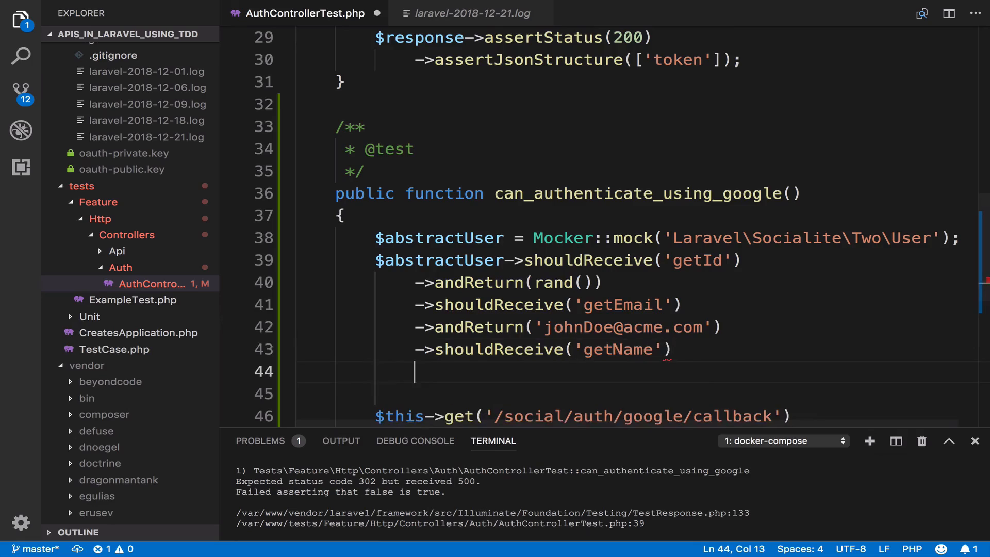
pyautogui.click(473, 14)
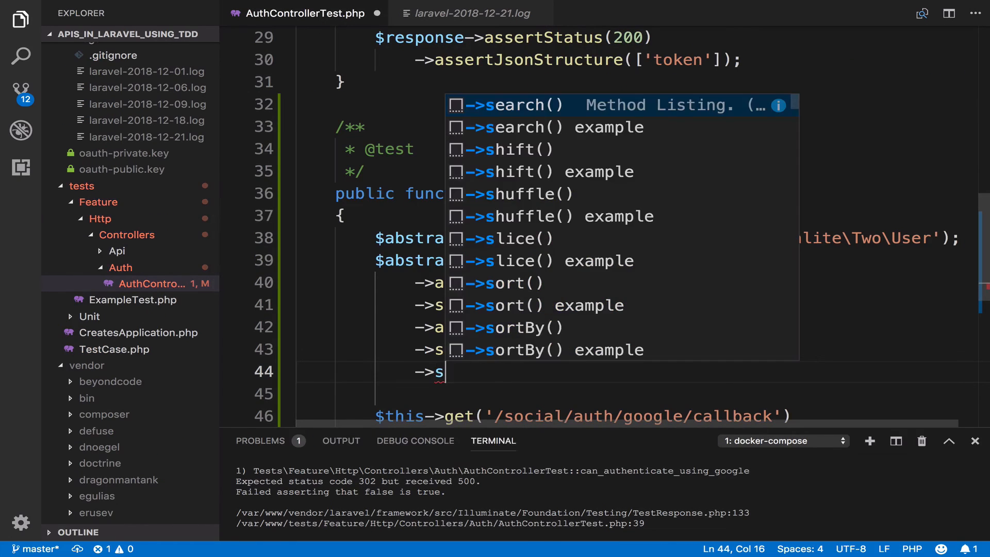
pyautogui.write('ndReturn')
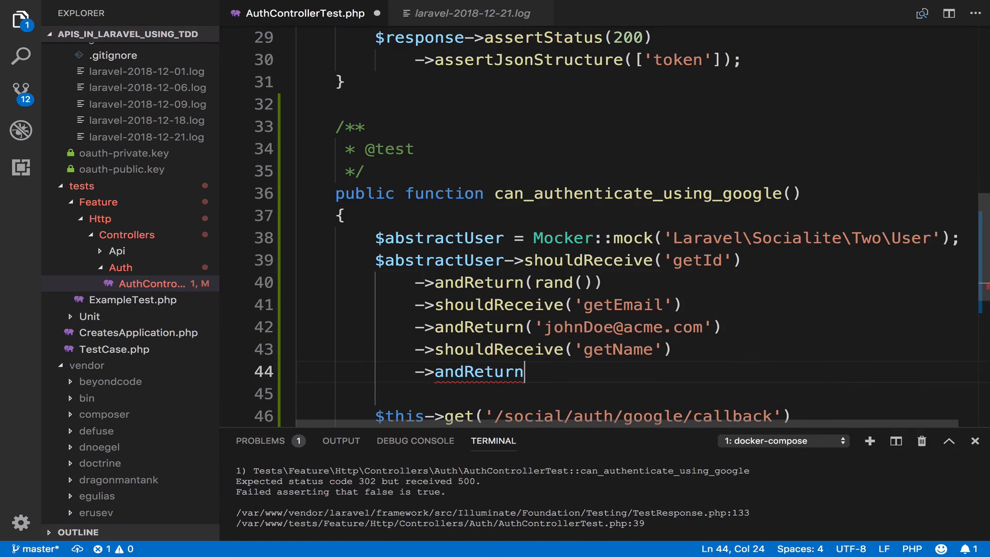
pyautogui.write("('John')")
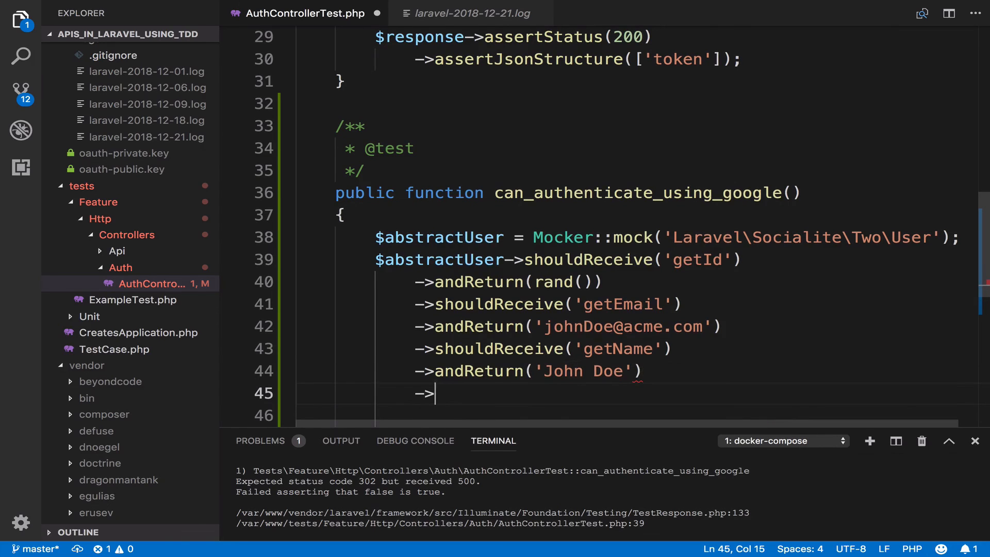
pyautogui.write("shouldReceive('getAvatar")
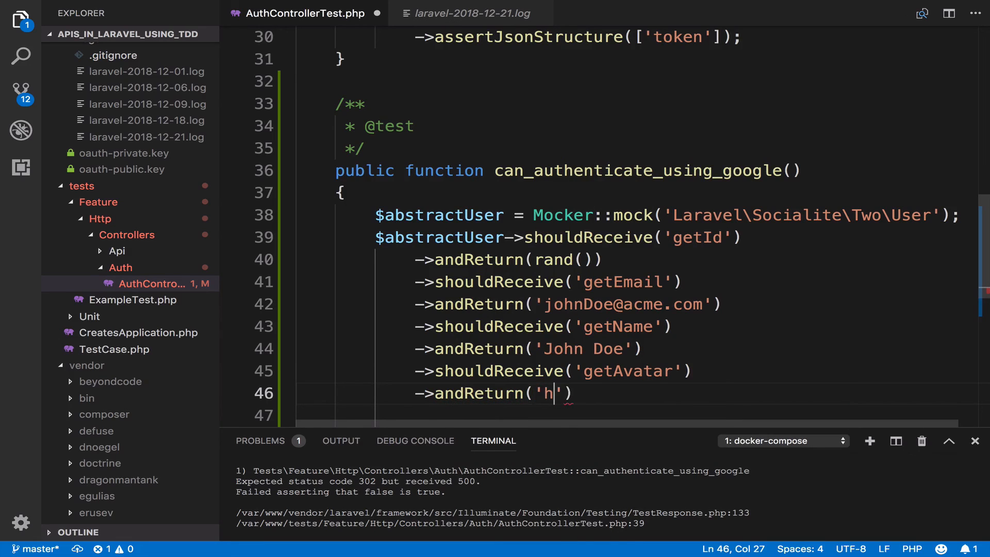
pyautogui.write('ttps://')
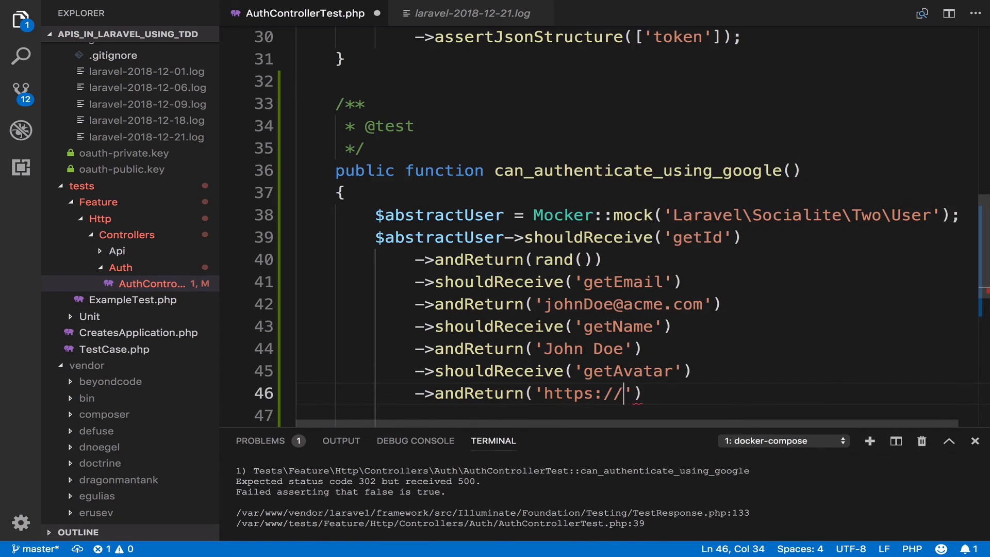
pyautogui.write('en.')
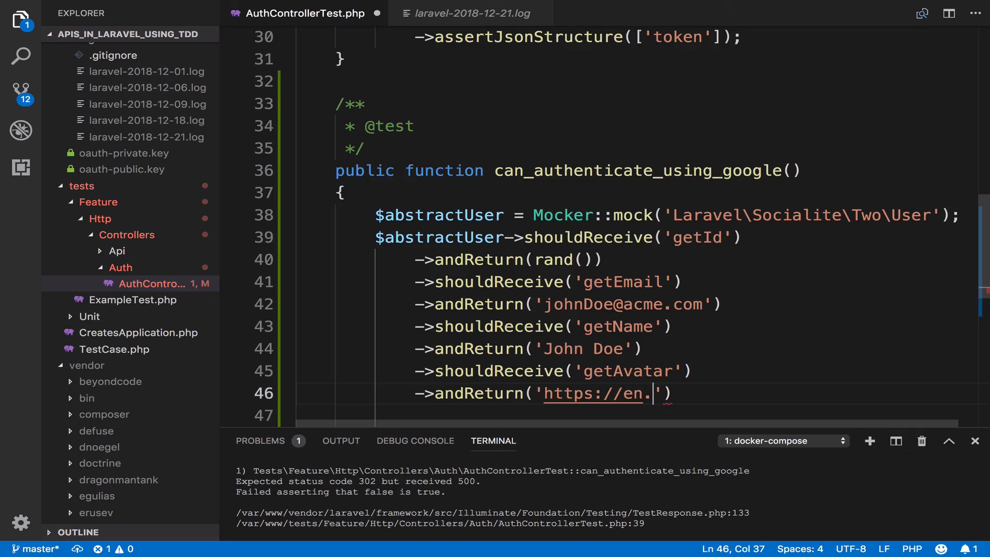
pyautogui.write('gravatar.com/us')
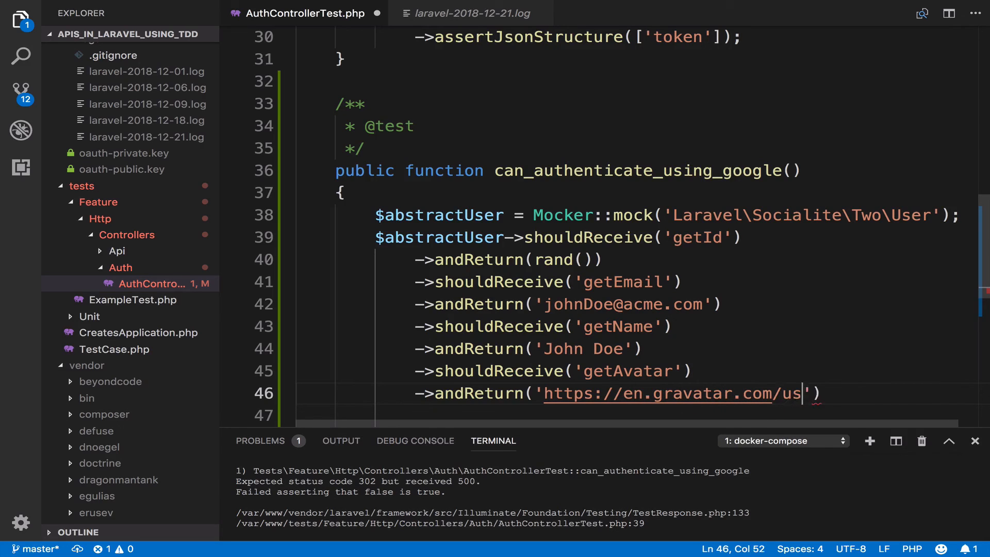
pyautogui.write('erimage')
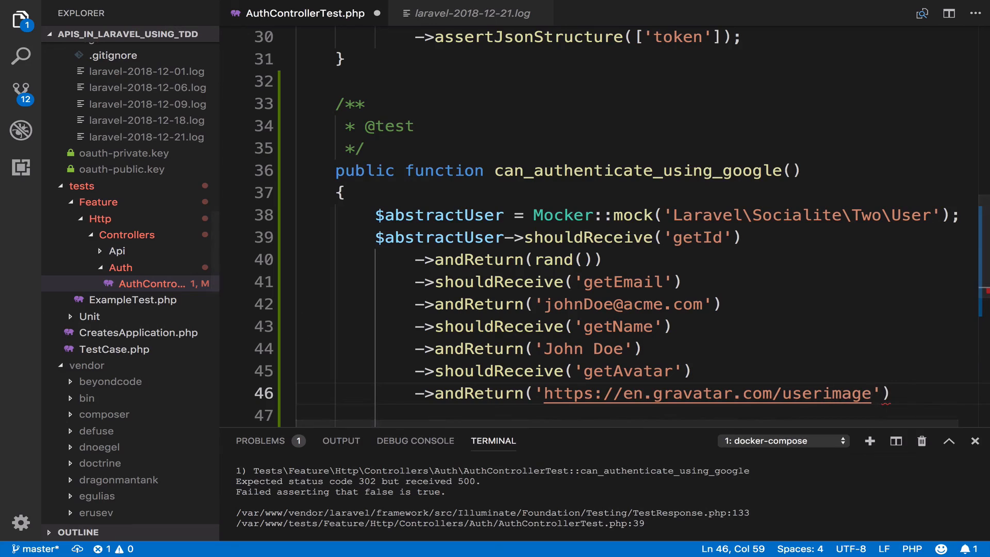
pyautogui.write(';')
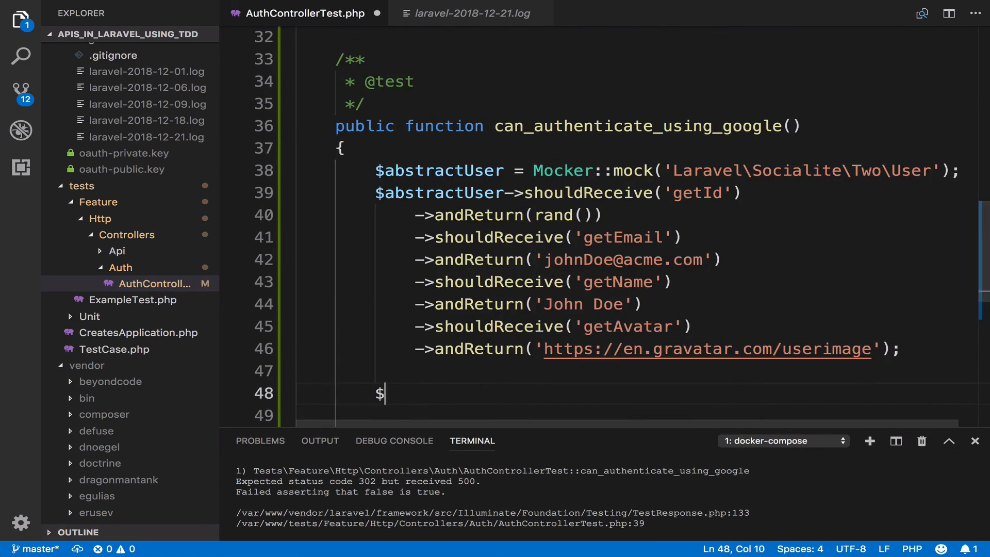
# Create $provider = Mockery::mock('Laravel\Socialite\Contracts\Provider')
pyautogui.write('prov')
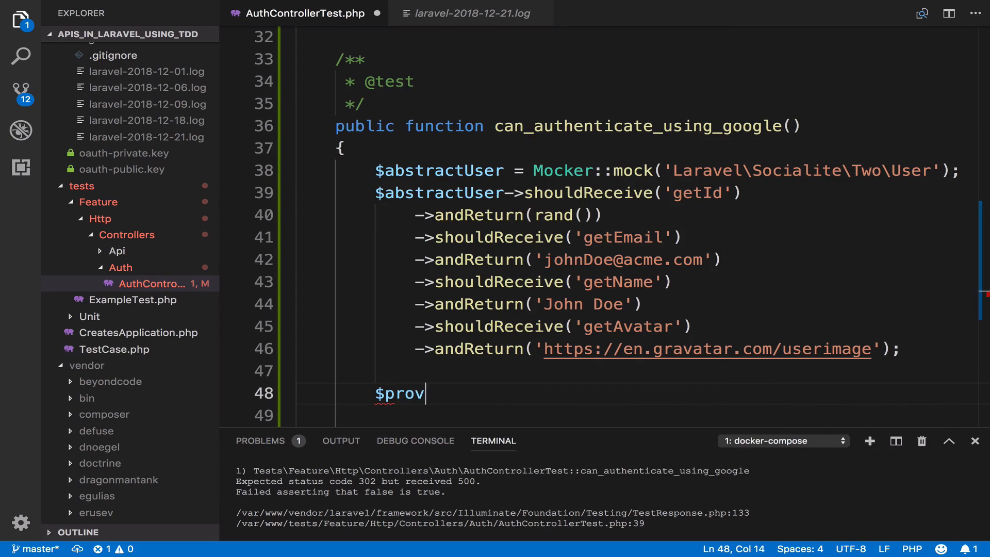
pyautogui.write('ider = Mock')
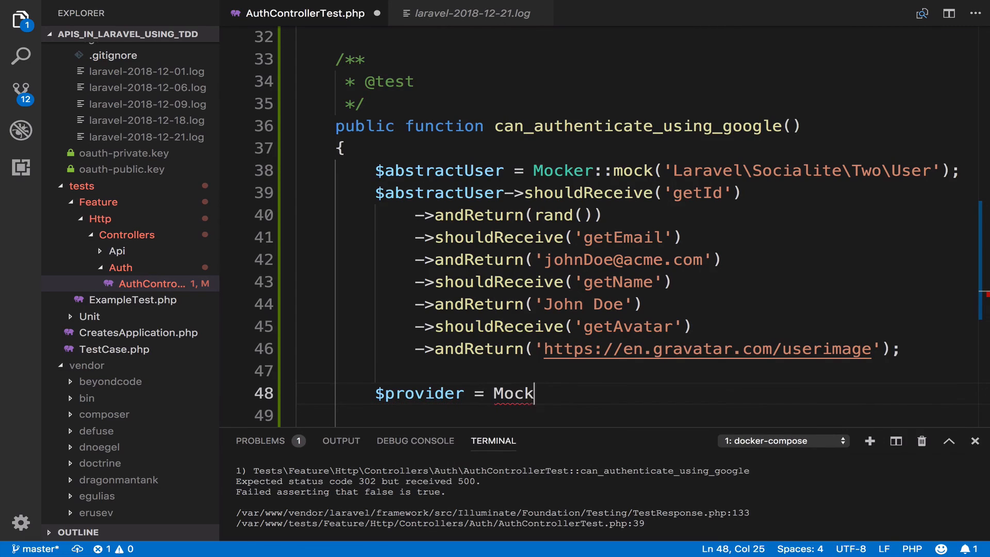
pyautogui.write('ery::')
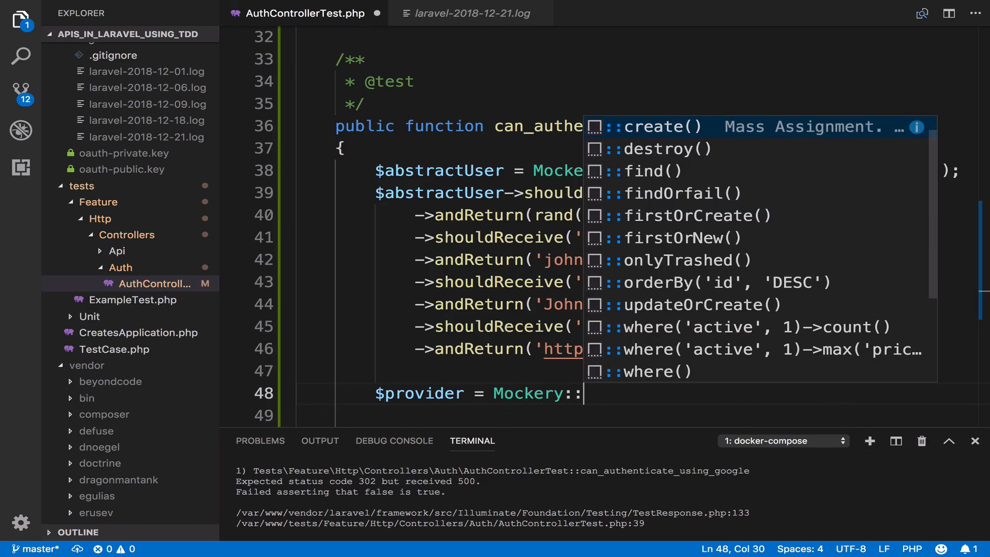
pyautogui.press('Escape')
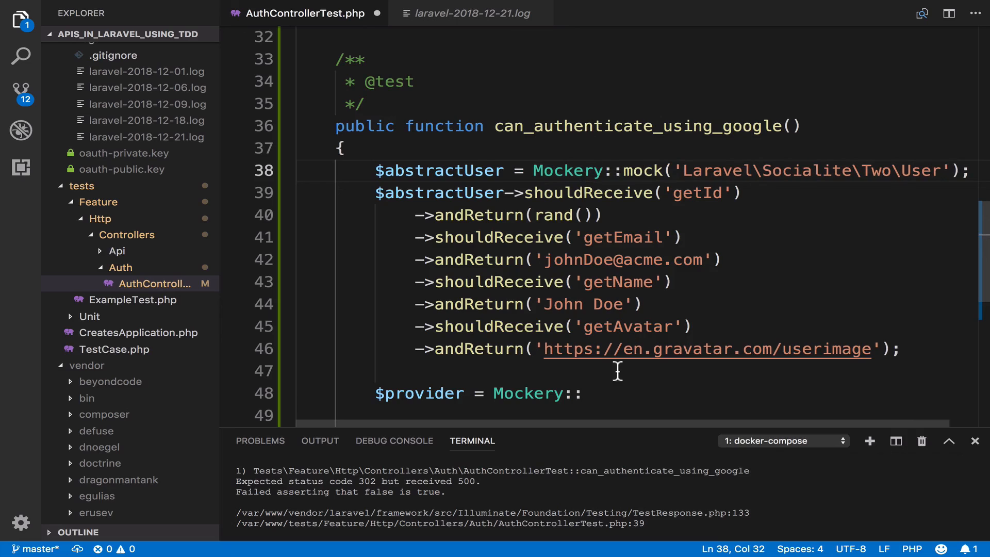
pyautogui.write('m')
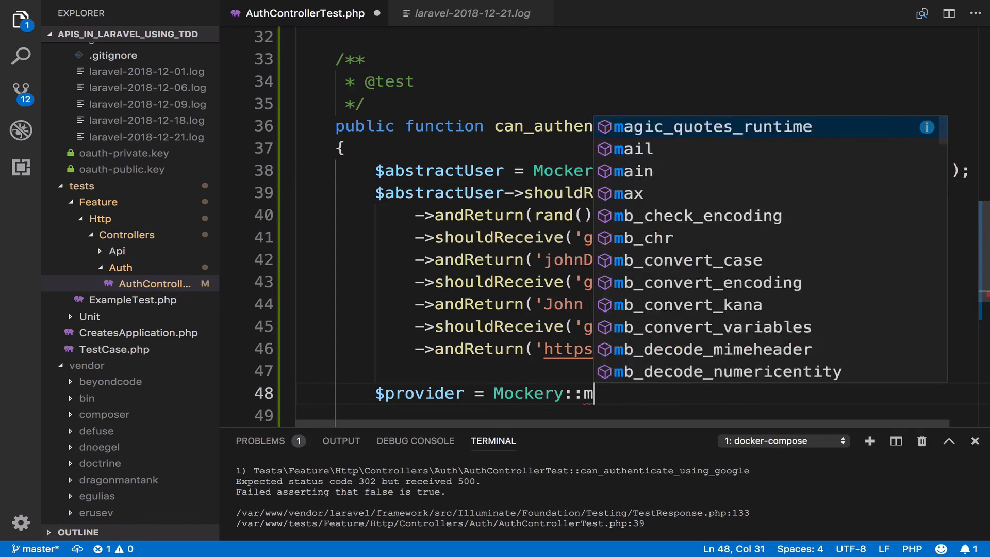
pyautogui.write("ock('Laravel\\Socialite\\Contract")
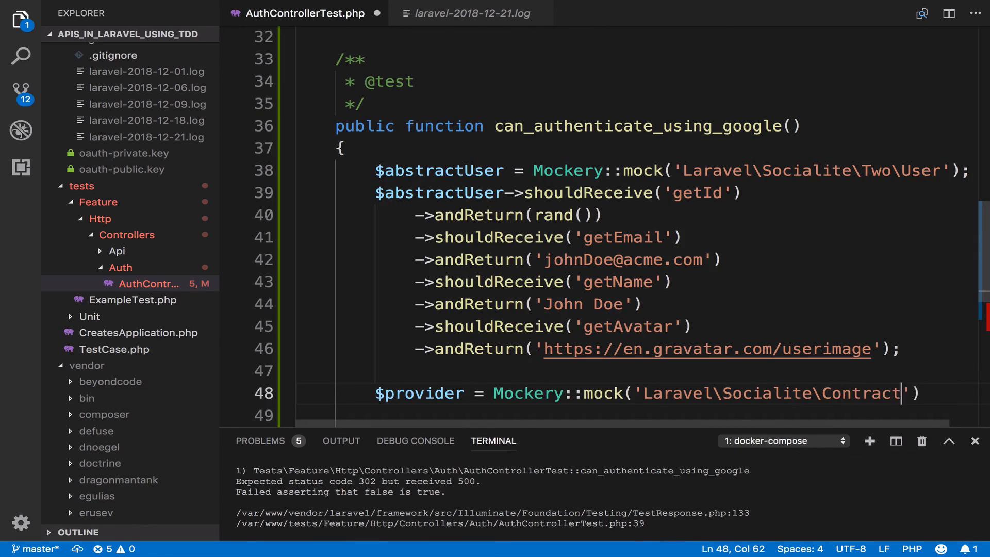
pyautogui.write("s\\Provider'")
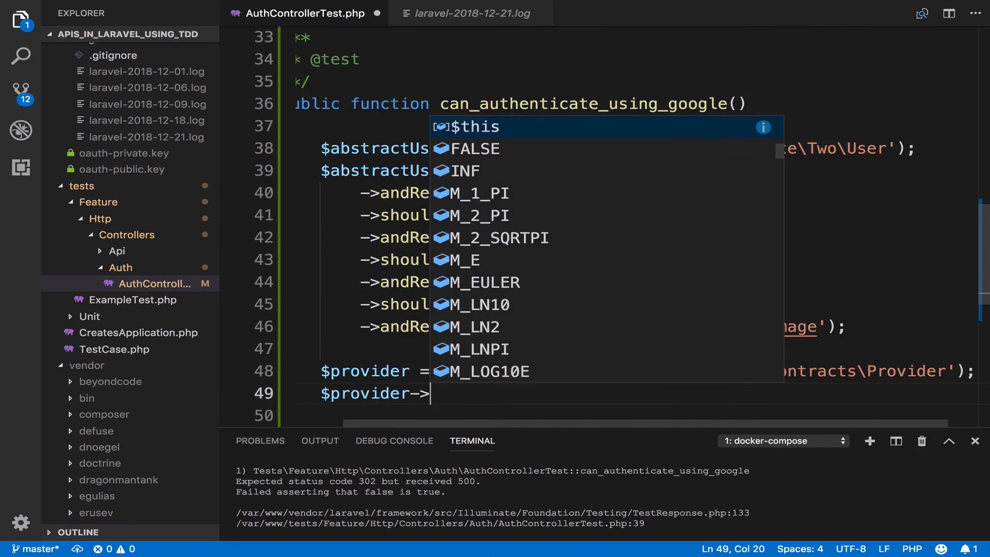
# Make $provider->shouldReceive('user') return $abstractUser
pyautogui.write("shouldReceive('")
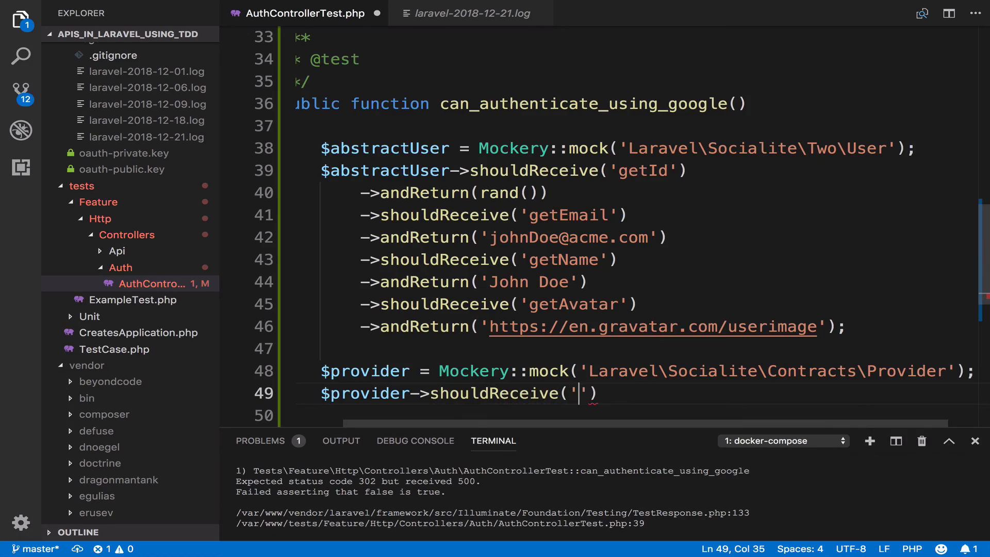
pyautogui.write("user')->andReturn(")
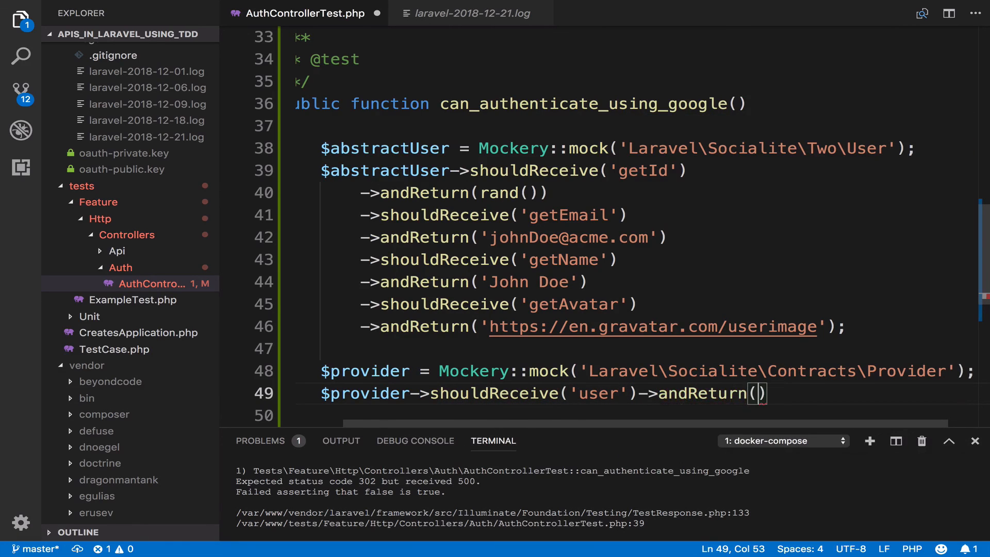
pyautogui.click(396, 148)
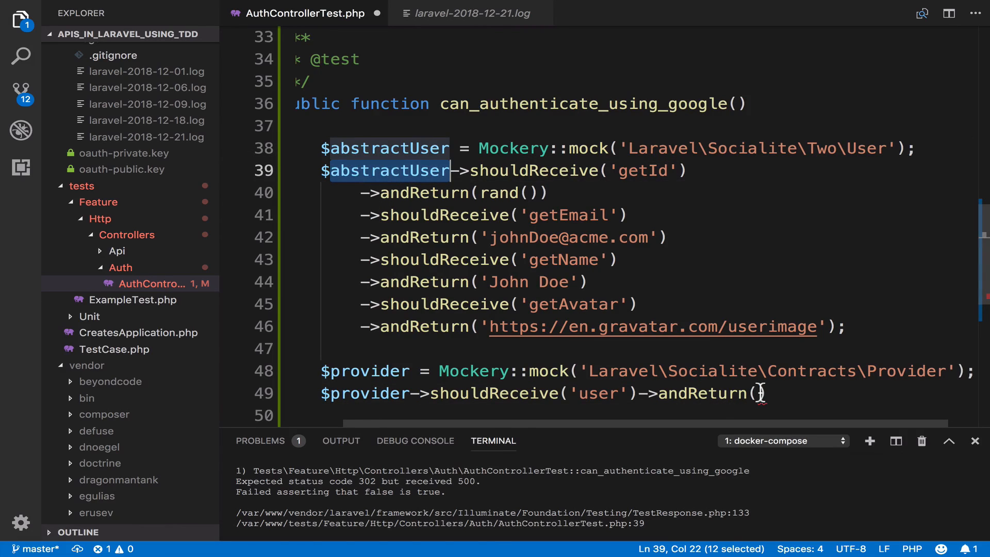
pyautogui.write('$abstractUser')
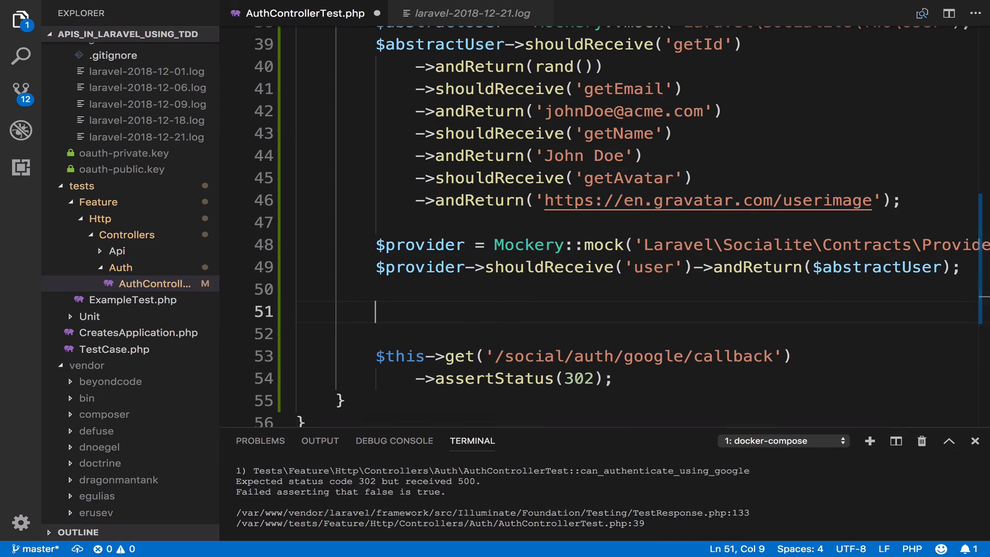
# Add Socialite::shouldReceive('driver')->andReturn($provider); to the test
pyautogui.write('Soc')
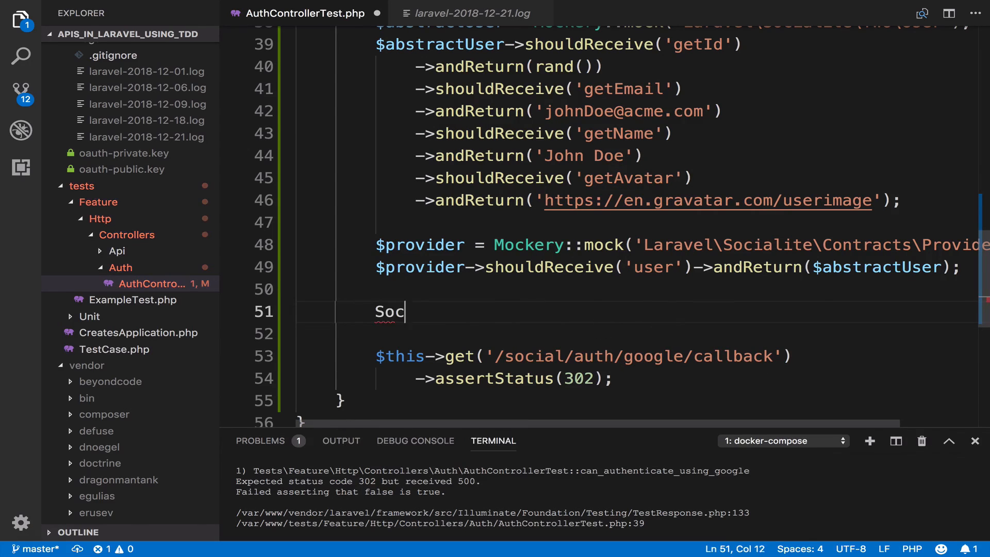
pyautogui.write('ialite::shouldReceive')
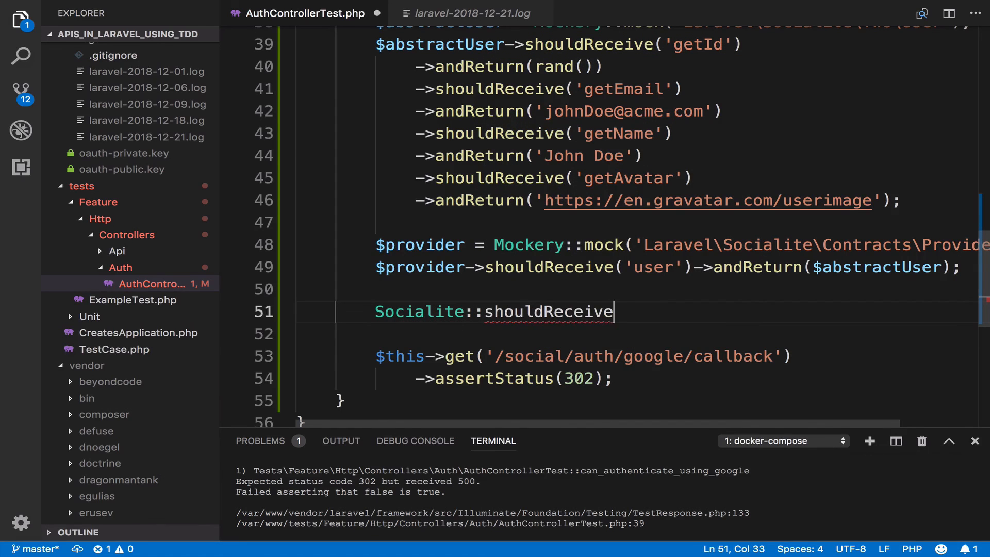
pyautogui.write("('driver')")
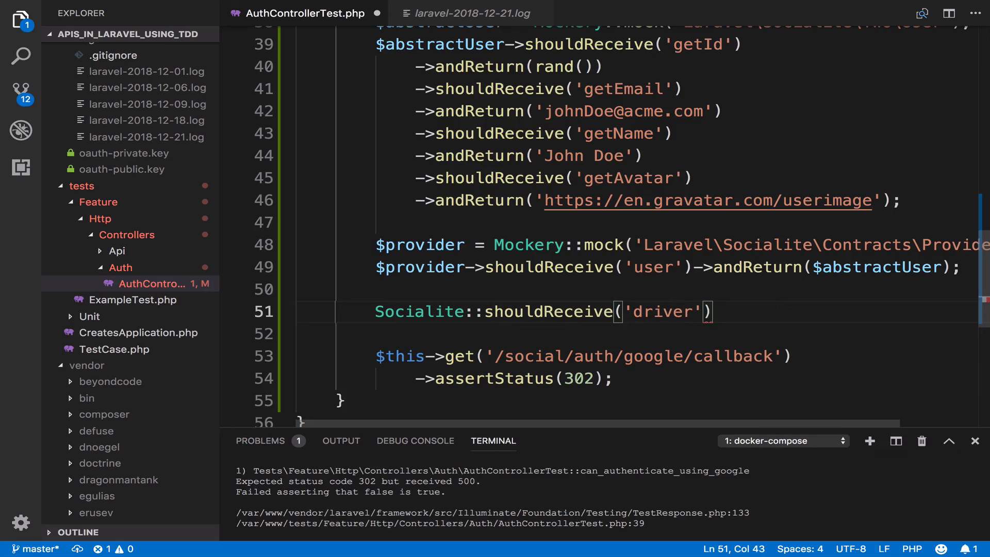
pyautogui.write('->andReturn')
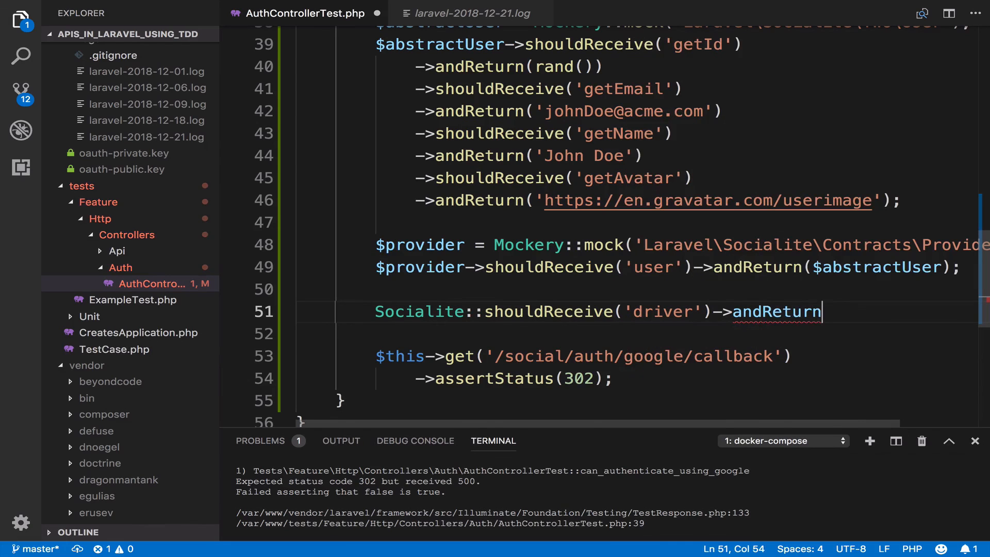
pyautogui.write('($provider)')
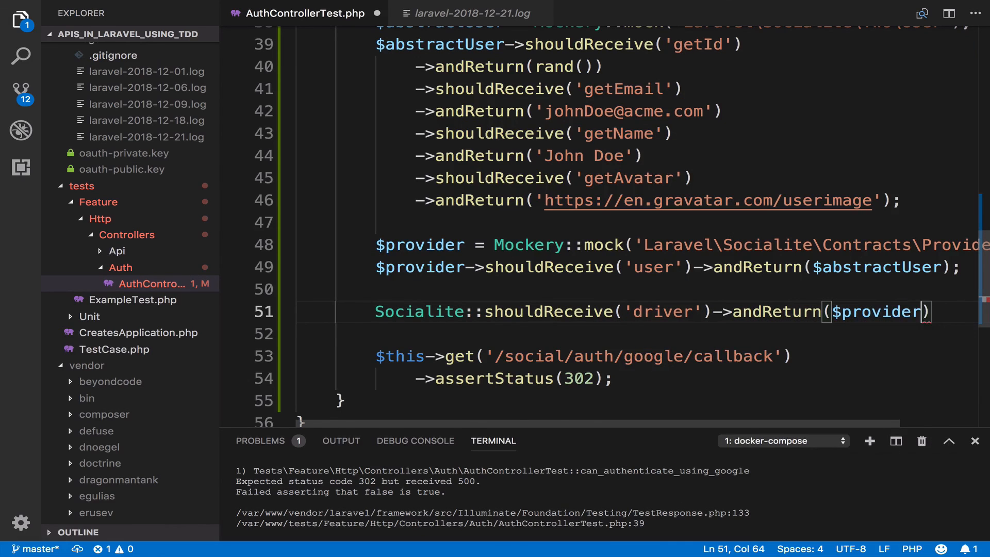
pyautogui.write(';')
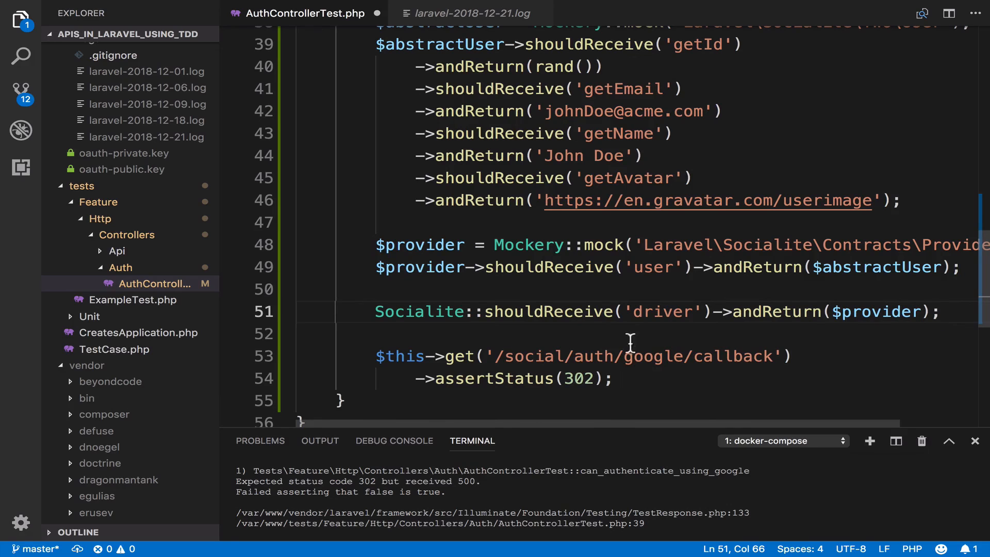
# Import the Socialite class into the test file via the context menu
pyautogui.scroll(3)
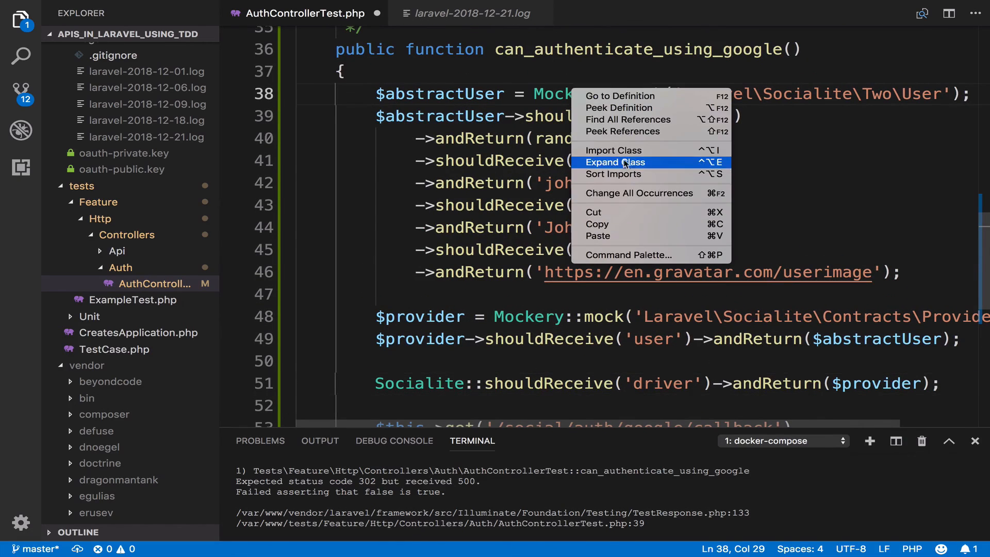
pyautogui.click(612, 149)
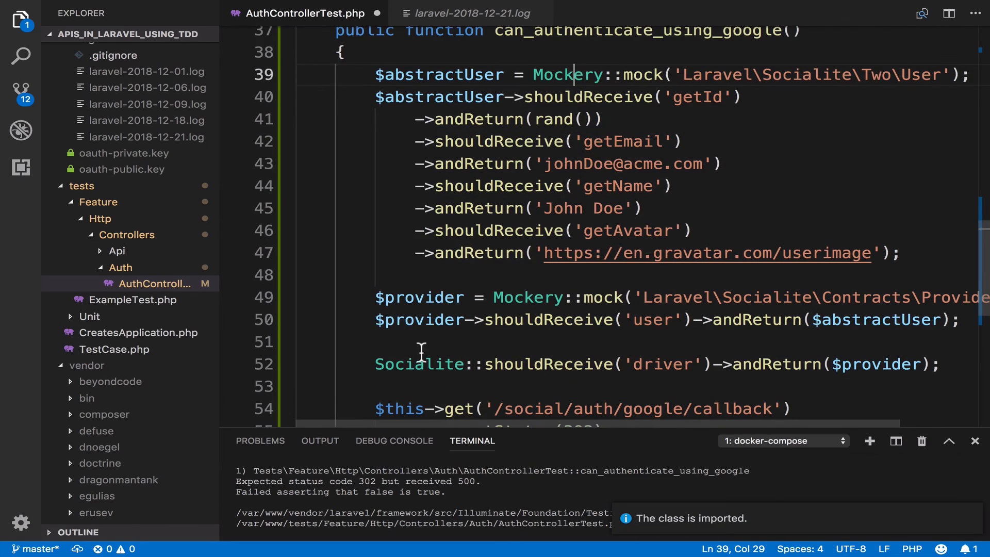
pyautogui.rightClick(419, 364)
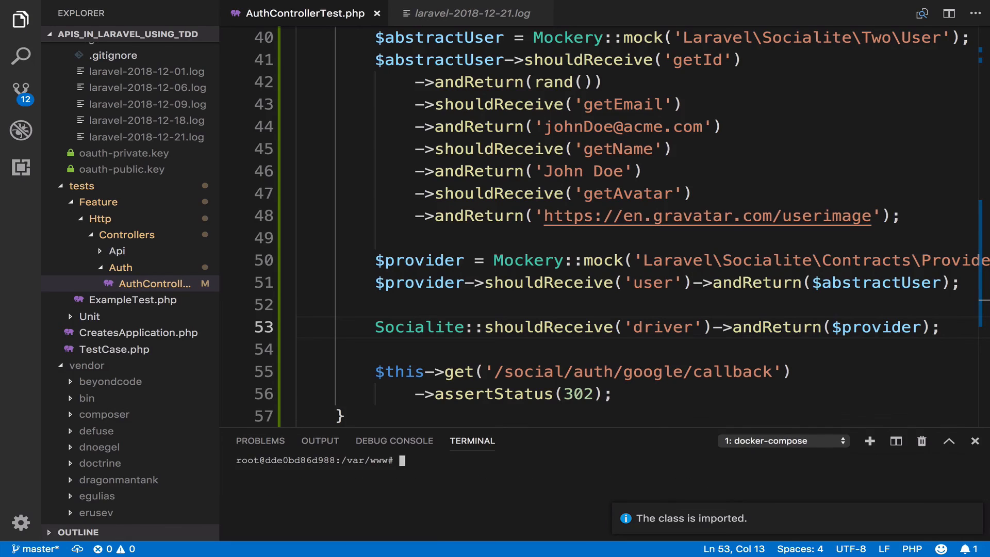
# Run phpunit --filter can_authenticate_using_google, confirm OK with 7 assertions, then clear
pyautogui.write('./vendor/bin/phpunit --filter can_authenticate_using_google')
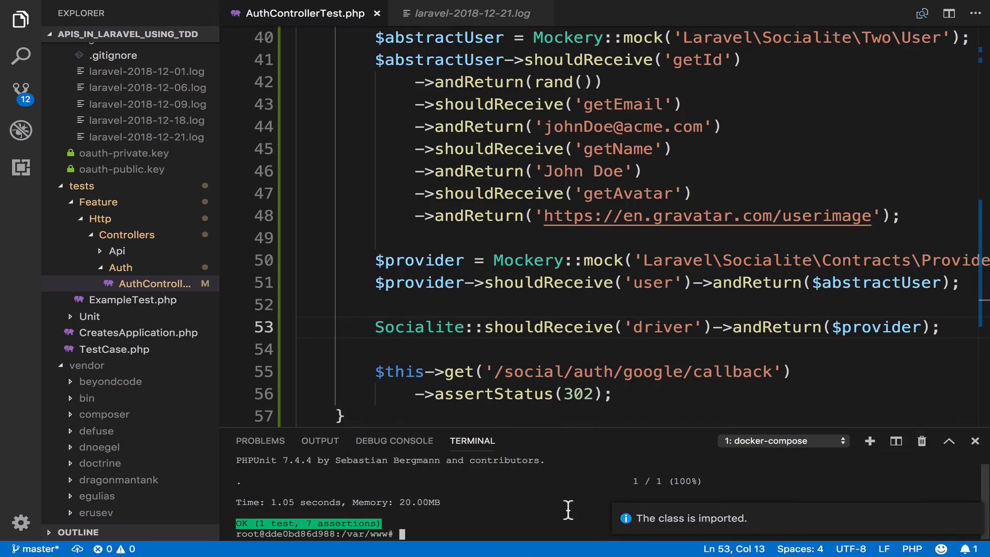
pyautogui.write('clear')
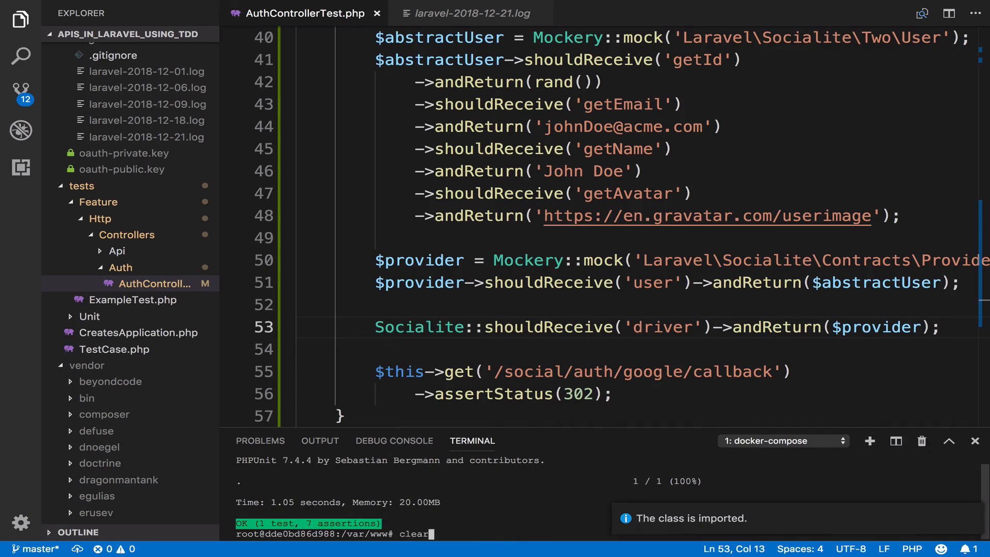